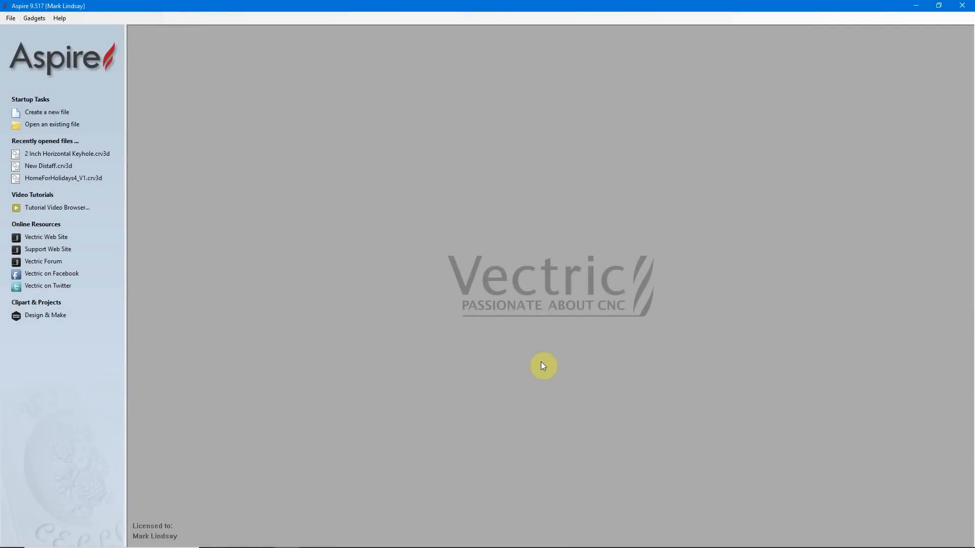
pyautogui.moveTo(701, 167)
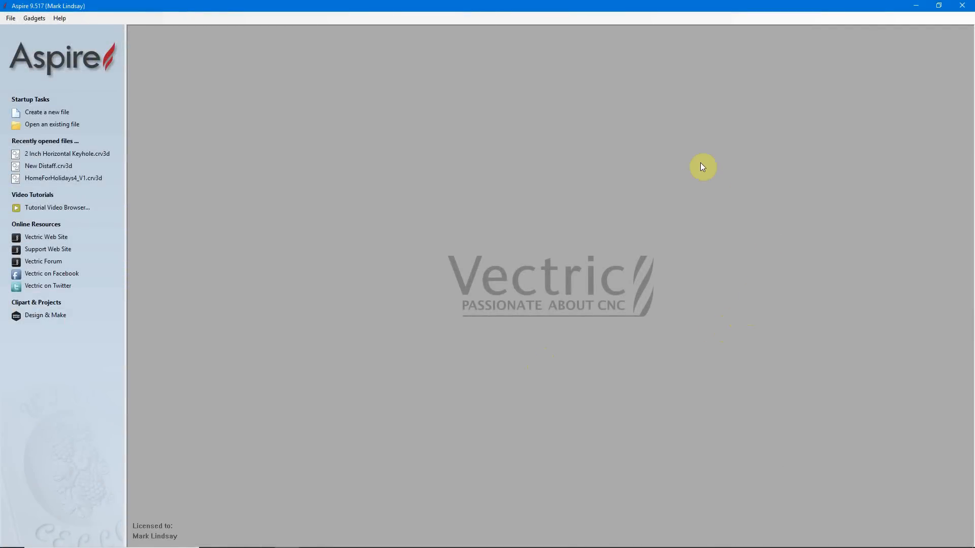
pyautogui.moveTo(602, 395)
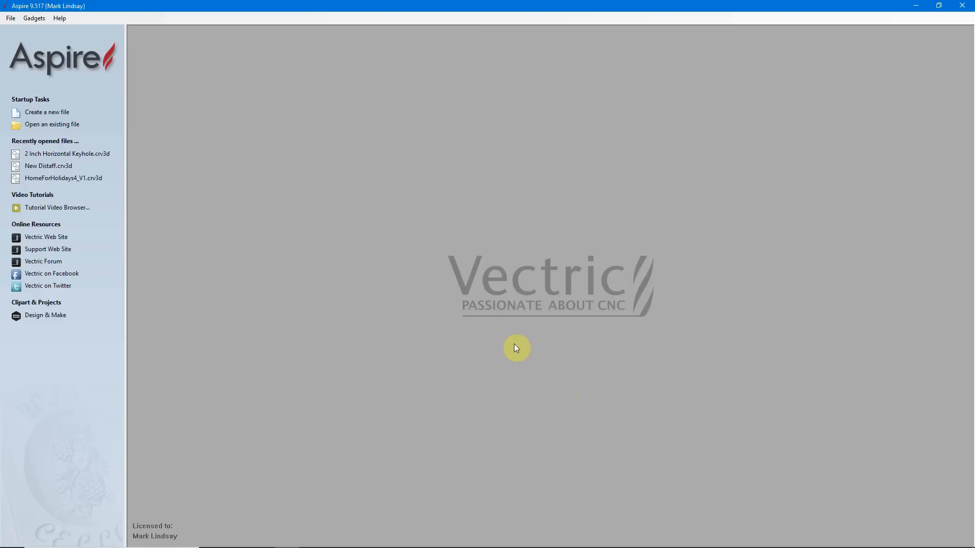
pyautogui.moveTo(521, 348)
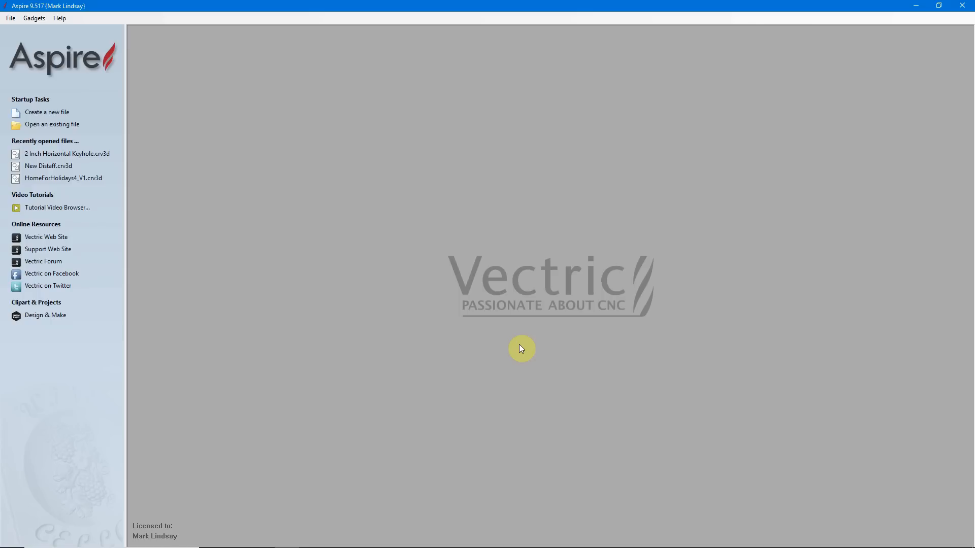
pyautogui.moveTo(526, 360)
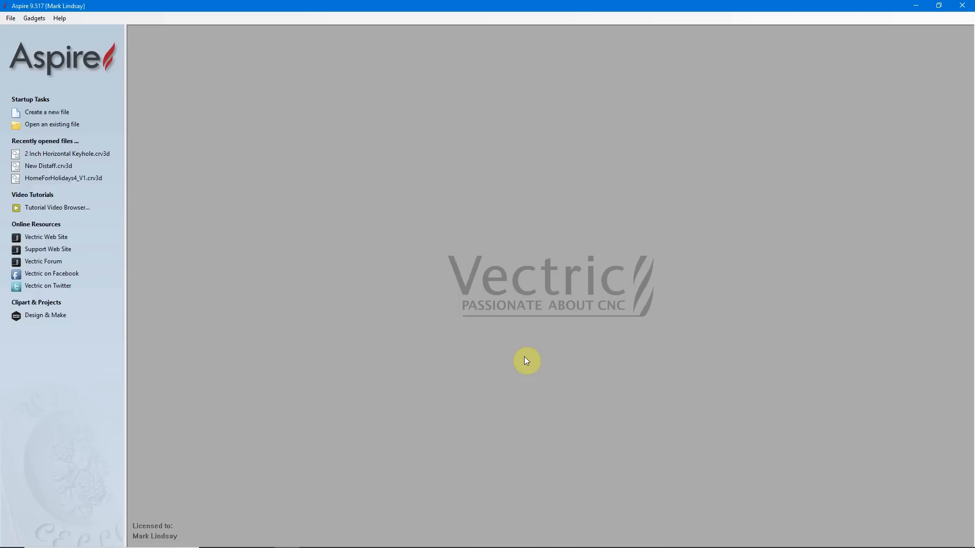
pyautogui.moveTo(549, 361)
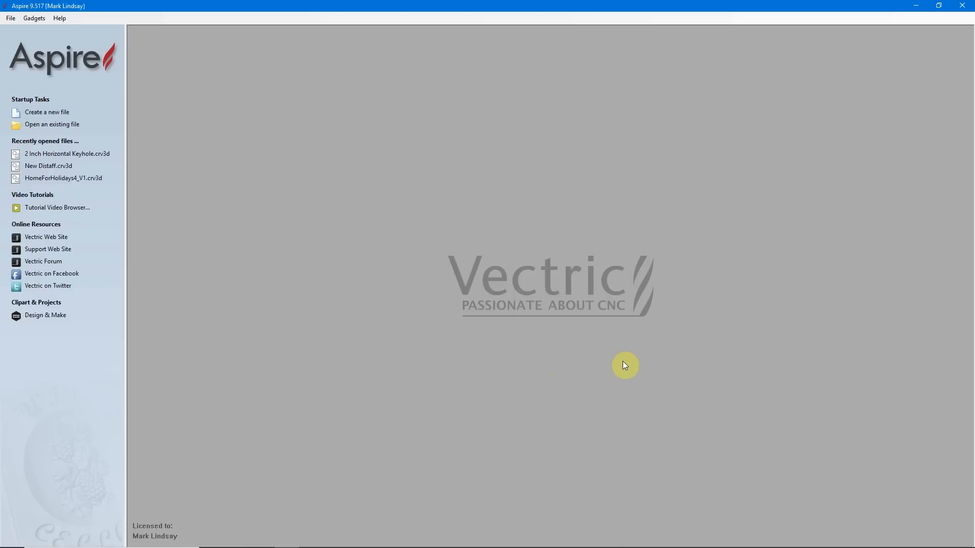
pyautogui.moveTo(425, 225)
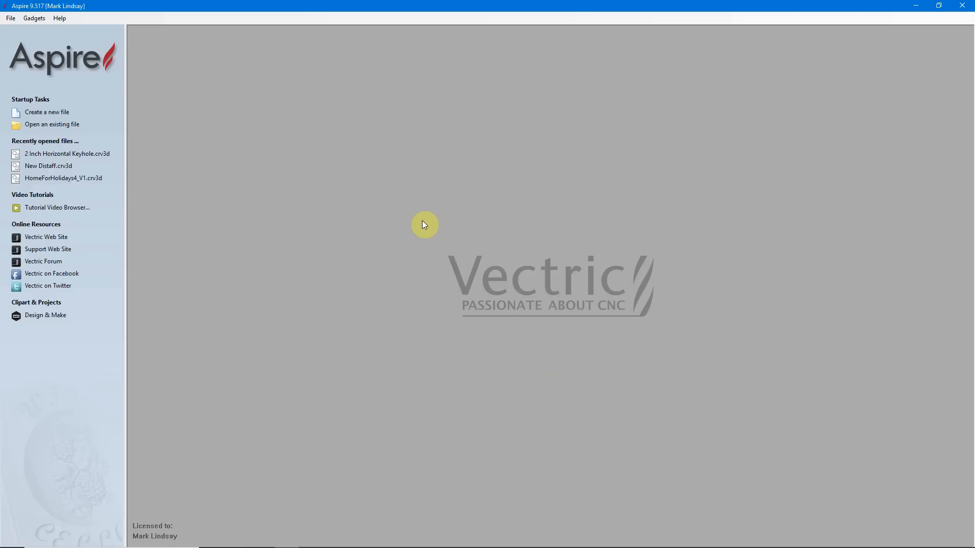
pyautogui.moveTo(499, 355)
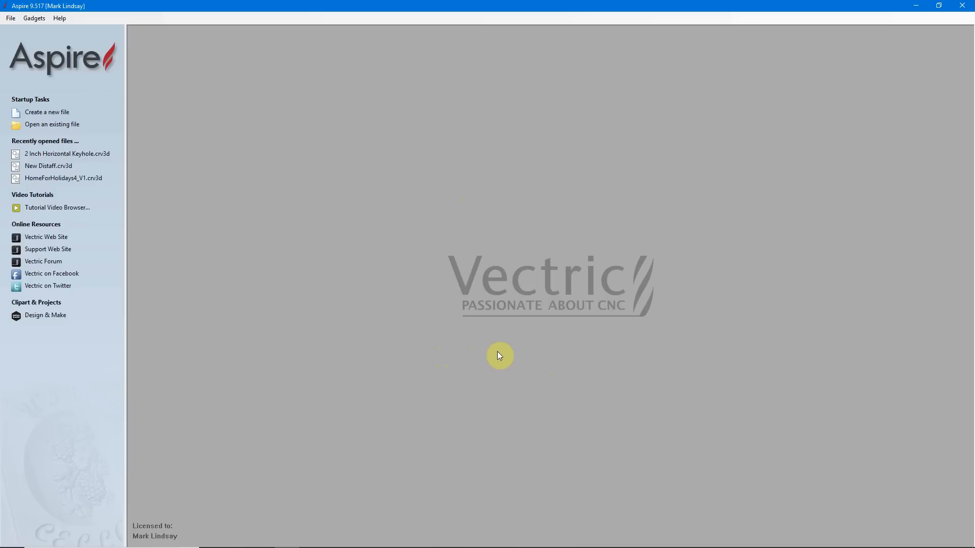
pyautogui.moveTo(394, 298)
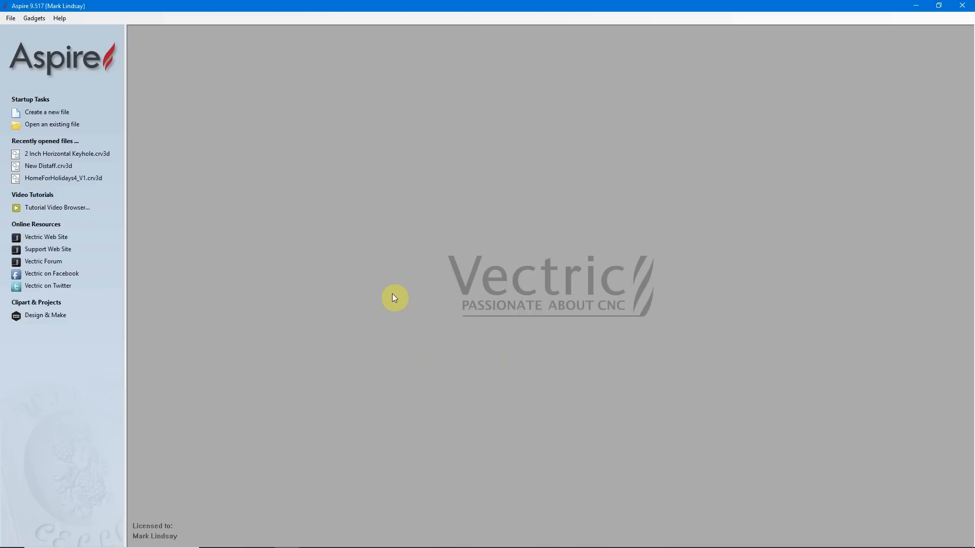
pyautogui.moveTo(398, 294)
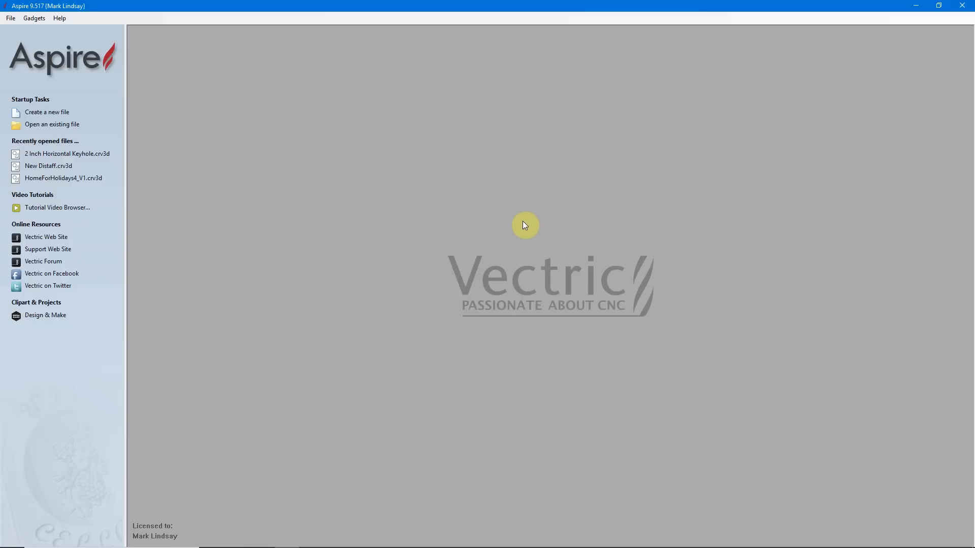
pyautogui.moveTo(299, 157)
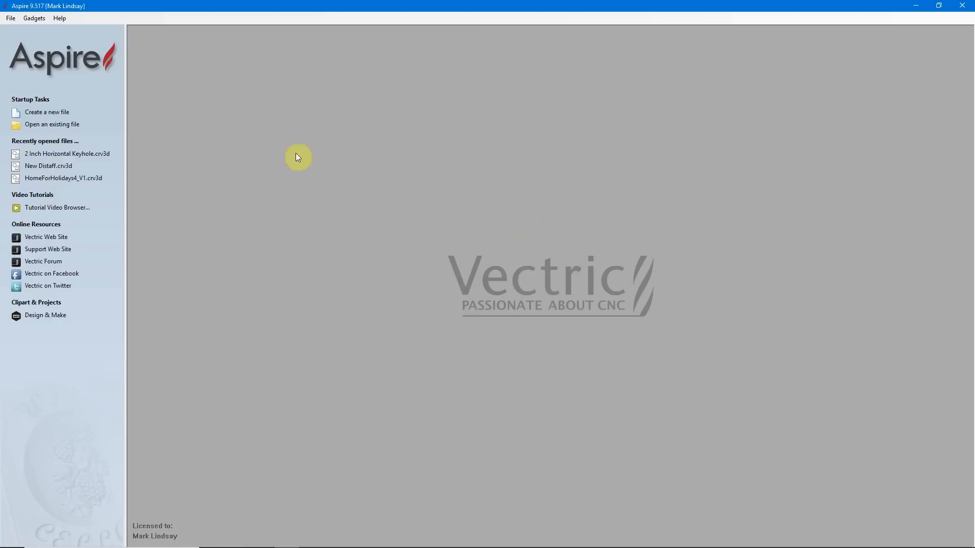
# Step: Create a new single-sided job 12 × 12 inches, keeping 0.75-inch thickness
pyautogui.click(46, 111)
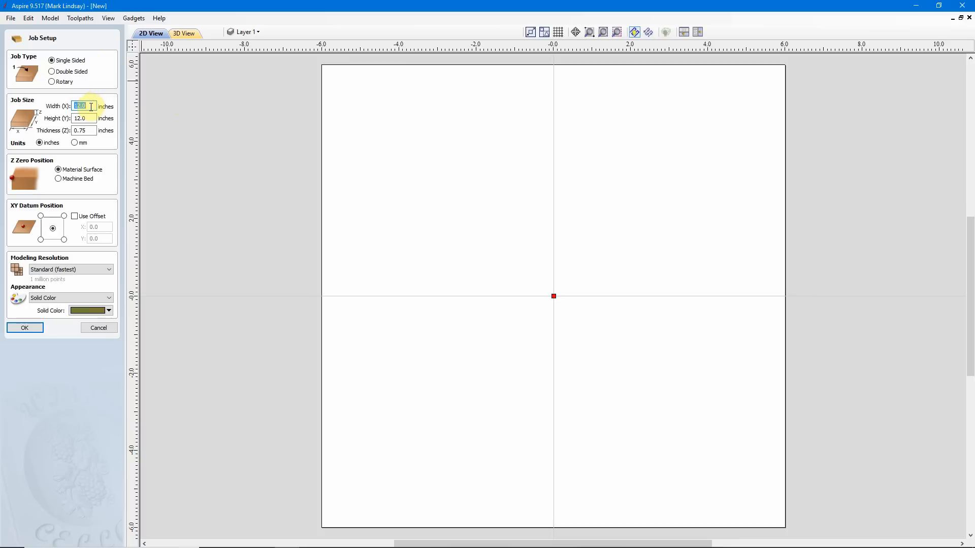
pyautogui.click(83, 119)
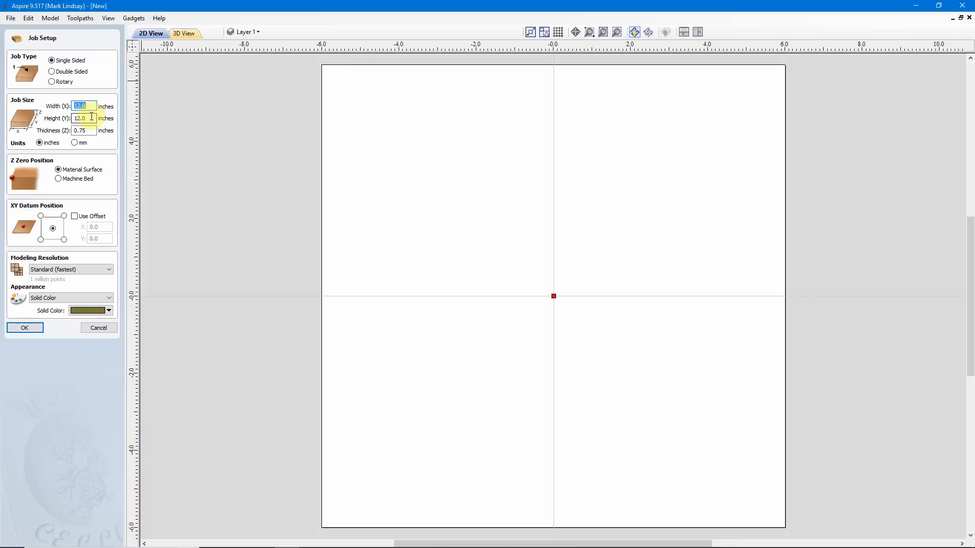
pyautogui.click(84, 130)
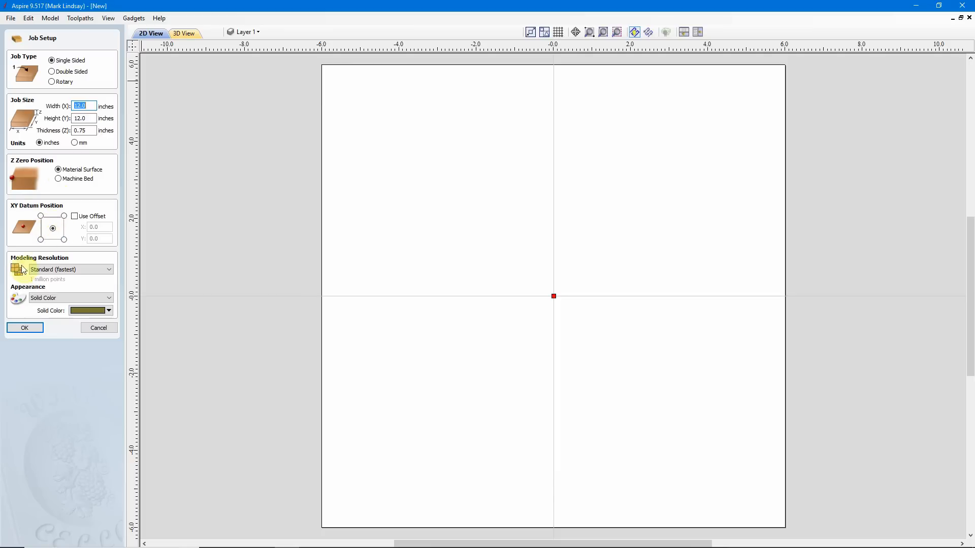
pyautogui.click(25, 328)
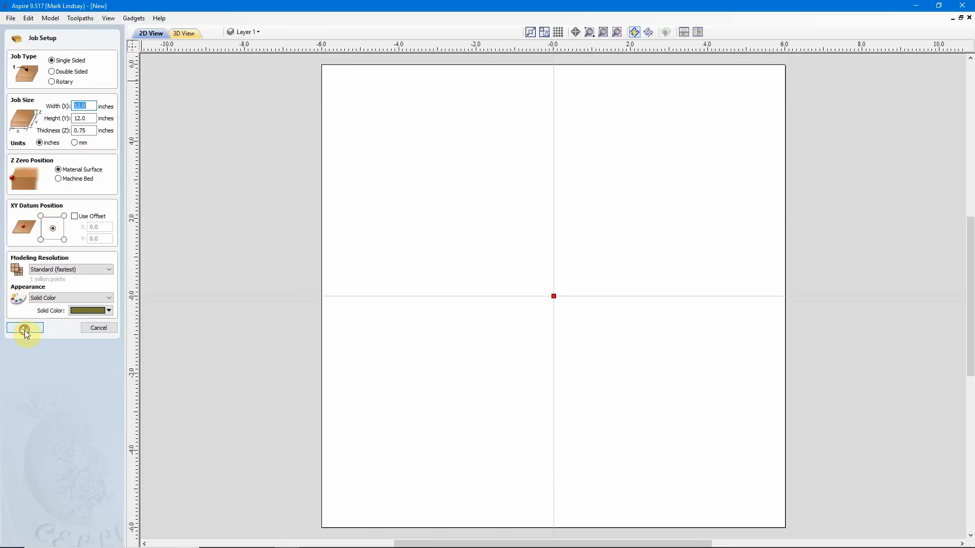
pyautogui.click(24, 328)
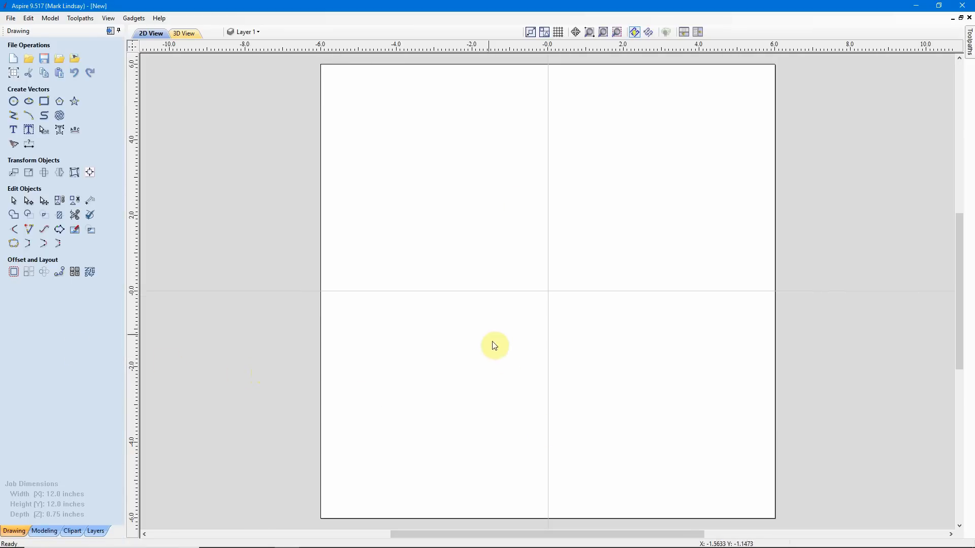
pyautogui.moveTo(560, 362)
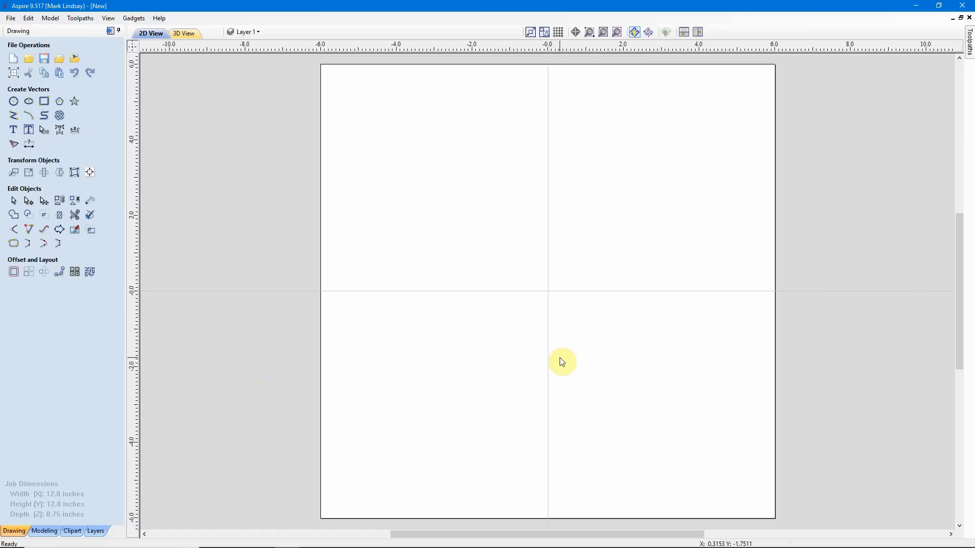
pyautogui.moveTo(555, 363)
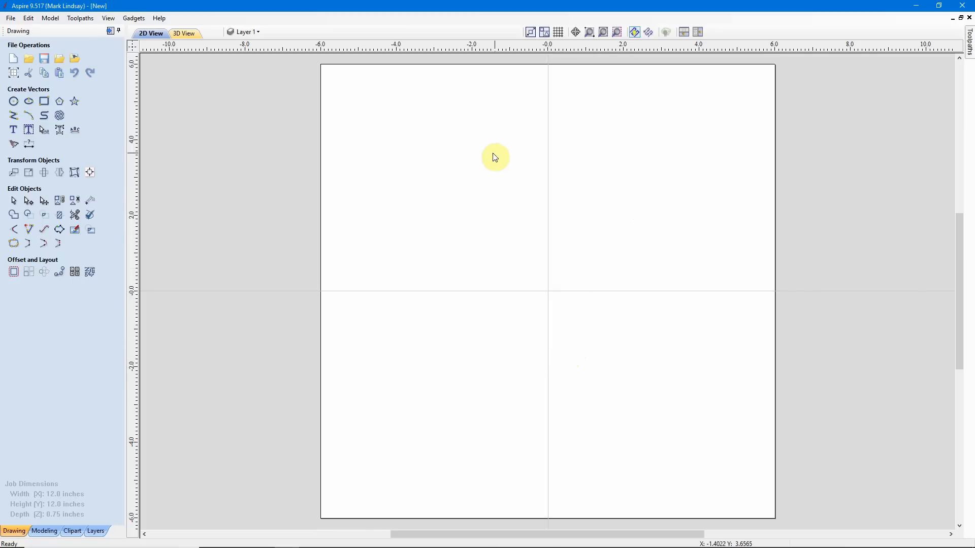
pyautogui.moveTo(656, 289)
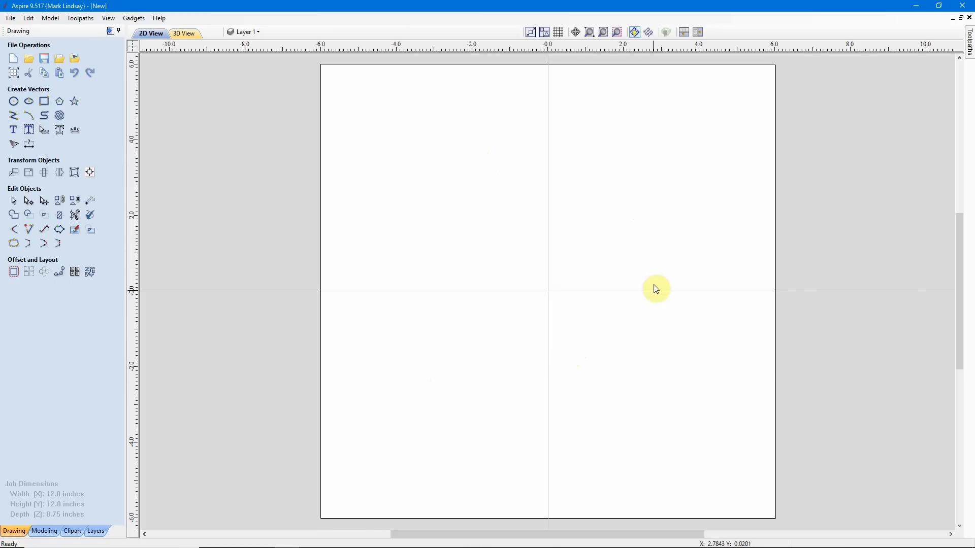
pyautogui.moveTo(466, 187)
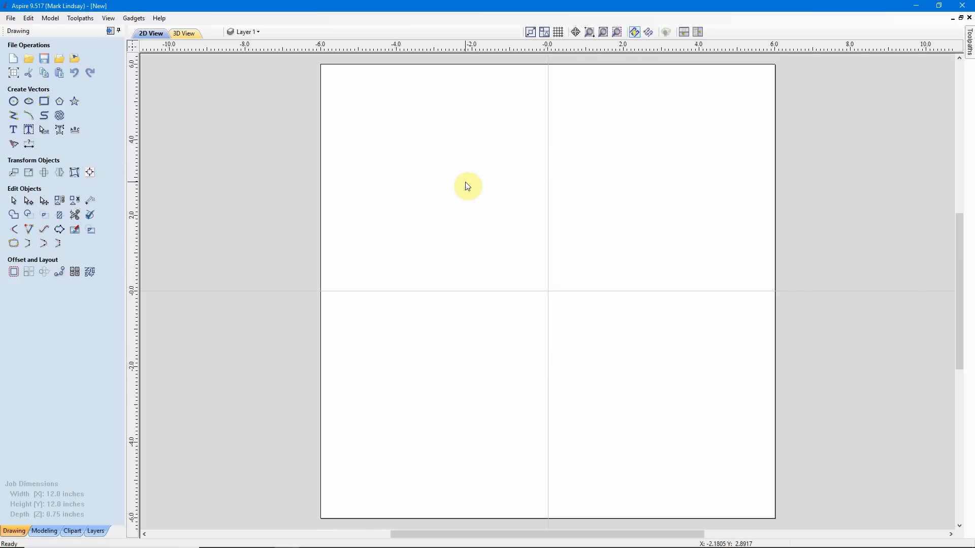
pyautogui.moveTo(460, 184)
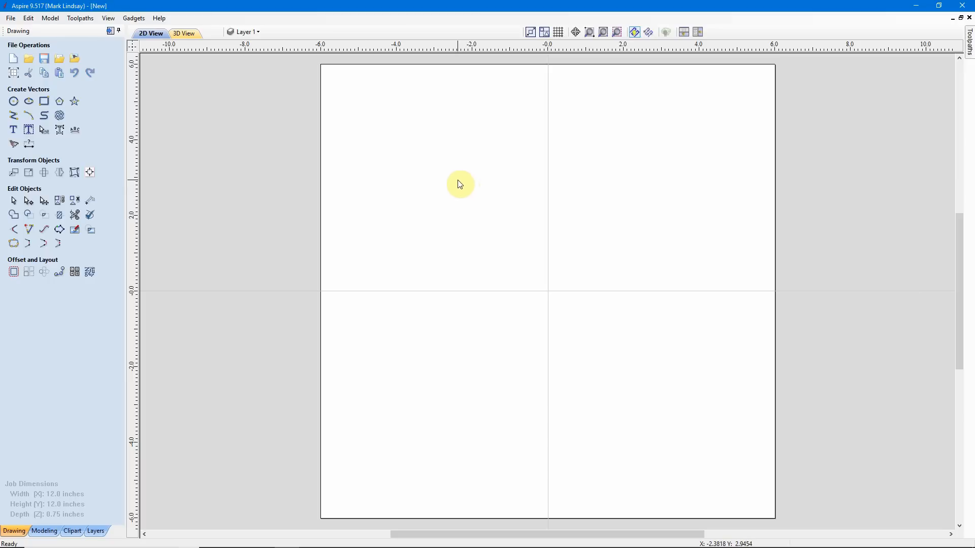
pyautogui.moveTo(467, 202)
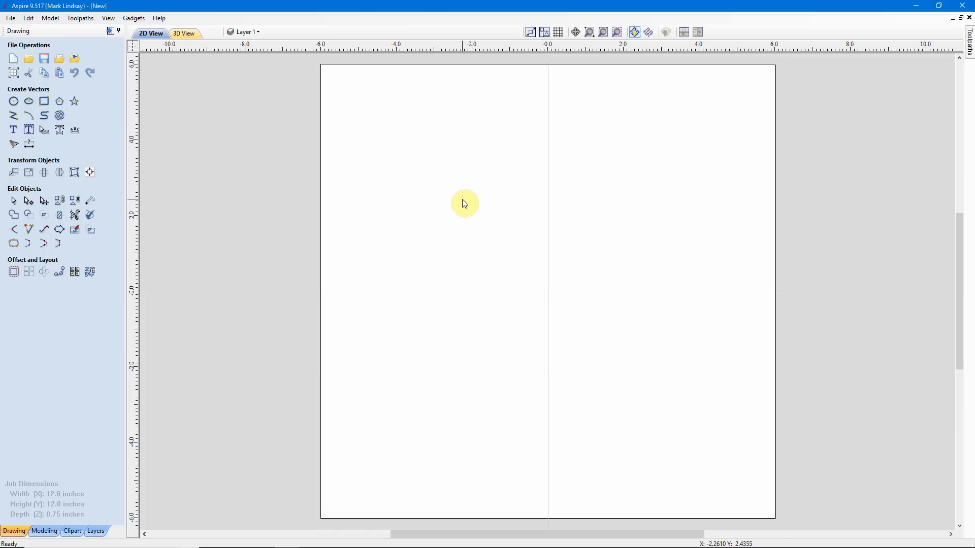
pyautogui.moveTo(77, 124)
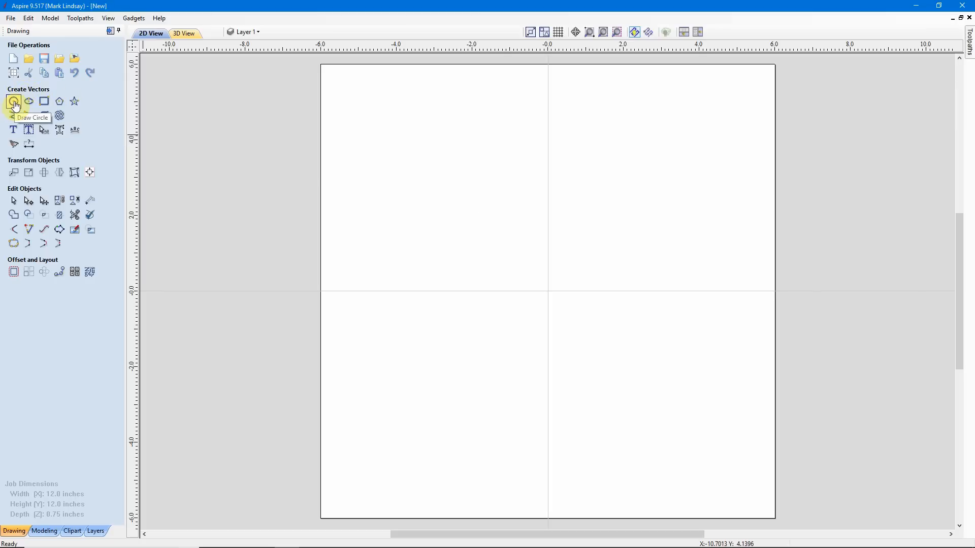
# Step: Draw circles centred at 0,0 with diameters 8.0 and 7.5 inches
pyautogui.click(13, 101)
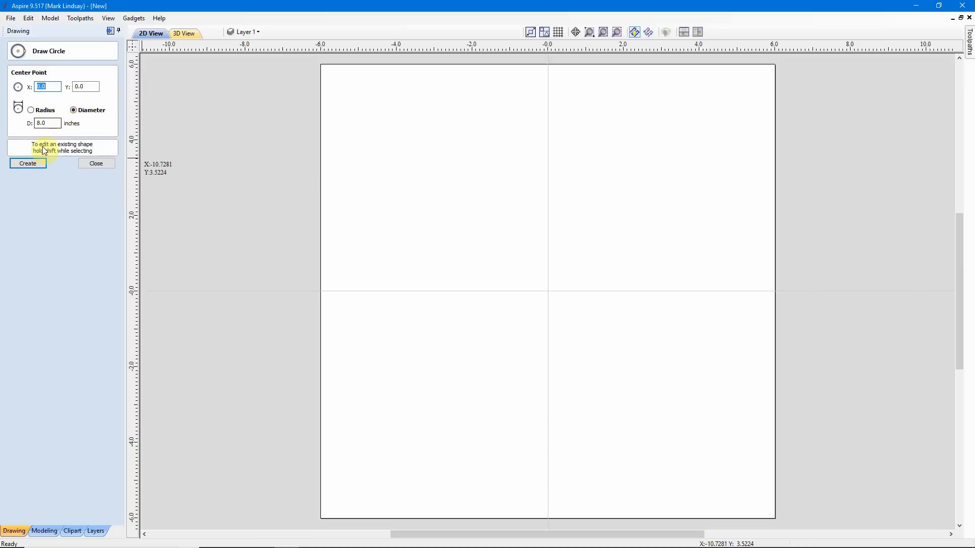
pyautogui.click(27, 163)
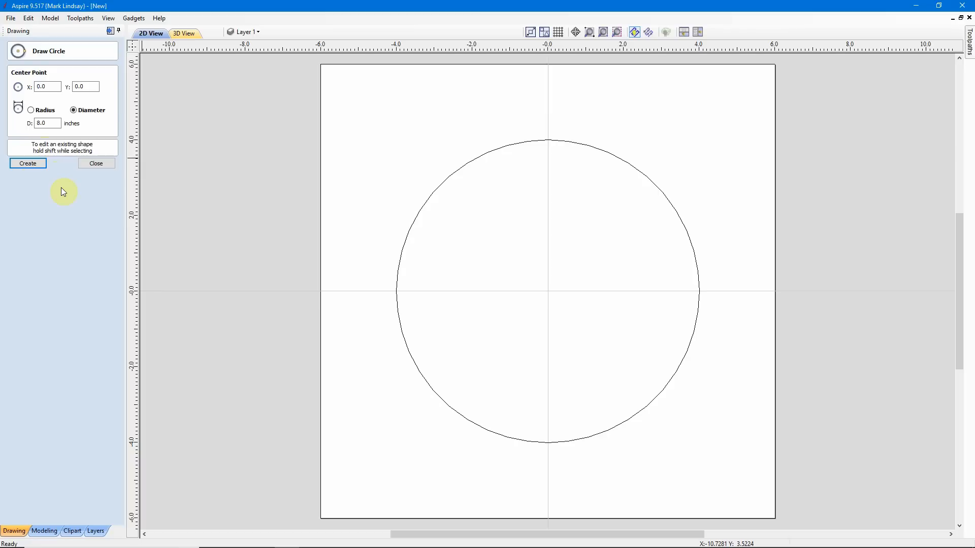
pyautogui.moveTo(441, 238)
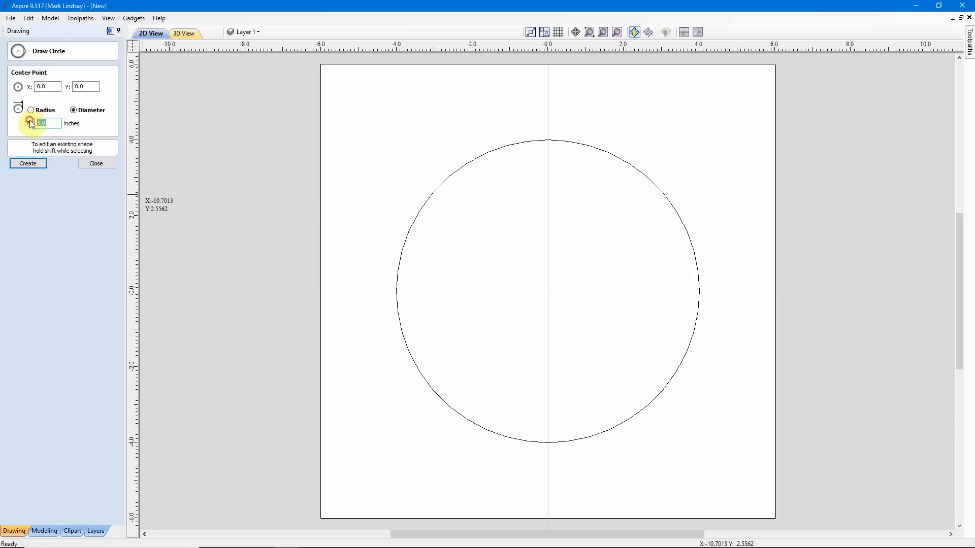
pyautogui.write('7.5')
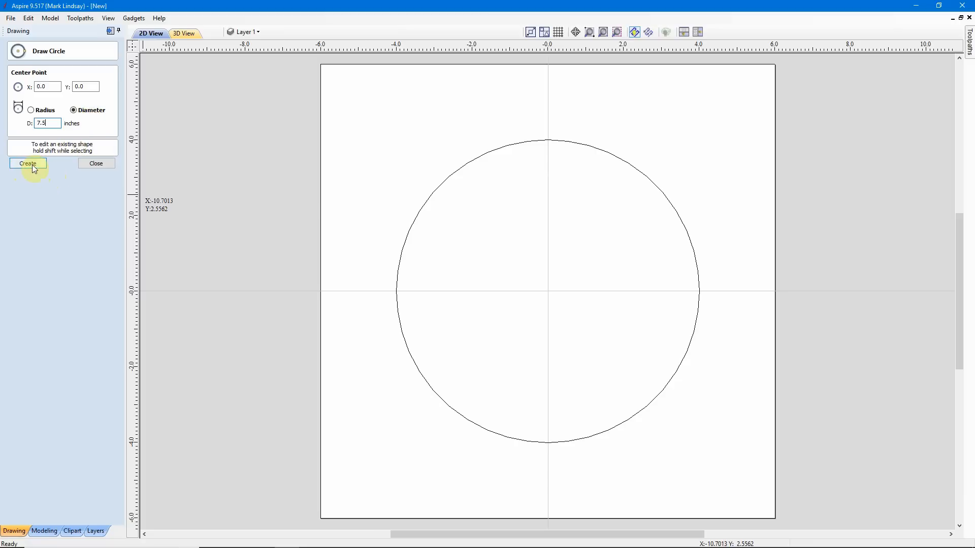
pyautogui.click(28, 163)
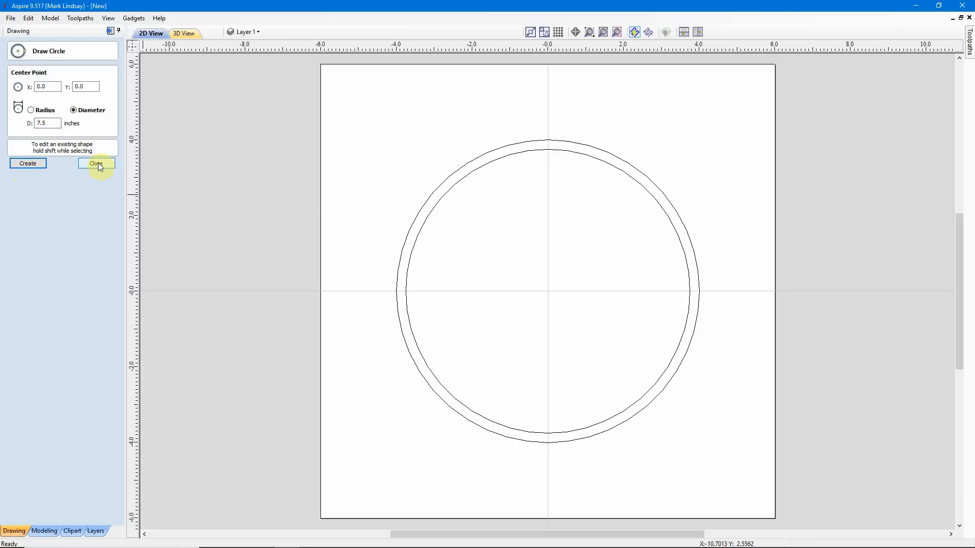
pyautogui.click(96, 163)
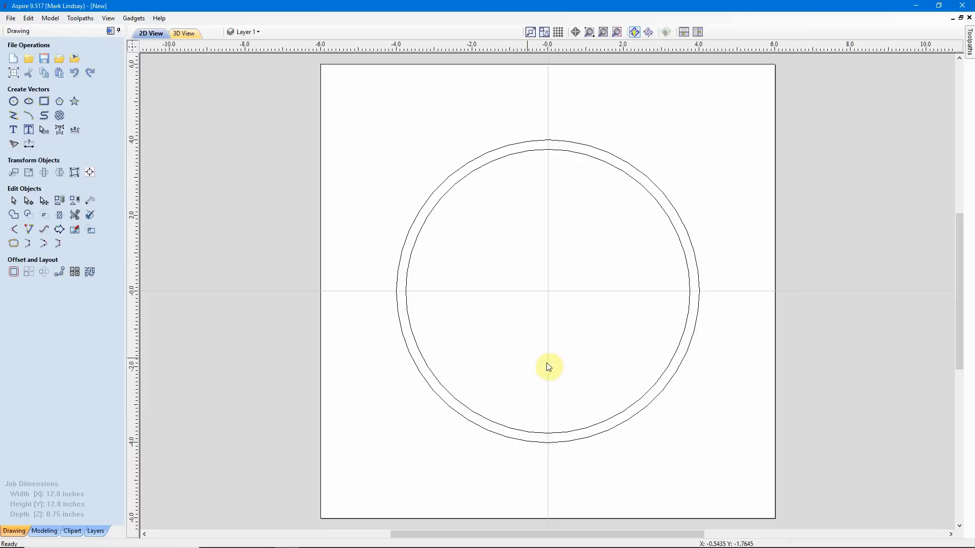
pyautogui.moveTo(552, 338)
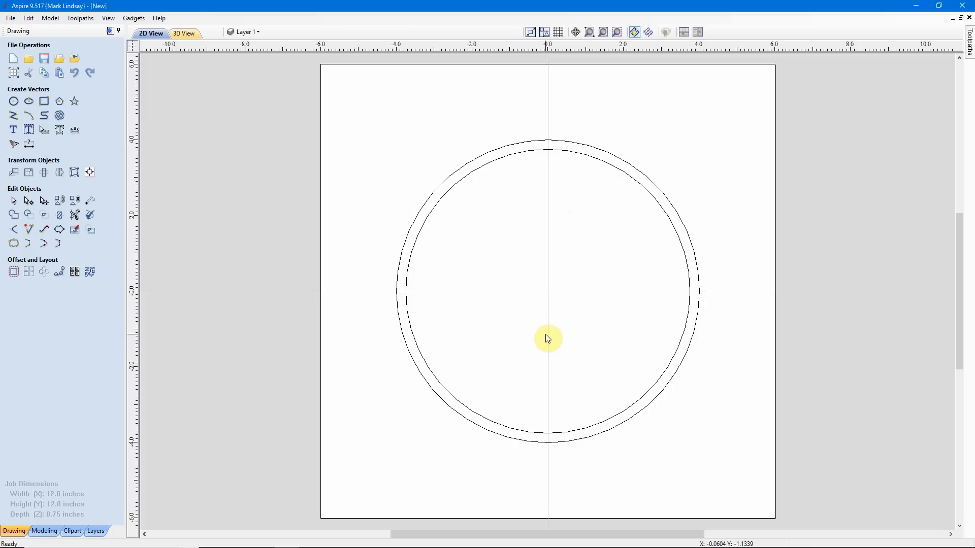
pyautogui.moveTo(538, 152)
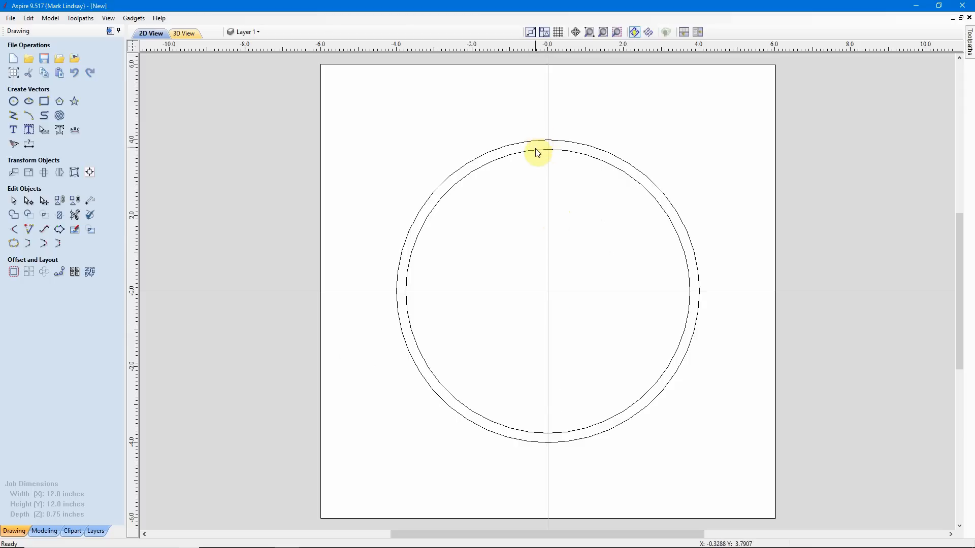
pyautogui.moveTo(426, 224)
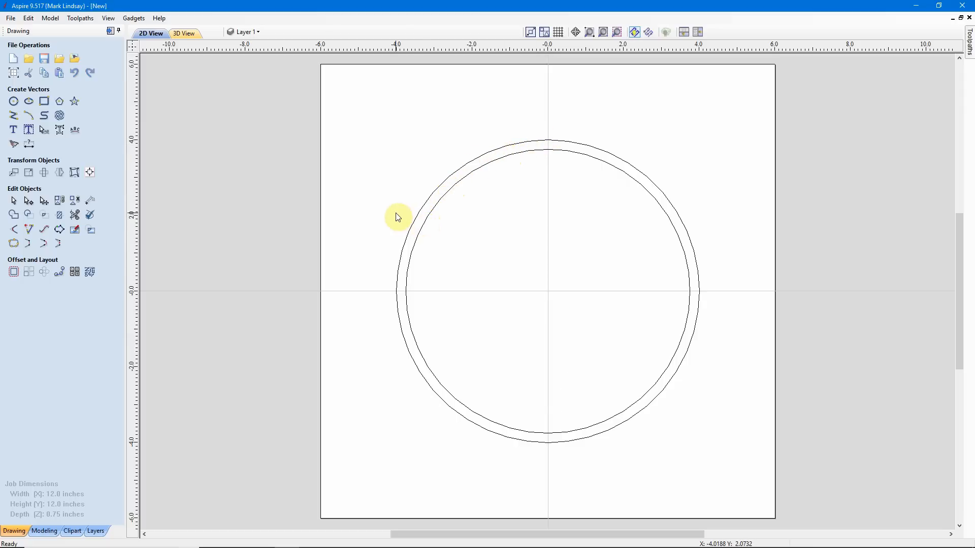
pyautogui.moveTo(286, 152)
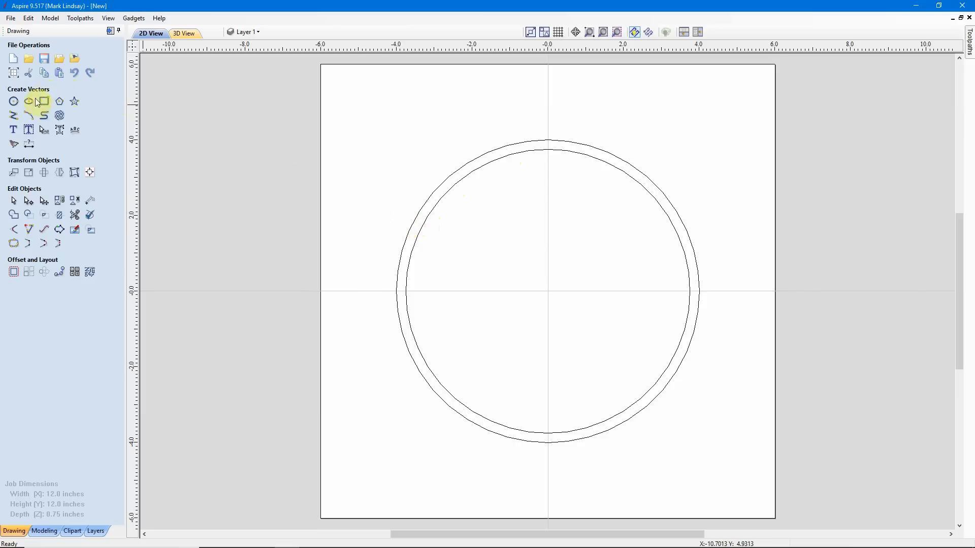
pyautogui.moveTo(13, 117)
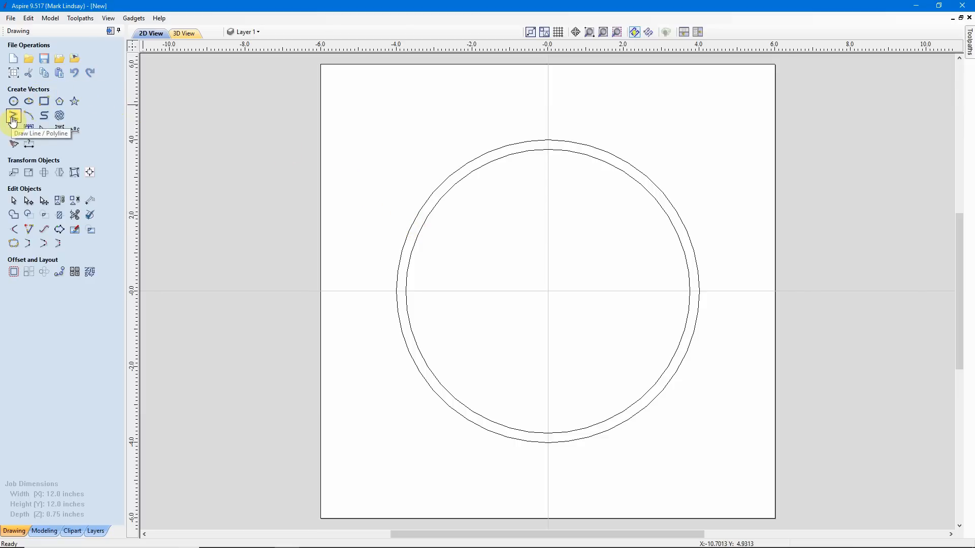
# Step: Snap short lines across the ring at the top, right, bottom and left axis points
pyautogui.click(12, 116)
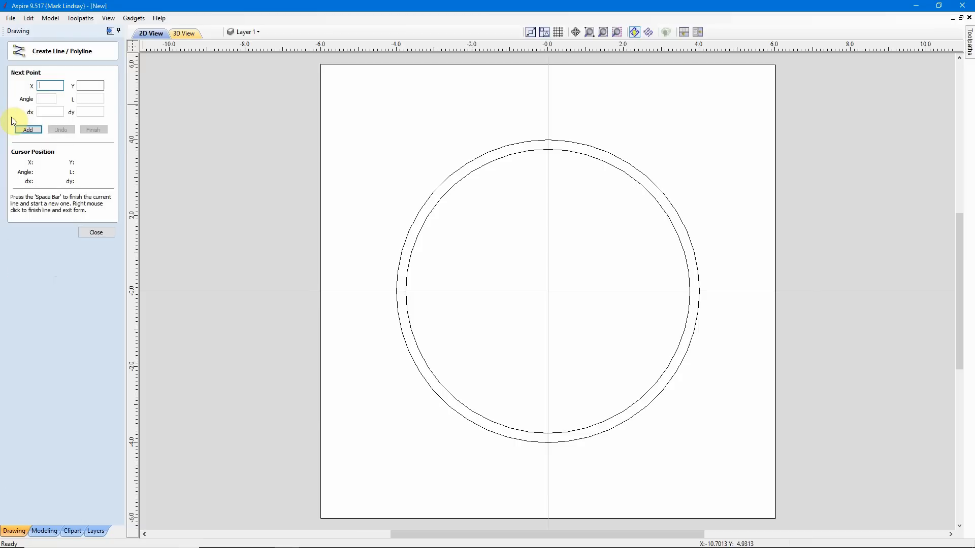
pyautogui.moveTo(508, 133)
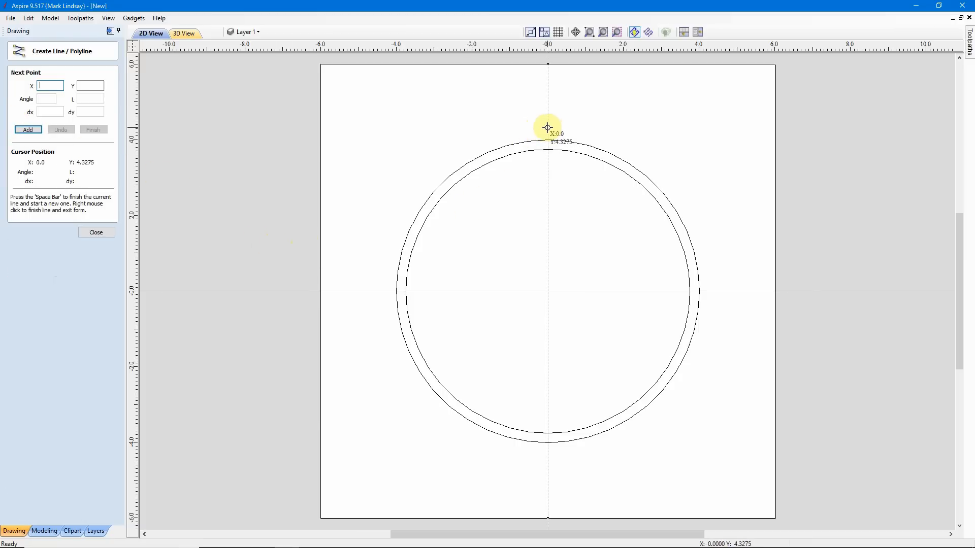
pyautogui.moveTo(548, 127)
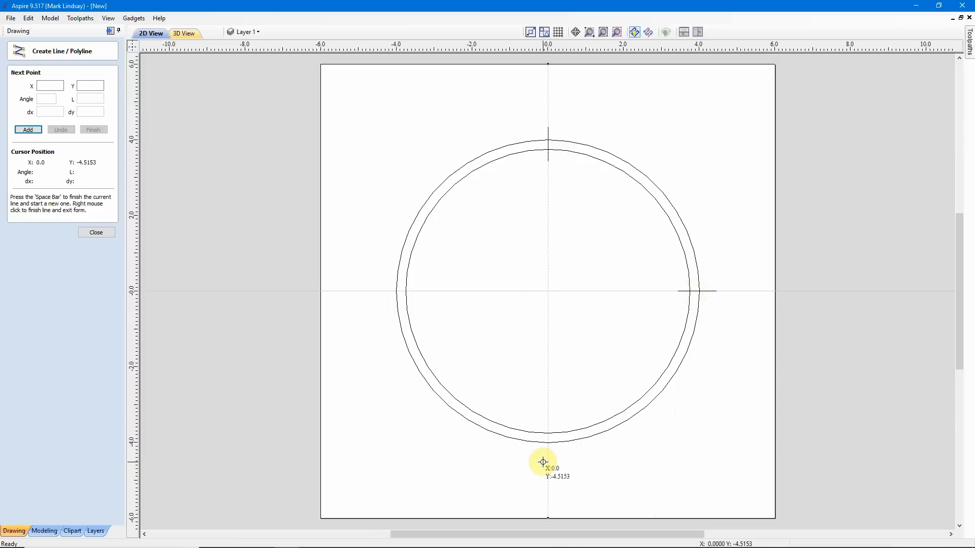
pyautogui.moveTo(547, 460)
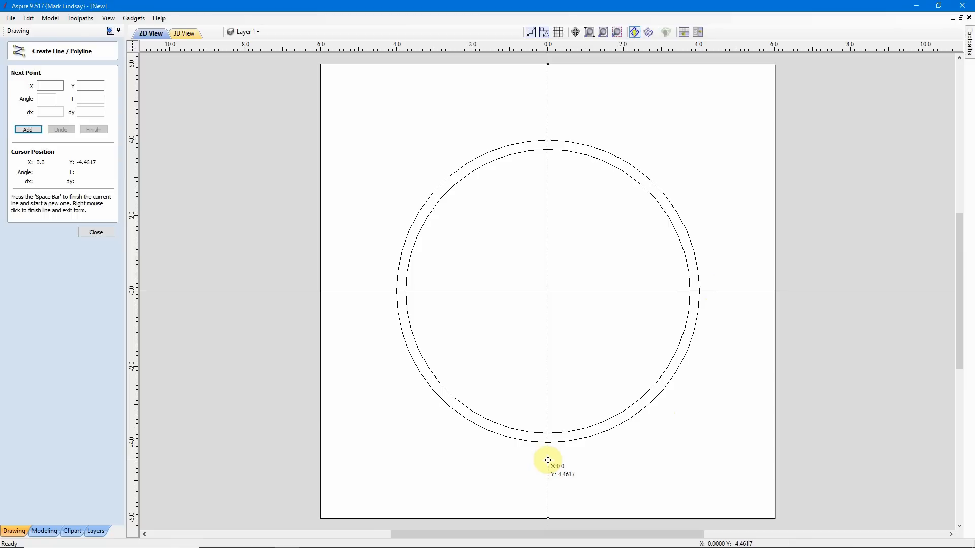
pyautogui.click(548, 459)
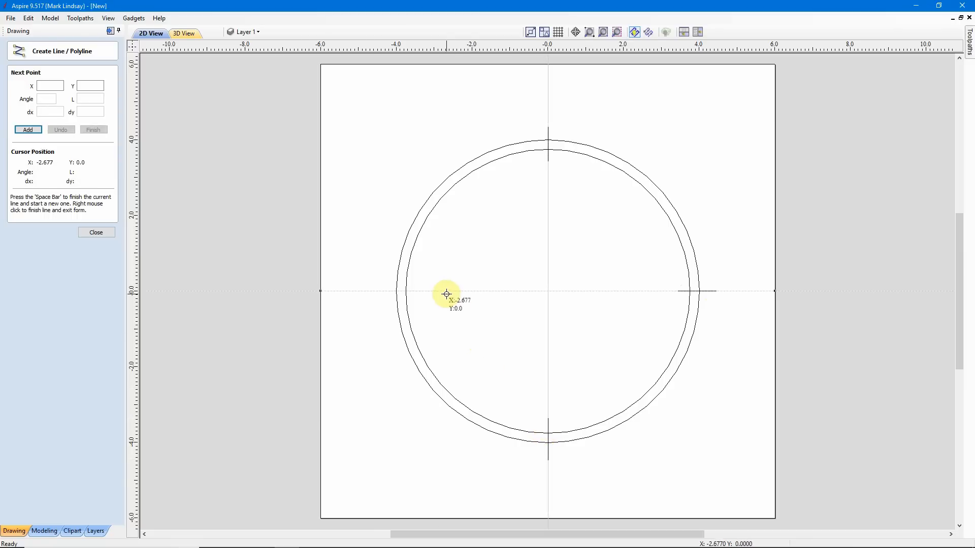
pyautogui.moveTo(418, 291)
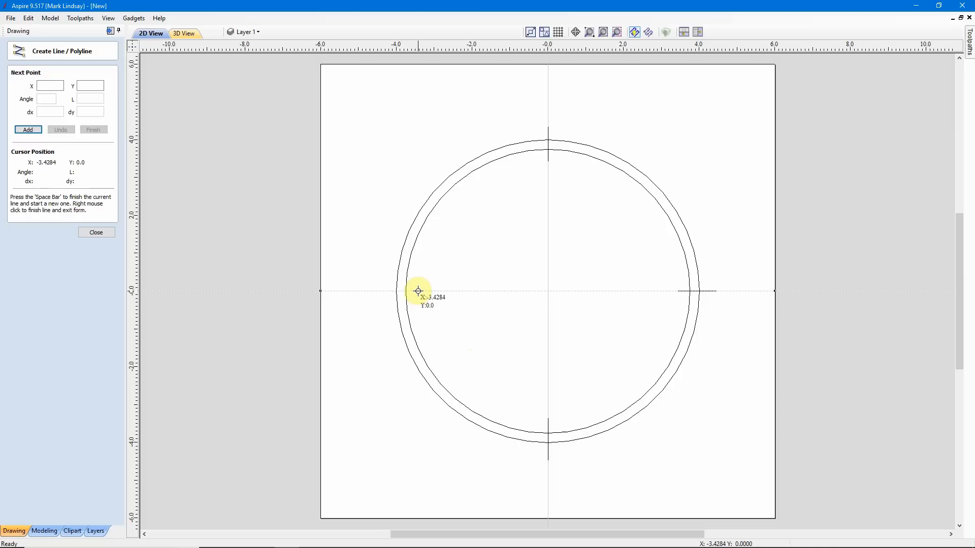
pyautogui.click(418, 291)
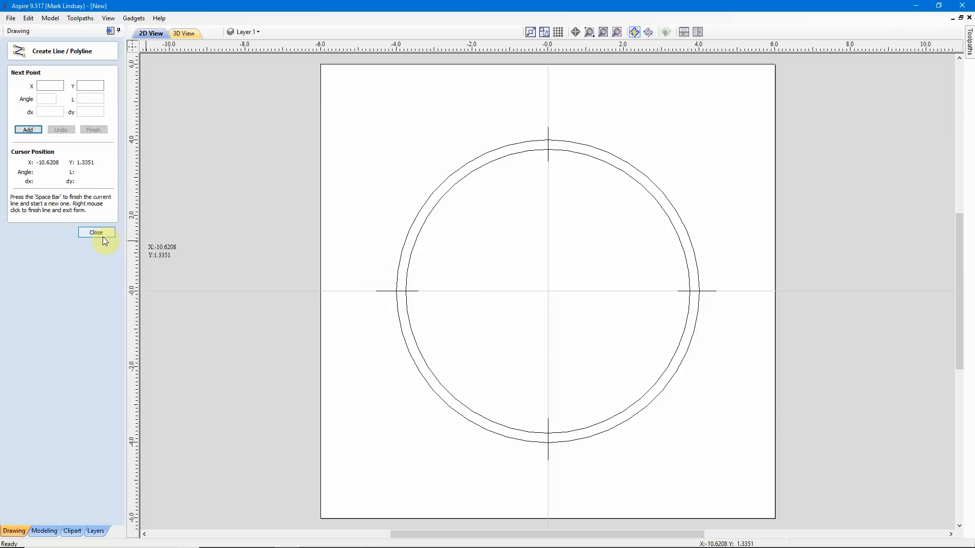
pyautogui.click(96, 235)
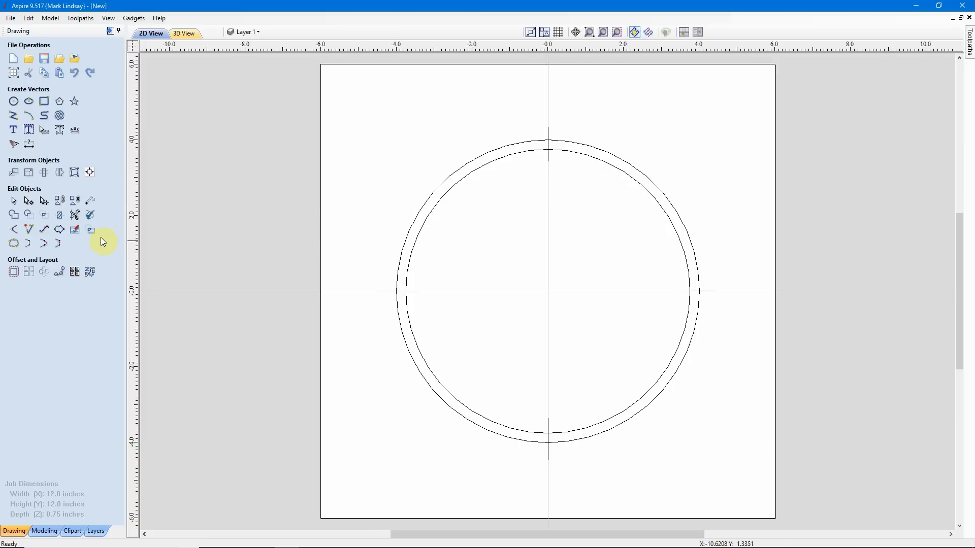
pyautogui.moveTo(20, 191)
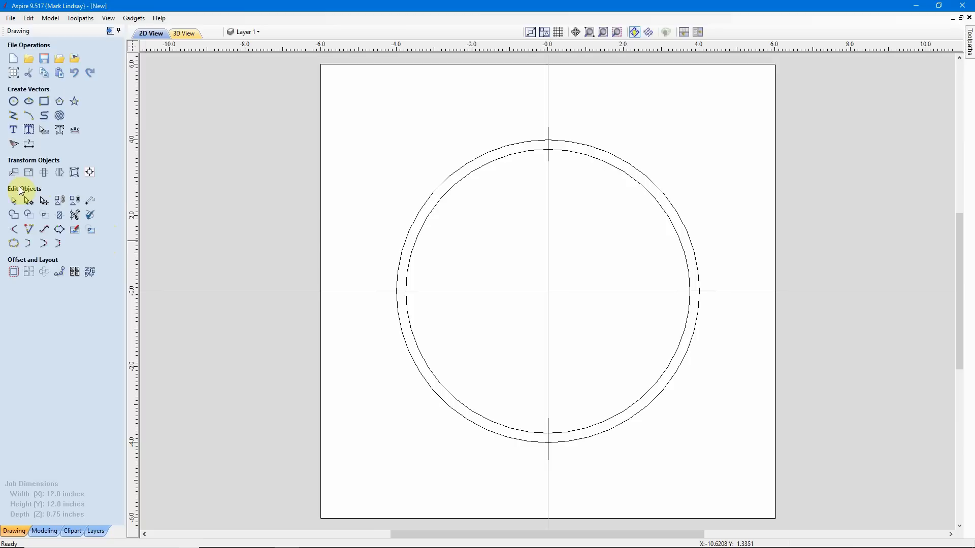
pyautogui.moveTo(74, 215)
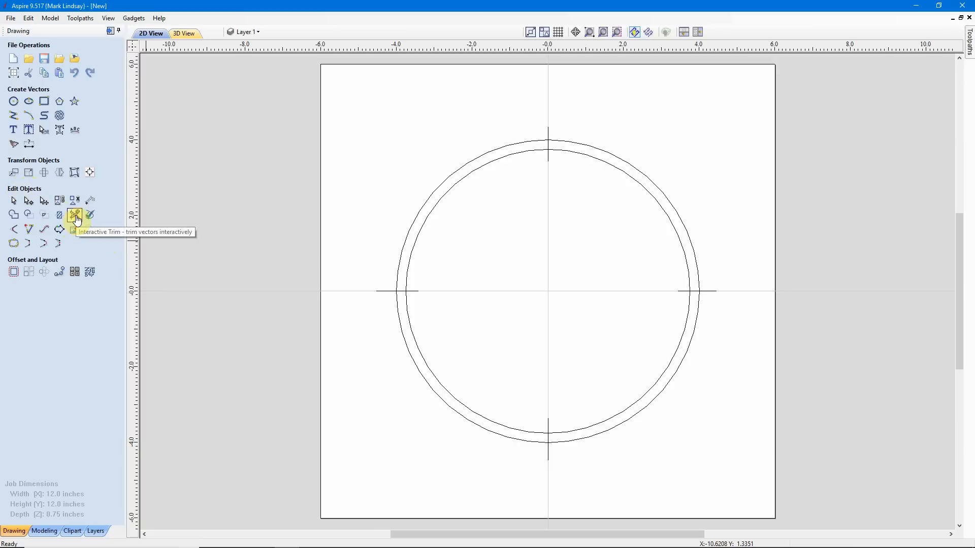
# Step: Trim the tick line ends outside and inside the ring, rejoining trimmed sections
pyautogui.click(74, 215)
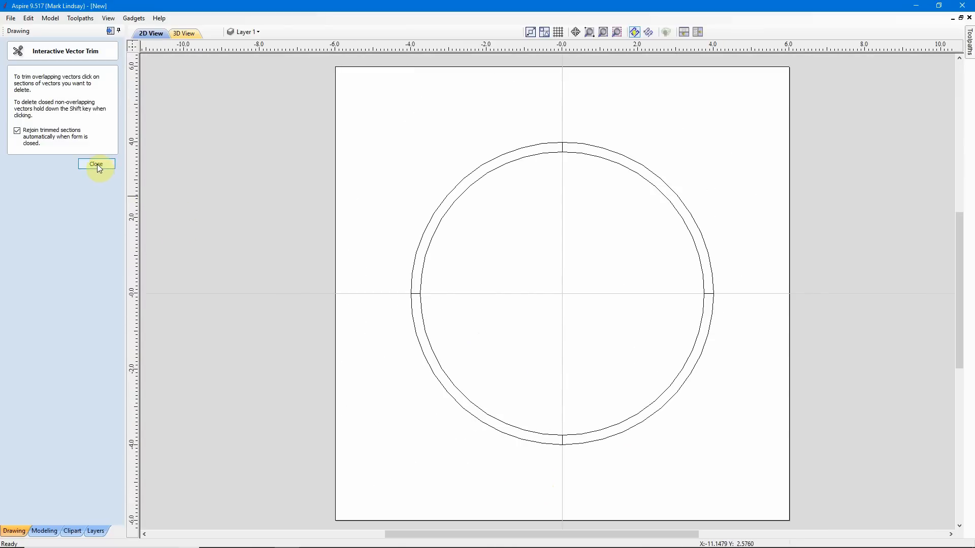
pyautogui.click(96, 164)
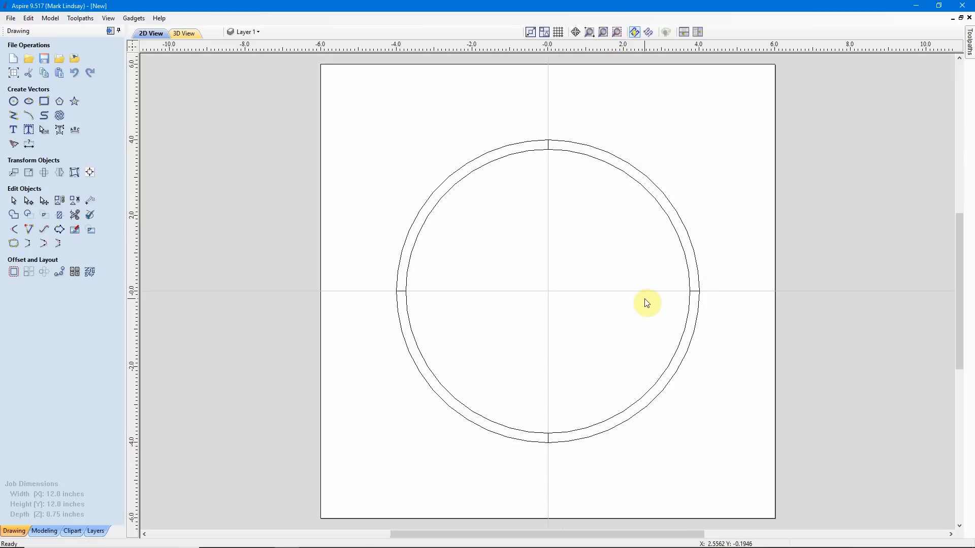
pyautogui.moveTo(734, 202)
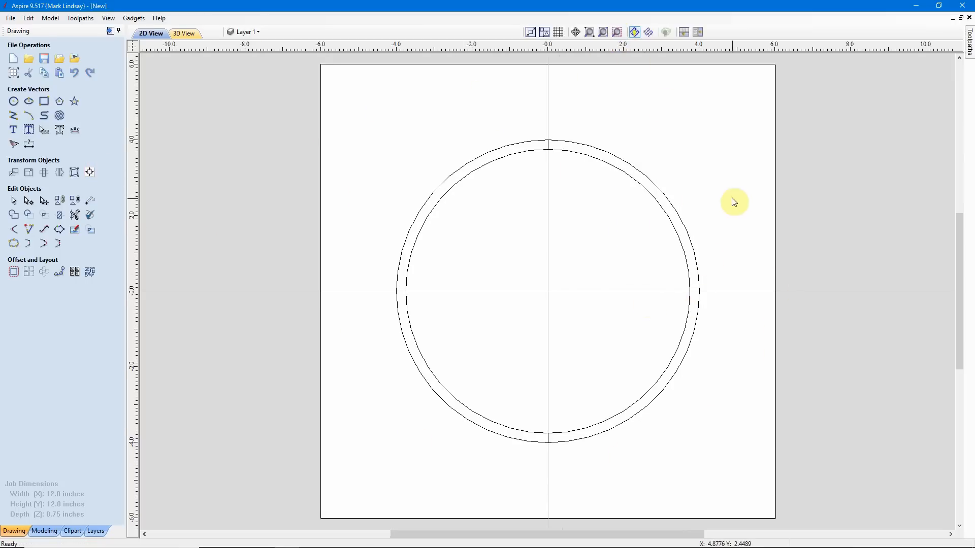
pyautogui.moveTo(696, 172)
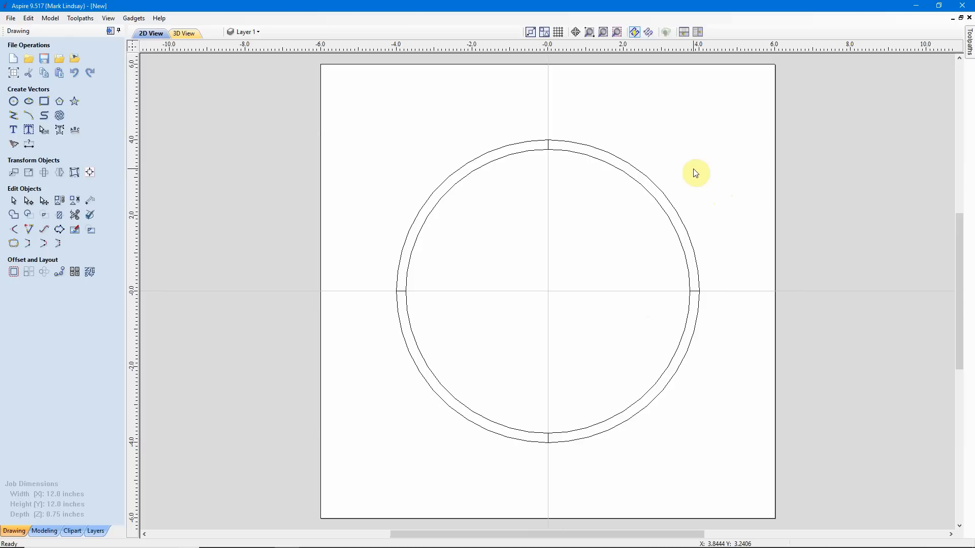
pyautogui.moveTo(346, 119)
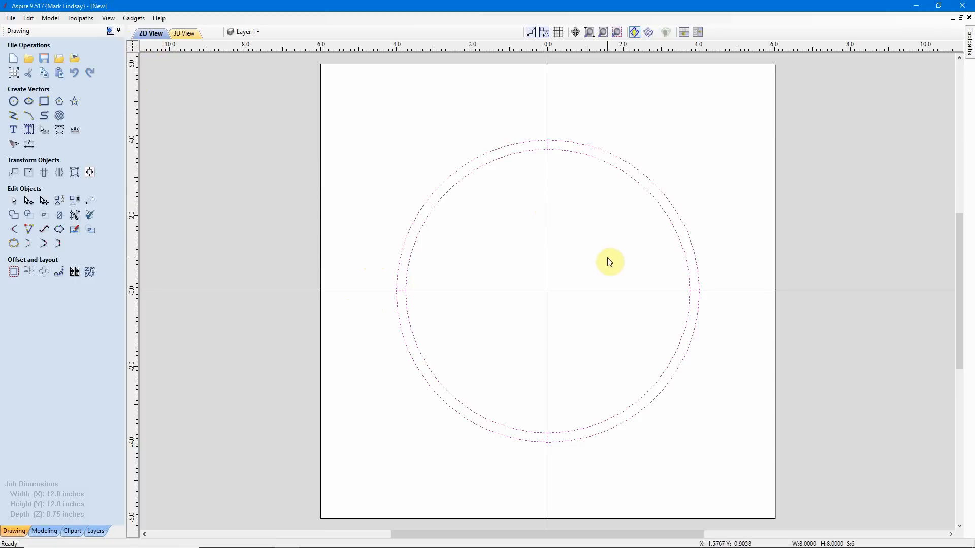
pyautogui.moveTo(593, 233)
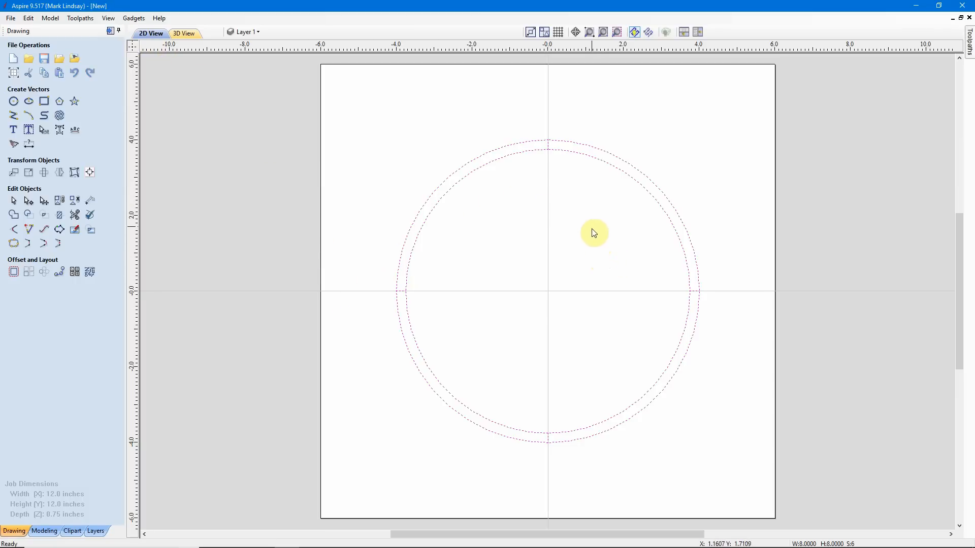
pyautogui.moveTo(592, 228)
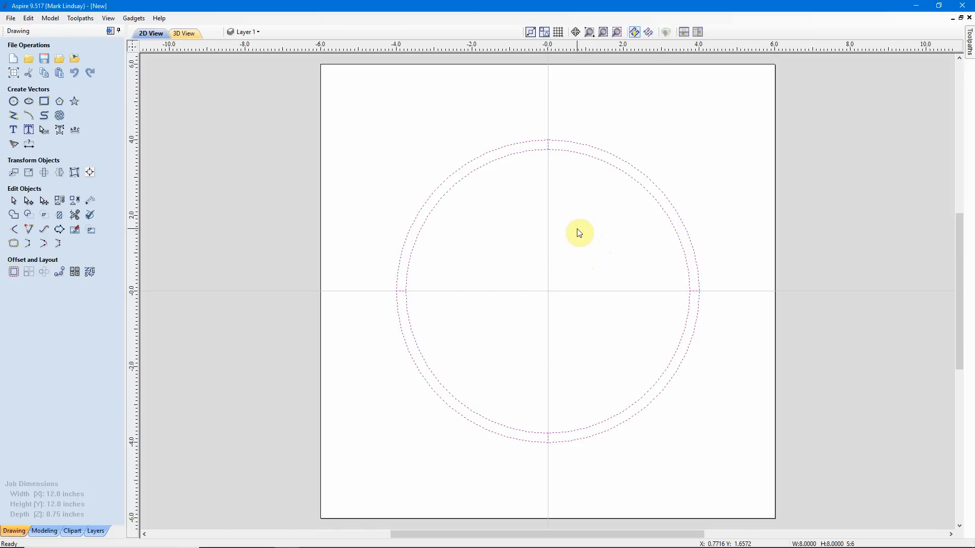
pyautogui.moveTo(565, 224)
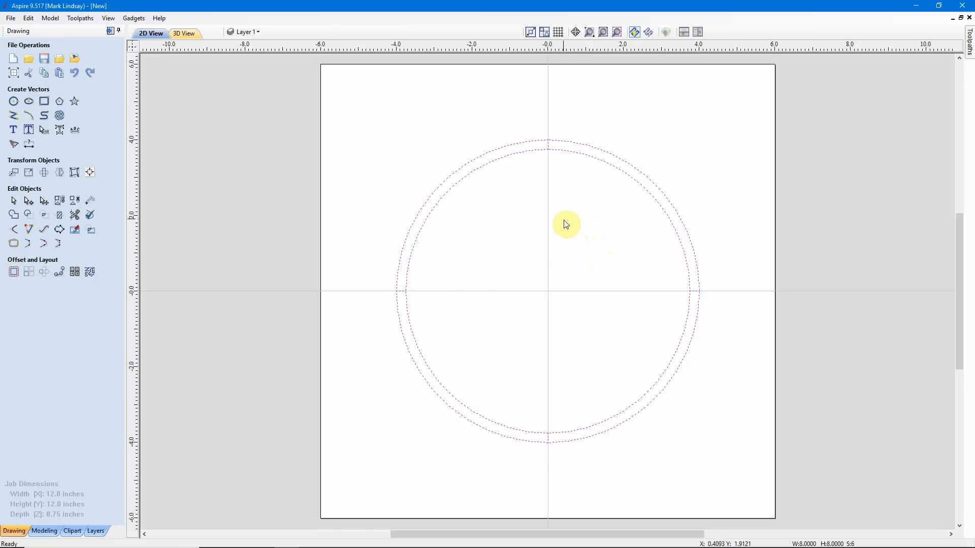
pyautogui.moveTo(648, 190)
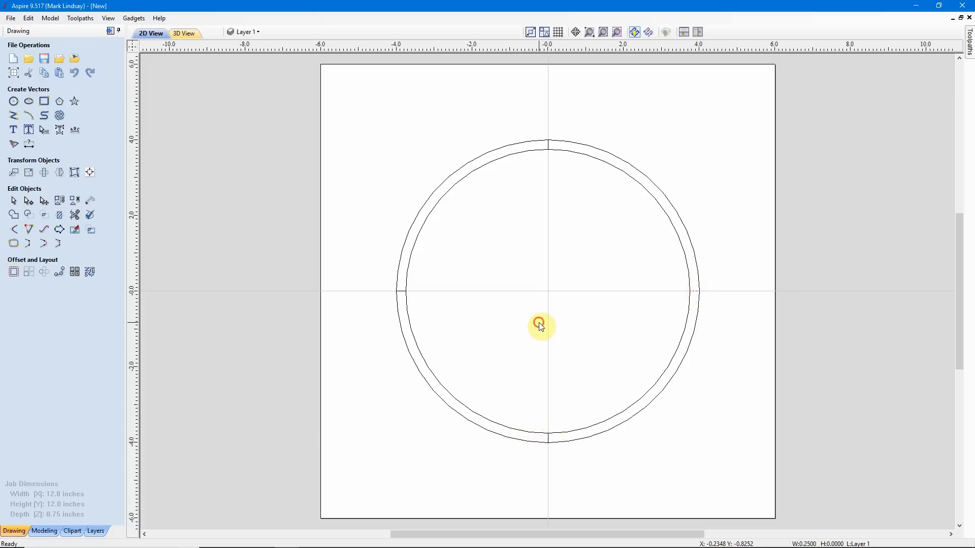
pyautogui.moveTo(478, 403)
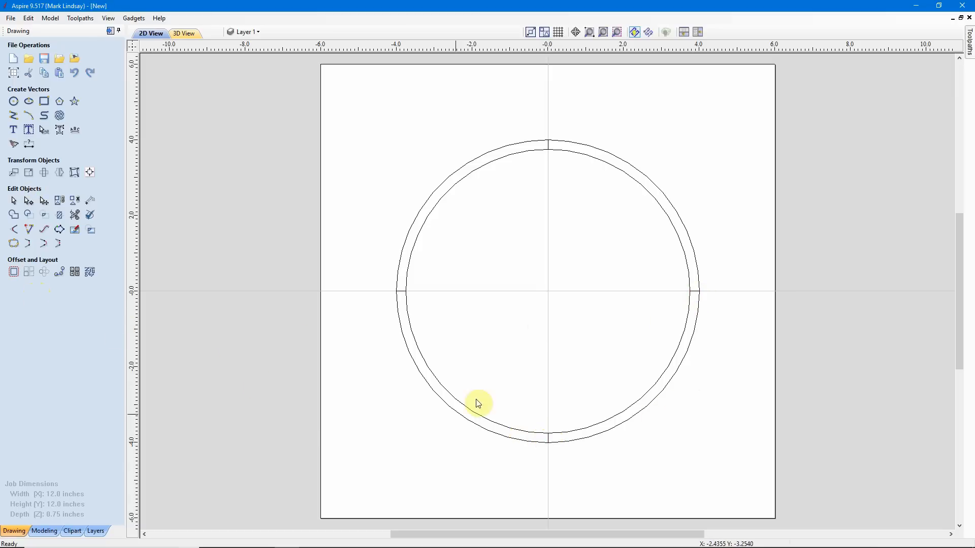
pyautogui.moveTo(554, 226)
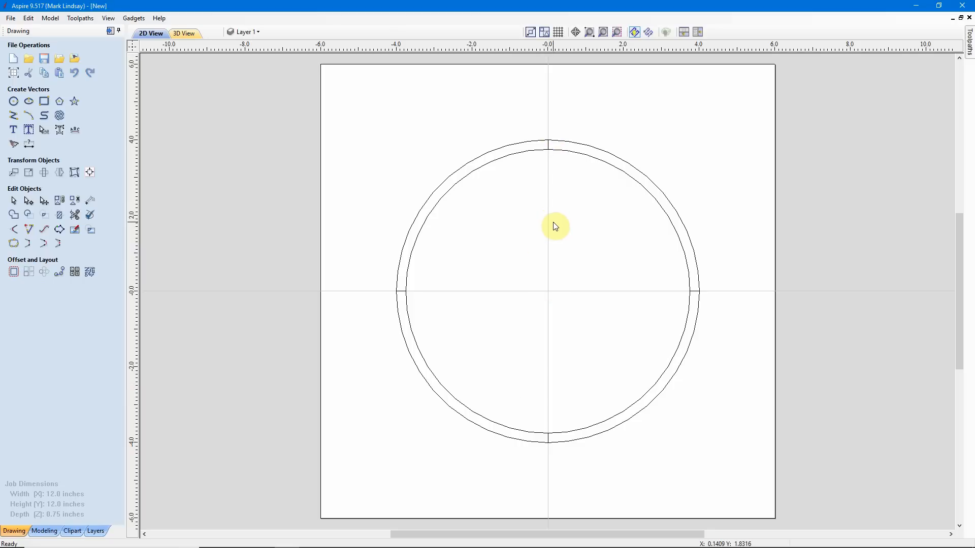
pyautogui.moveTo(554, 176)
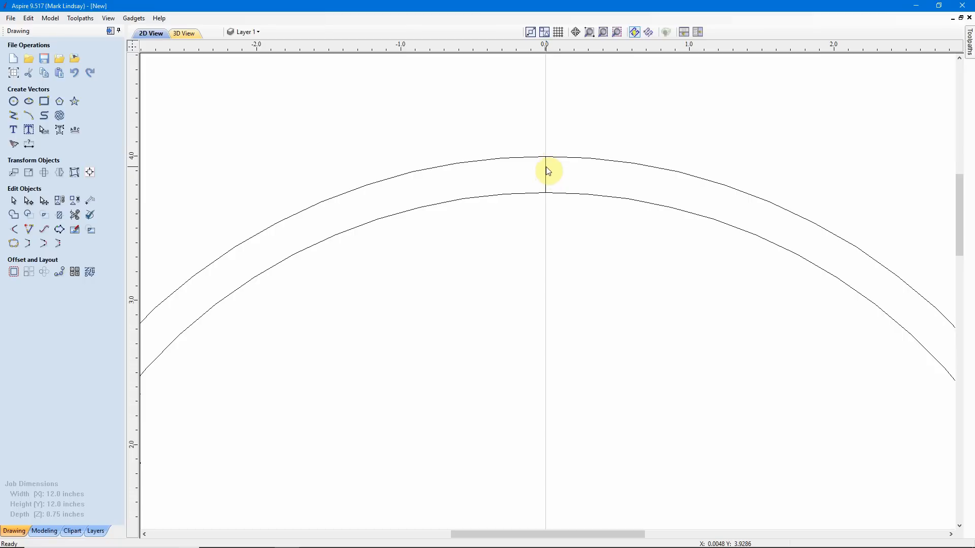
pyautogui.moveTo(567, 160)
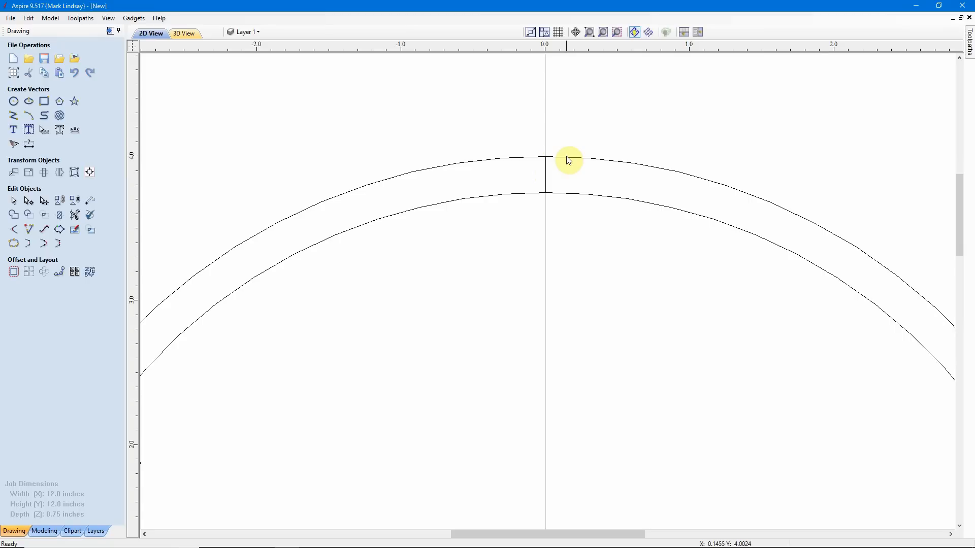
pyautogui.moveTo(559, 241)
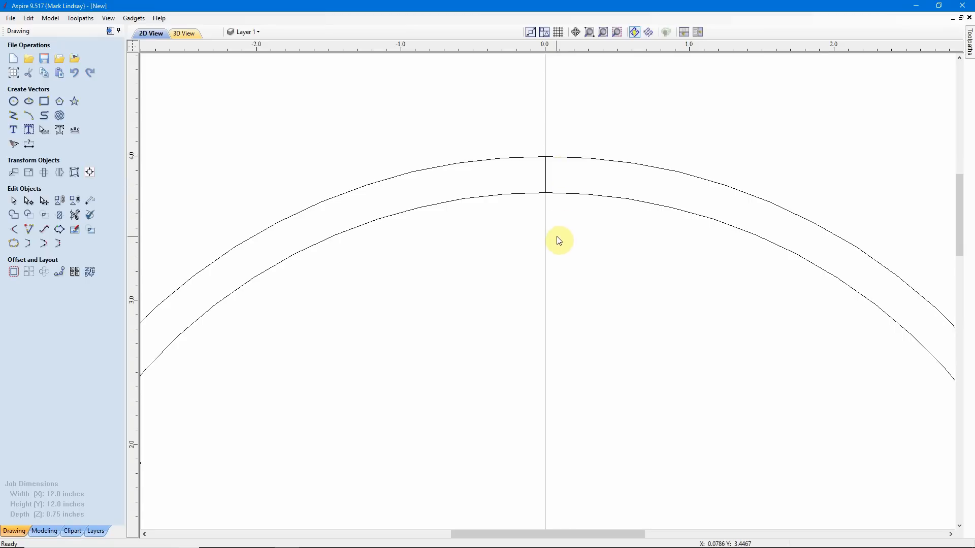
pyautogui.moveTo(547, 160)
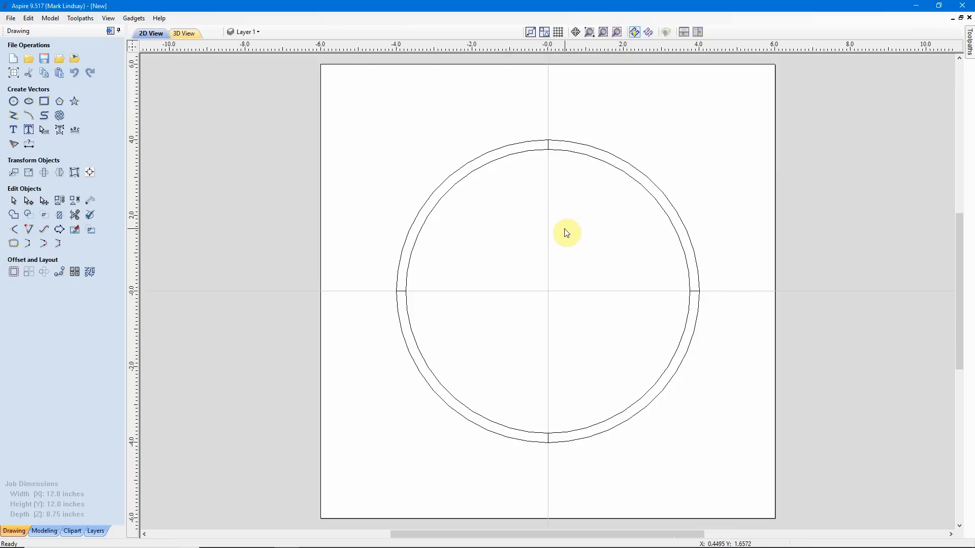
pyautogui.moveTo(570, 230)
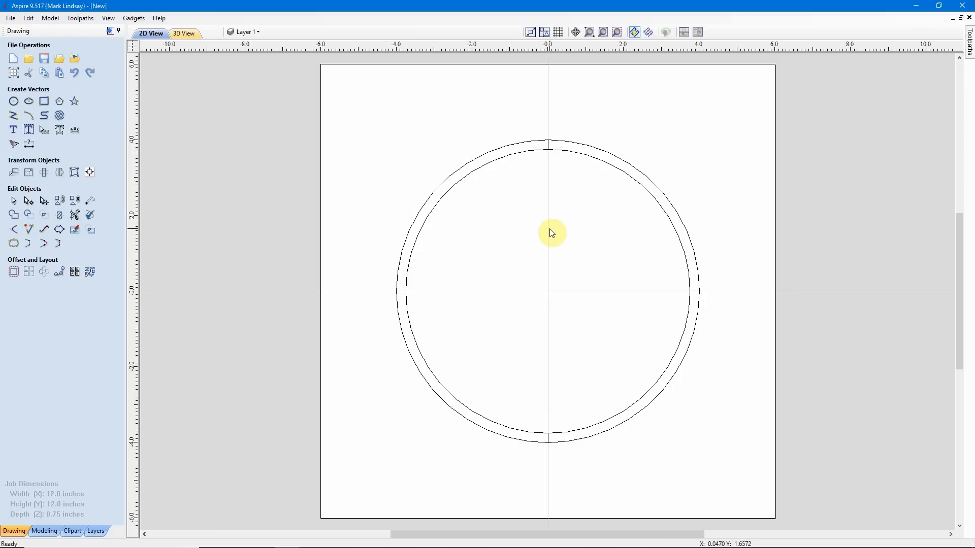
pyautogui.moveTo(550, 131)
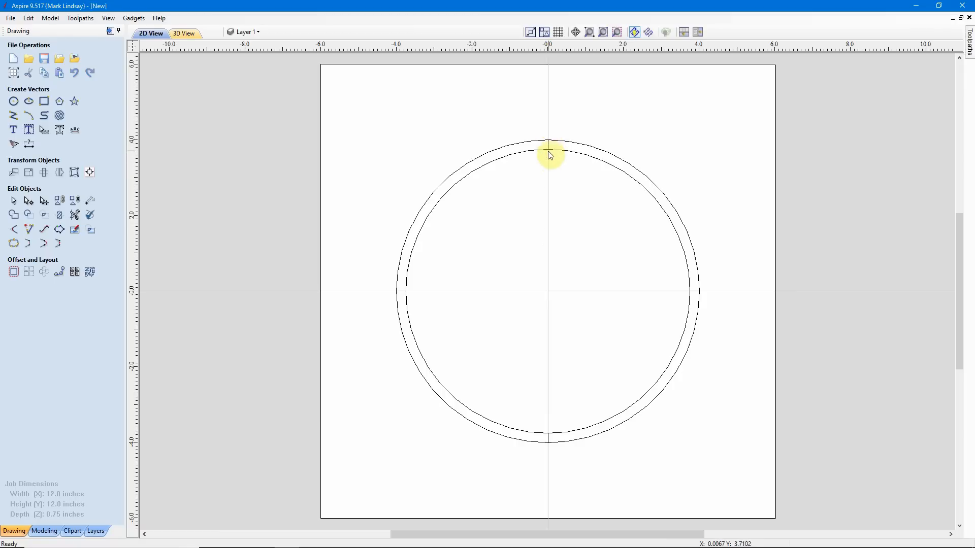
pyautogui.moveTo(510, 158)
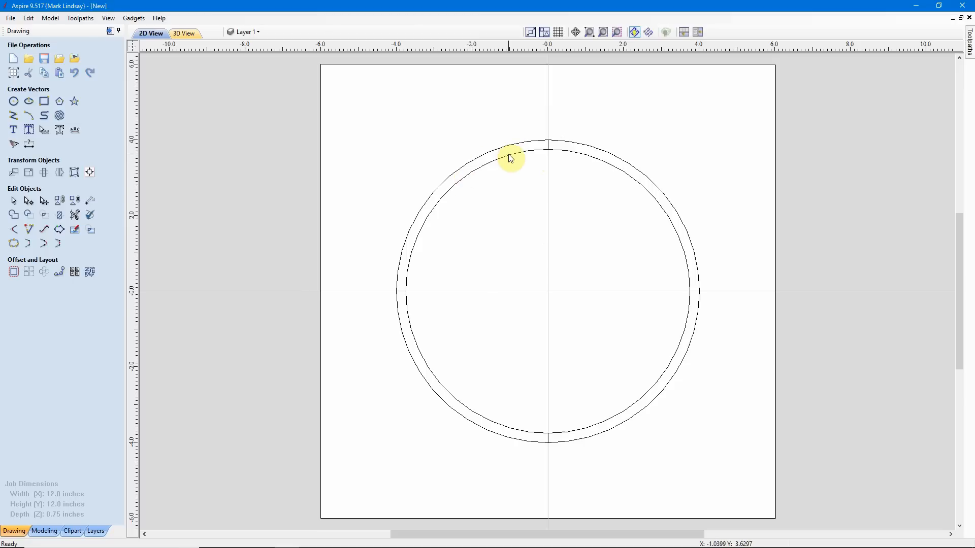
pyautogui.moveTo(590, 155)
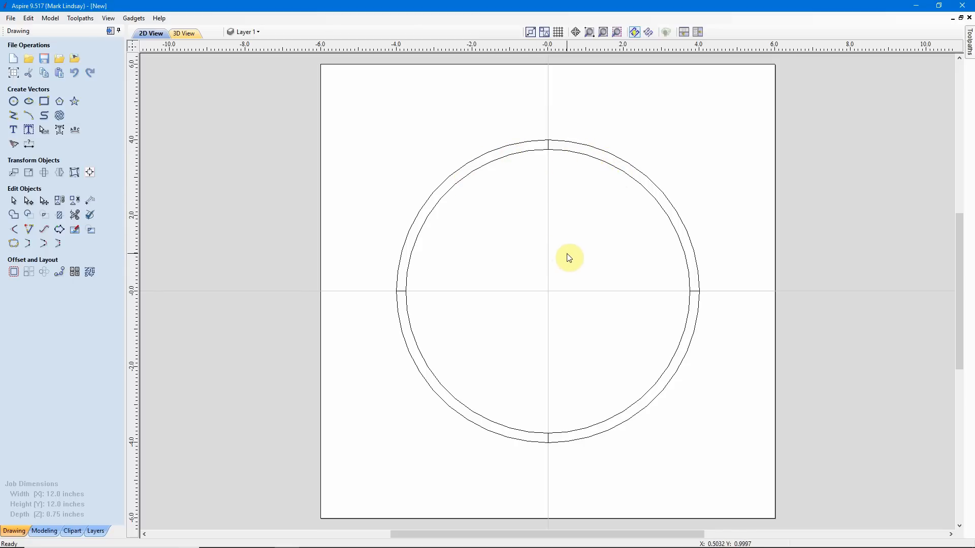
pyautogui.moveTo(571, 249)
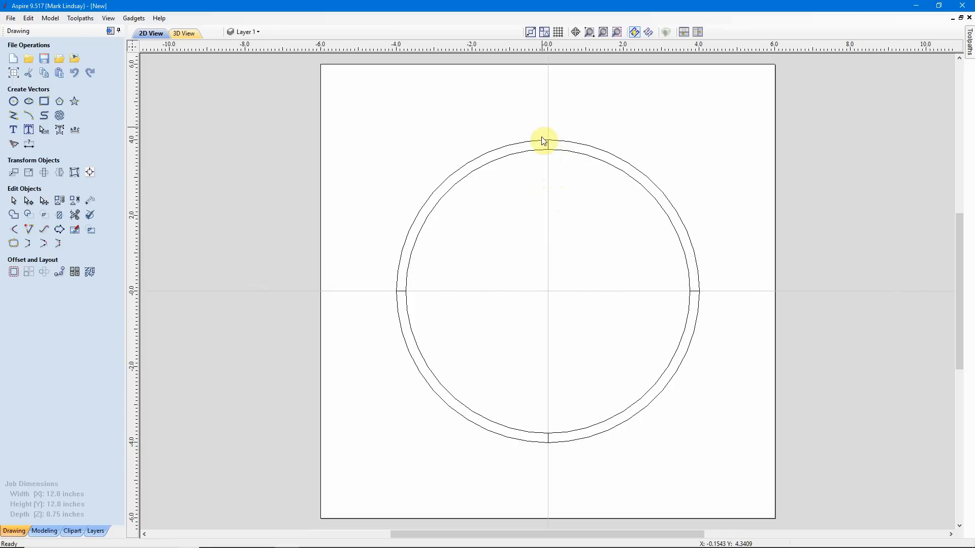
pyautogui.moveTo(541, 157)
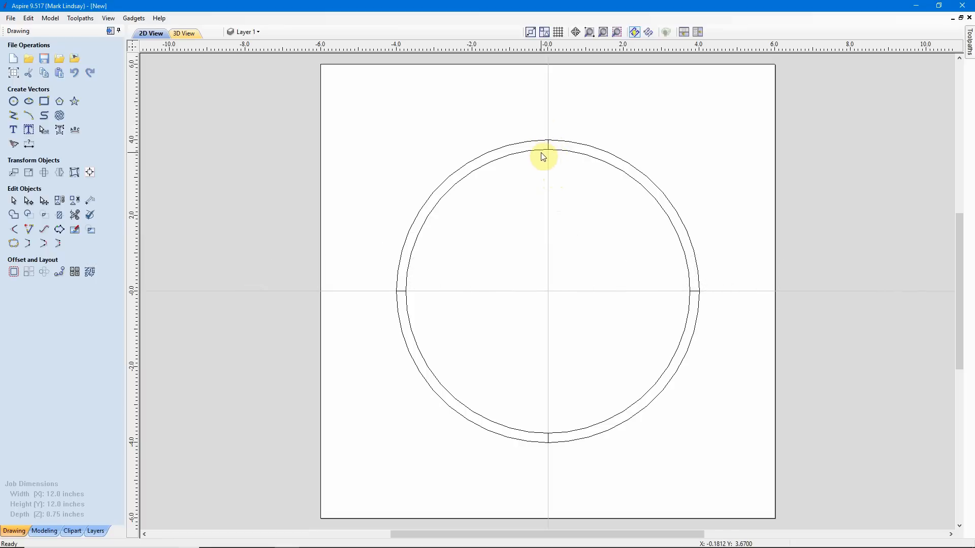
pyautogui.moveTo(559, 198)
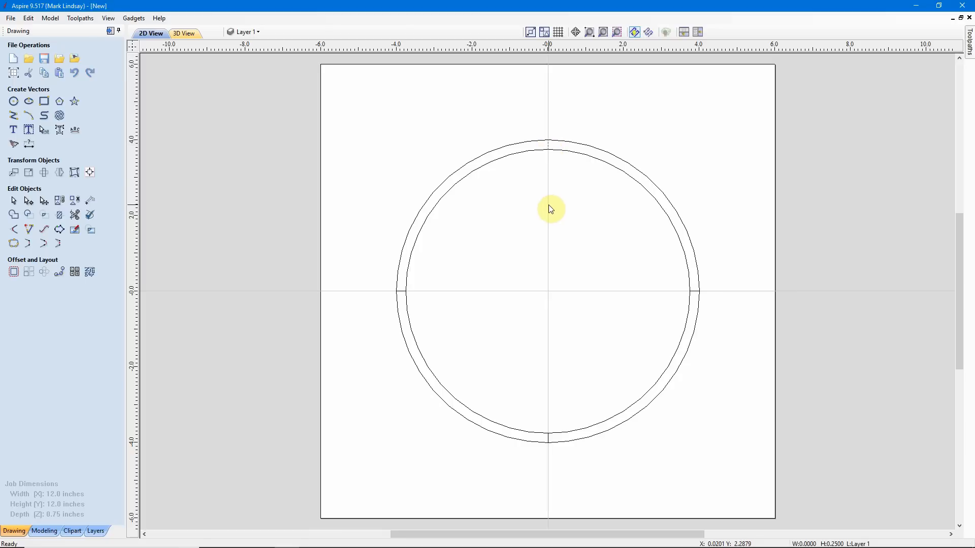
pyautogui.moveTo(556, 205)
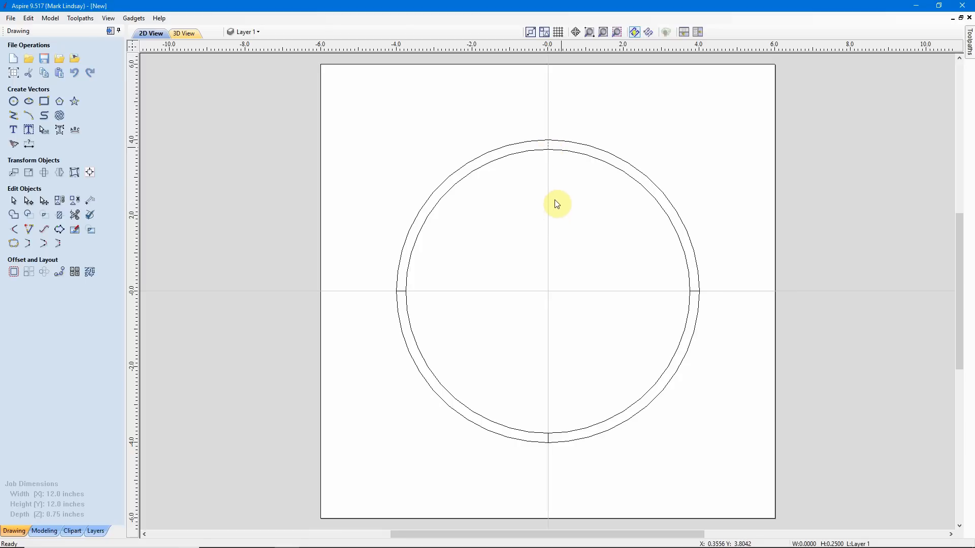
pyautogui.moveTo(556, 176)
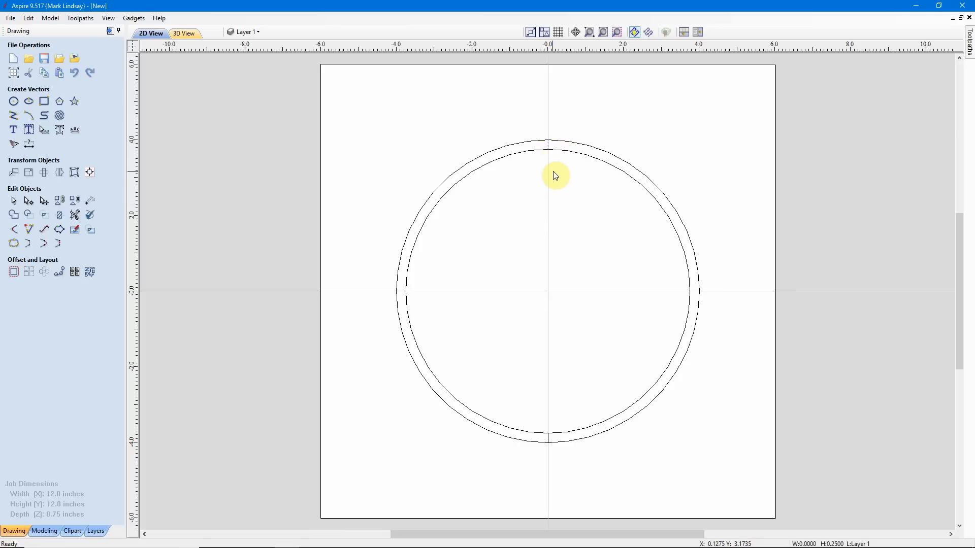
pyautogui.moveTo(54, 264)
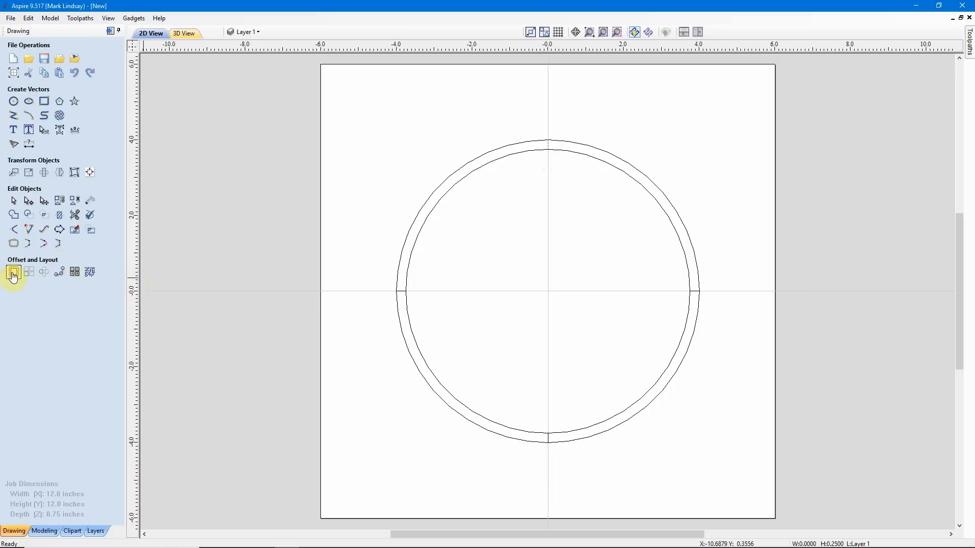
# Step: Open the Offset Vectors form for the selected top line
pyautogui.click(13, 272)
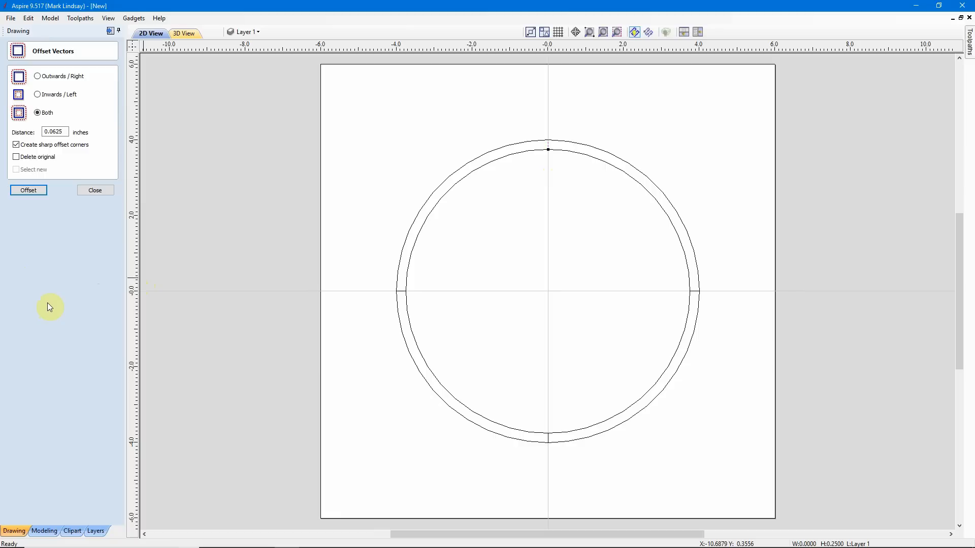
pyautogui.moveTo(537, 170)
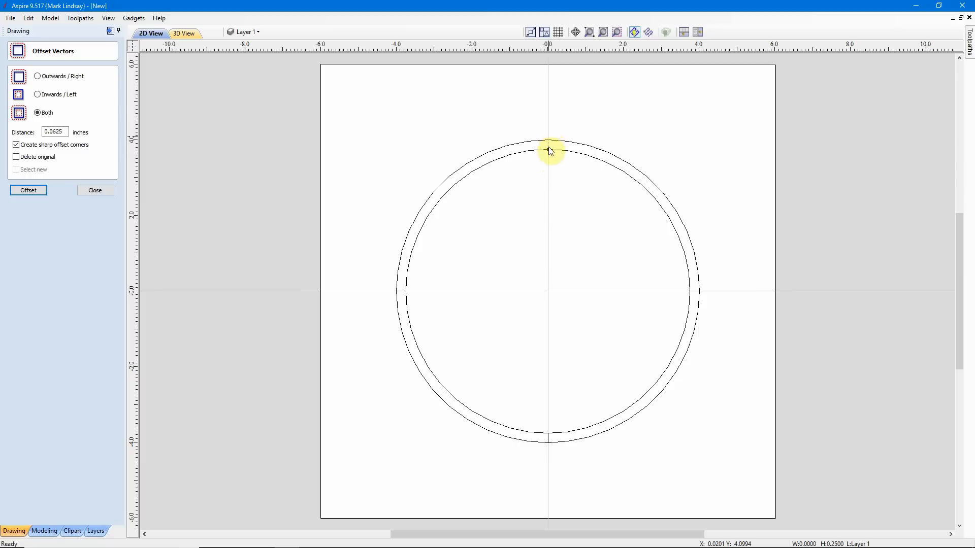
pyautogui.moveTo(379, 275)
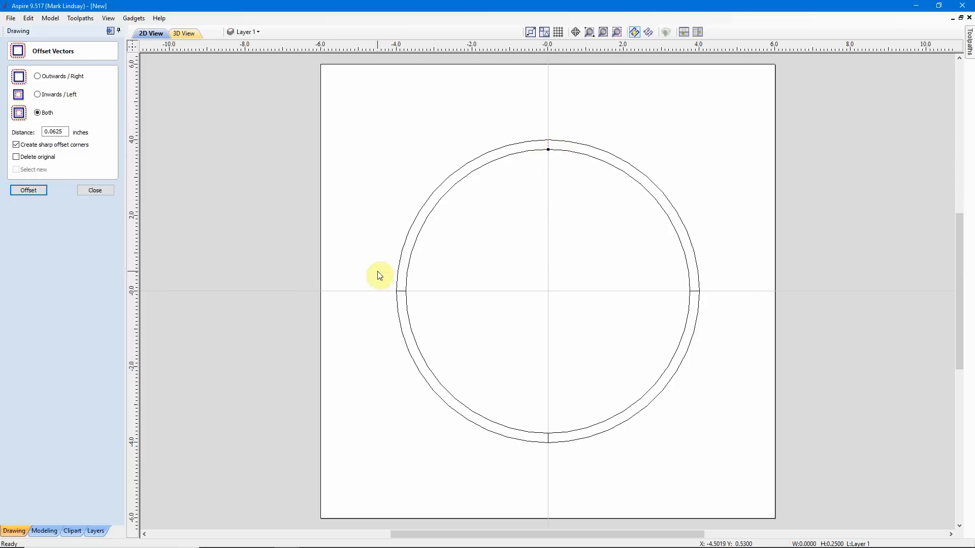
pyautogui.moveTo(713, 293)
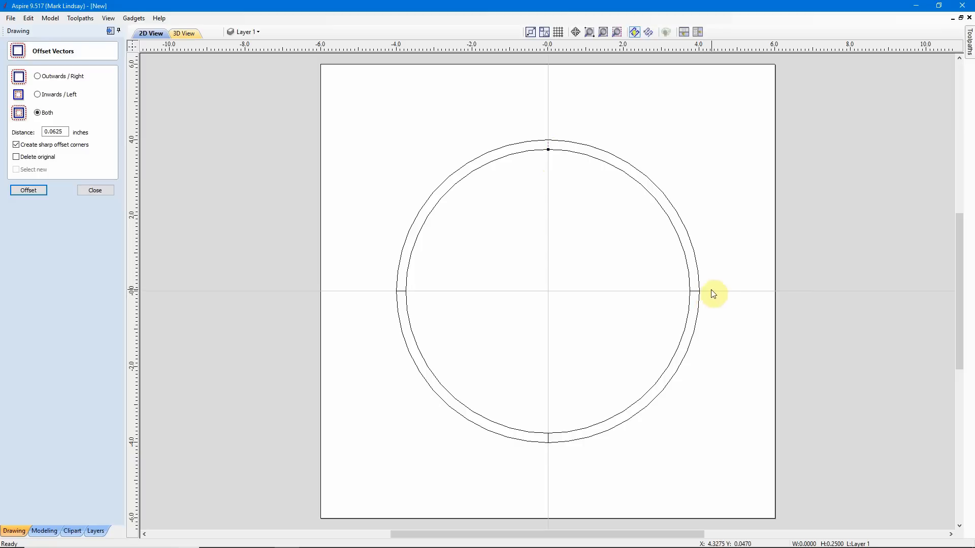
pyautogui.moveTo(556, 167)
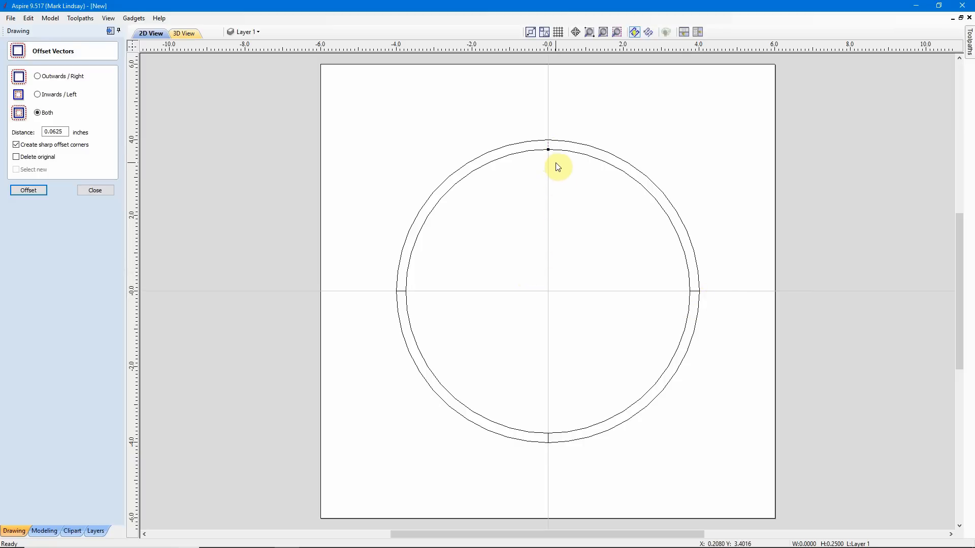
pyautogui.moveTo(548, 187)
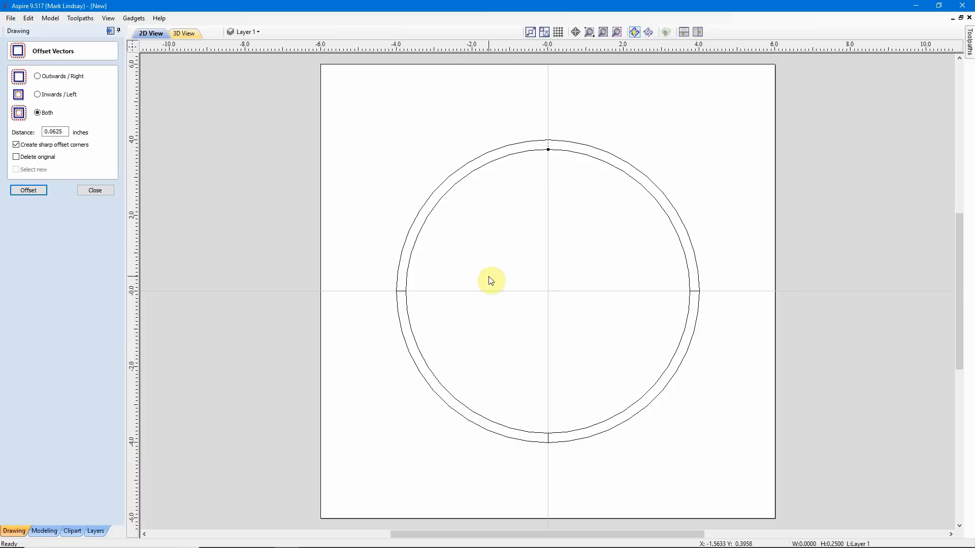
pyautogui.moveTo(548, 148)
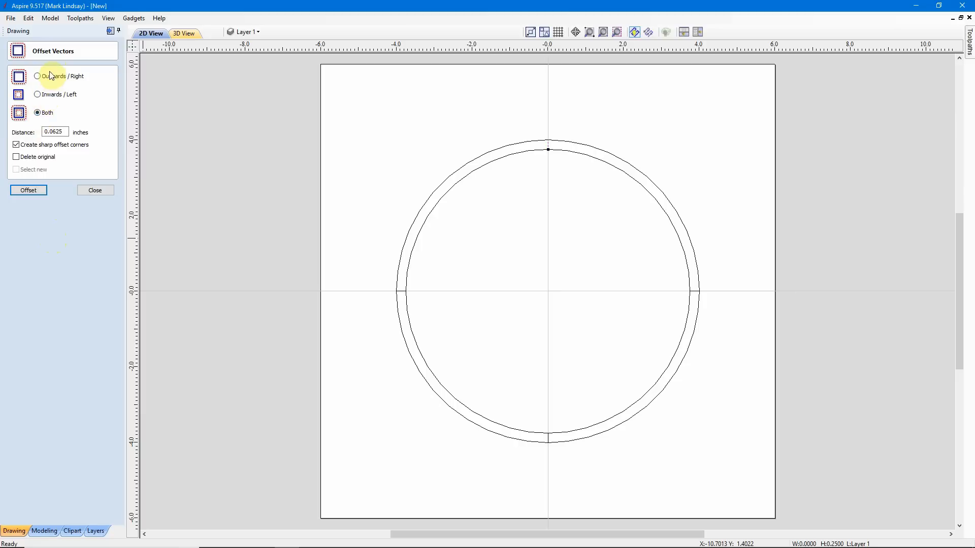
pyautogui.moveTo(549, 164)
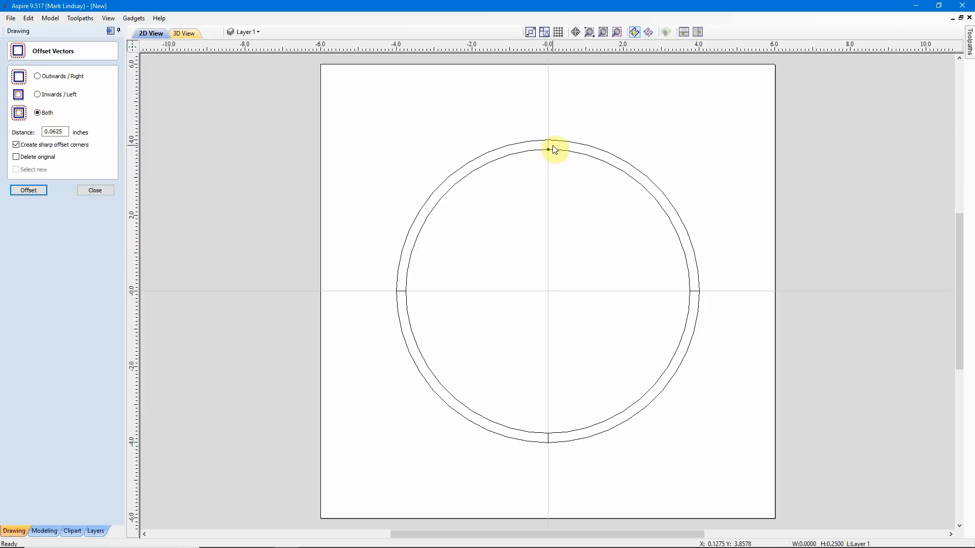
pyautogui.moveTo(543, 148)
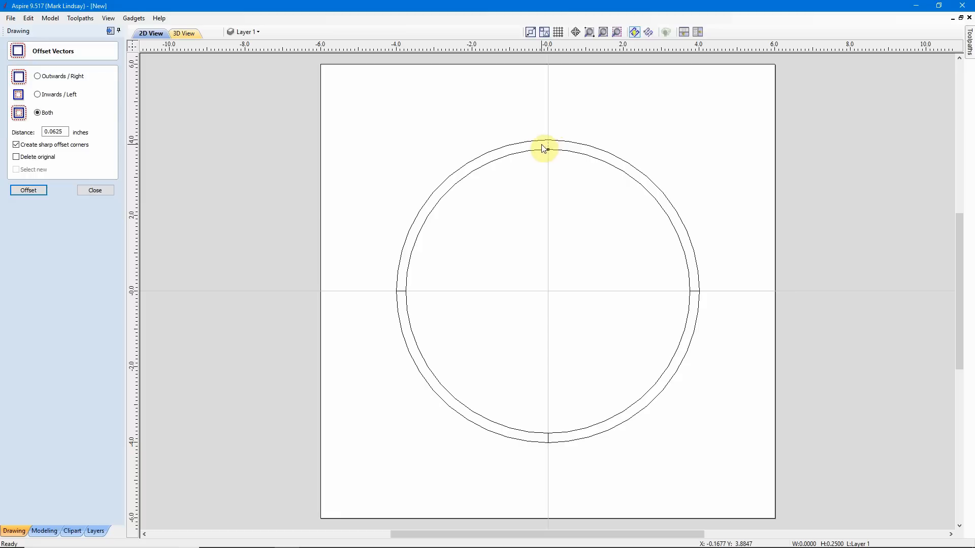
pyautogui.moveTo(554, 150)
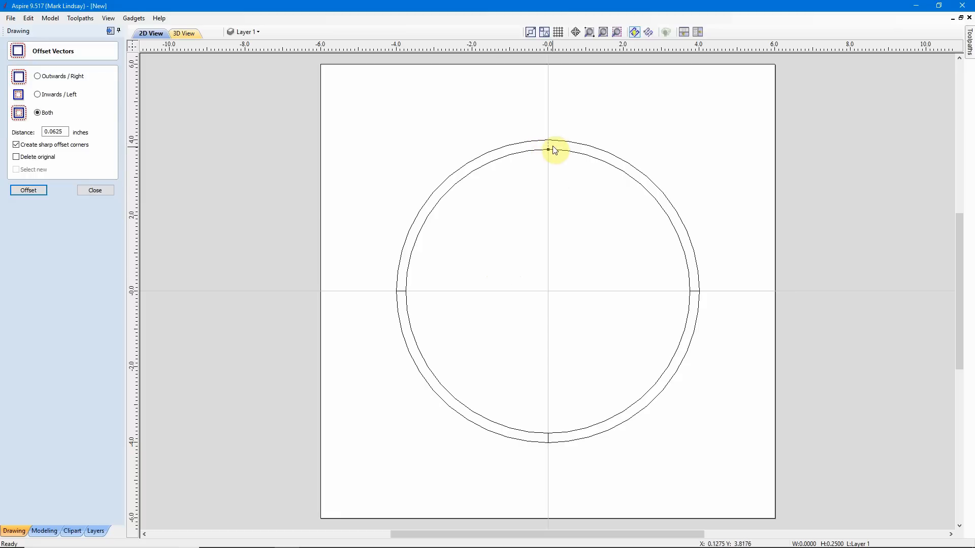
pyautogui.moveTo(549, 147)
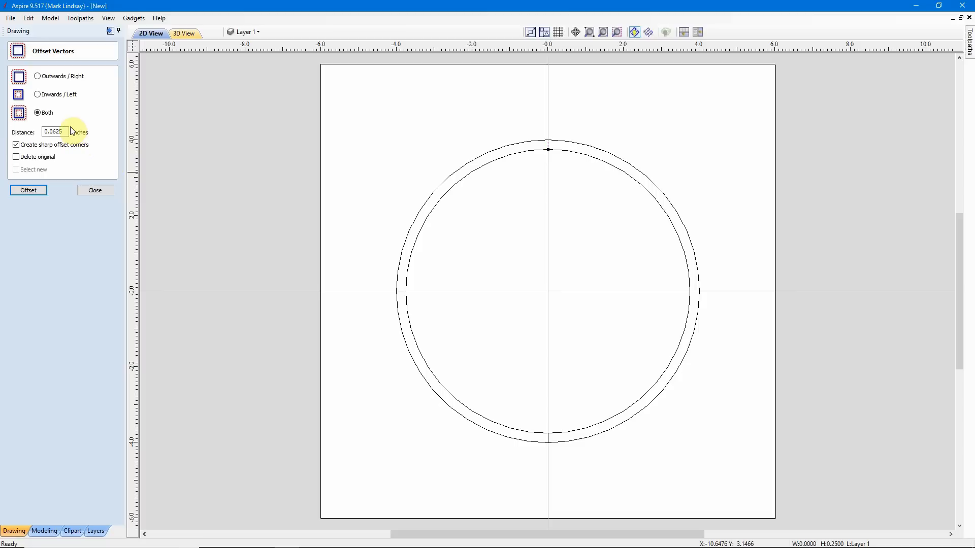
# Step: Offset the top line 0.03125 inches both ways, deleting the original
pyautogui.click(59, 132)
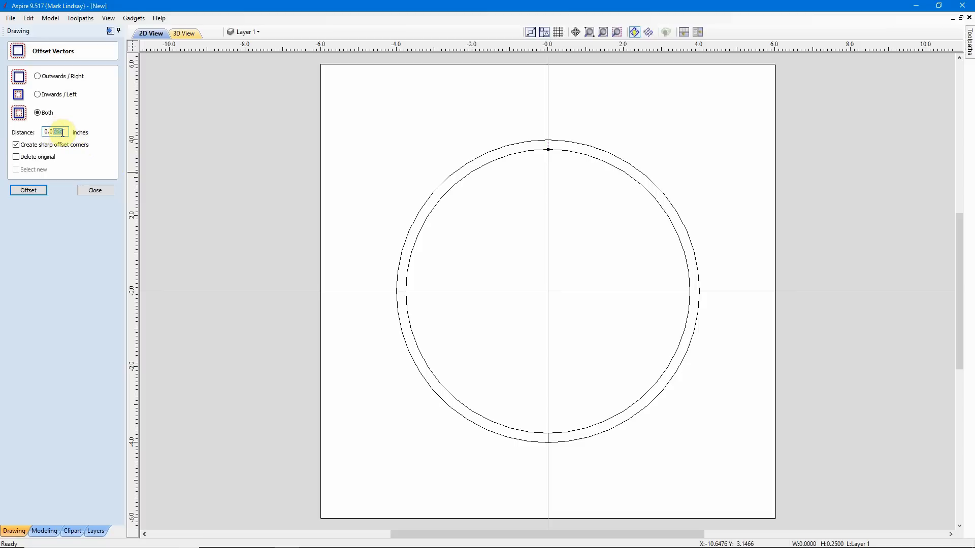
pyautogui.write('0.03125')
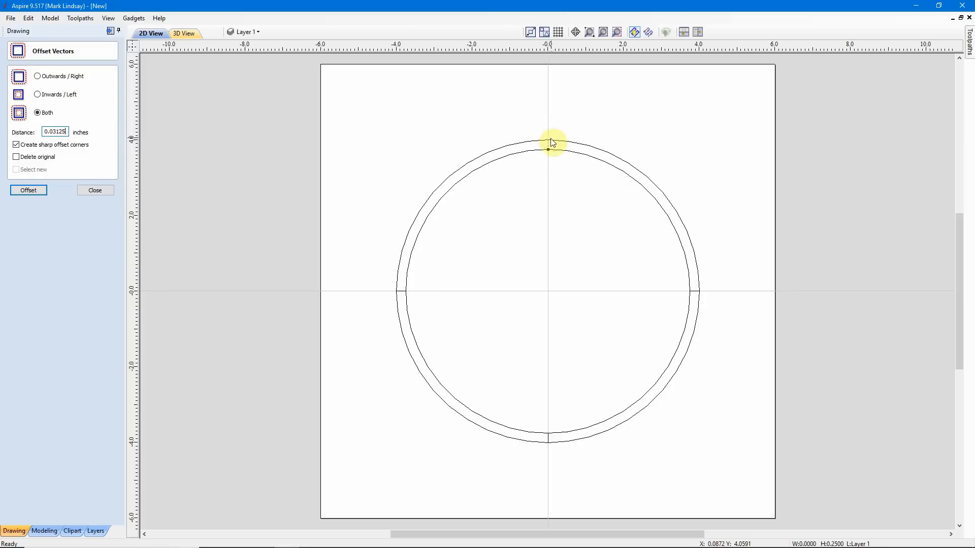
pyautogui.moveTo(56, 216)
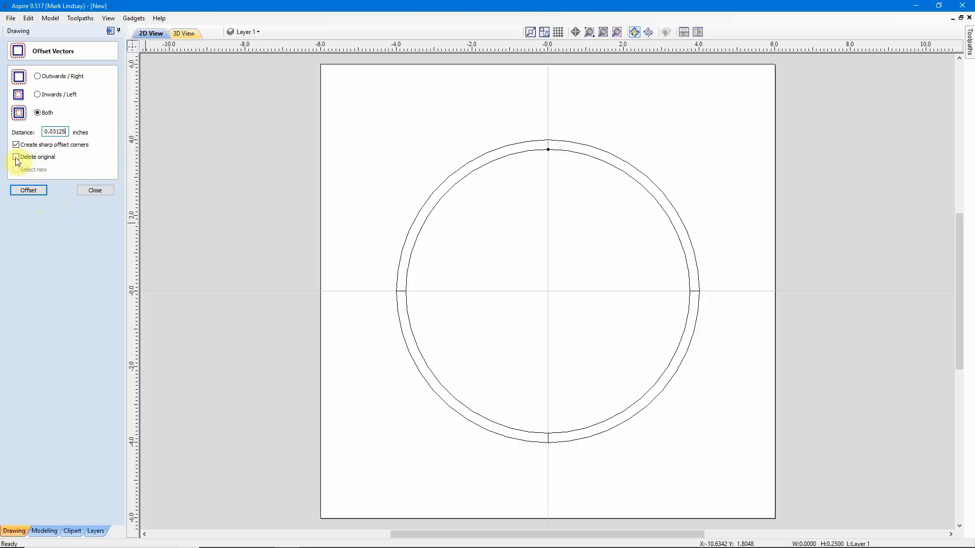
pyautogui.click(17, 157)
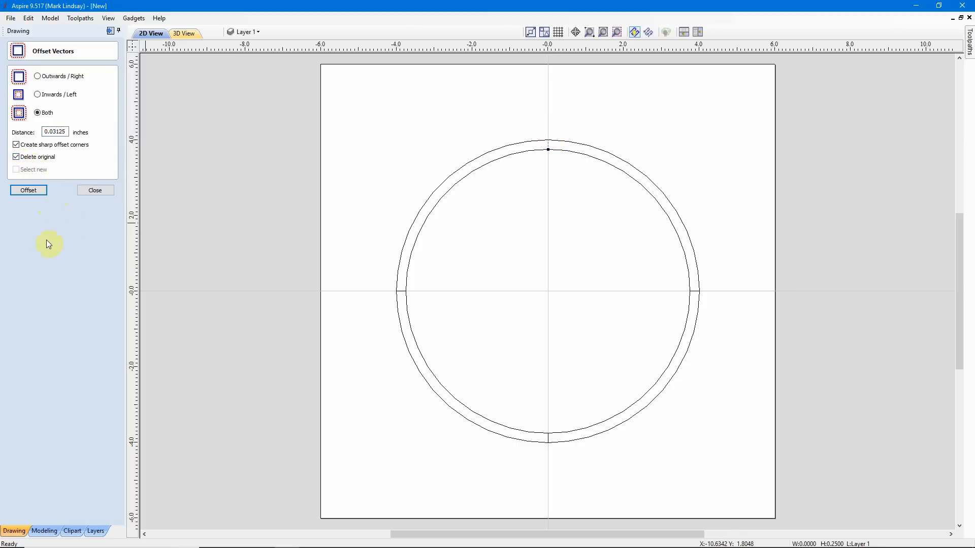
pyautogui.moveTo(553, 146)
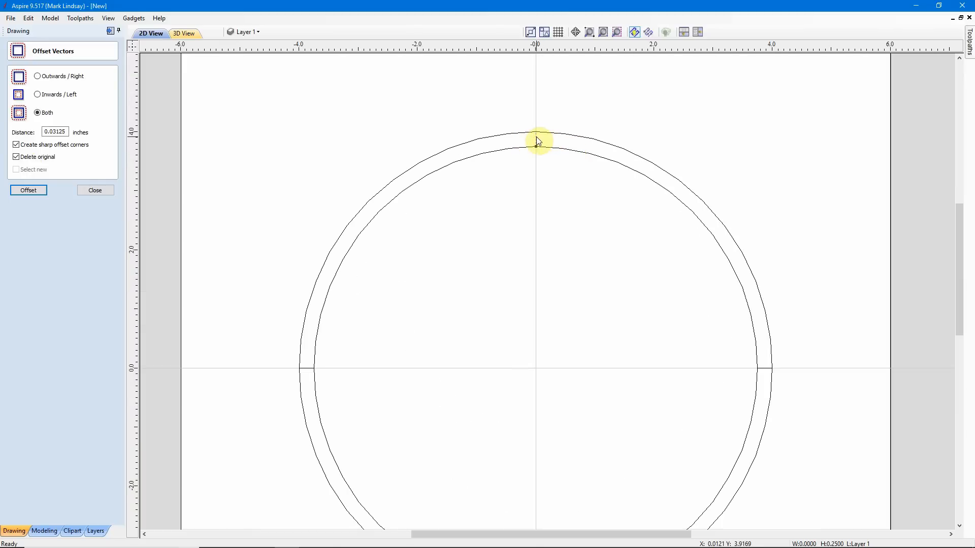
pyautogui.click(28, 191)
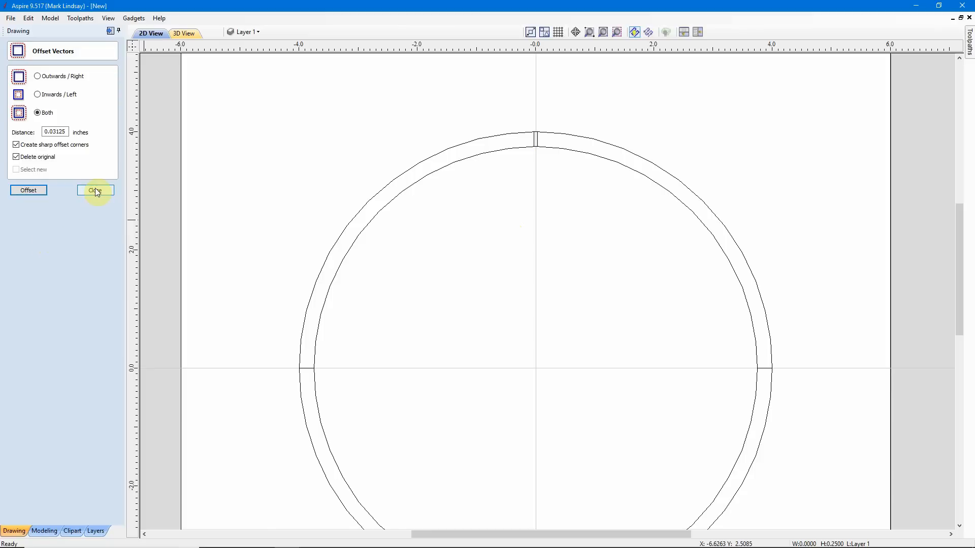
pyautogui.click(94, 191)
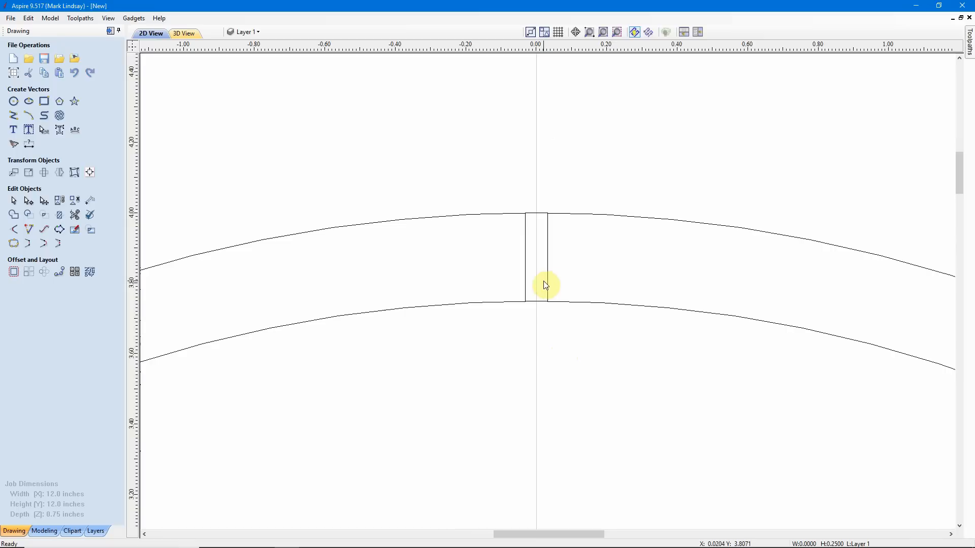
pyautogui.moveTo(542, 285)
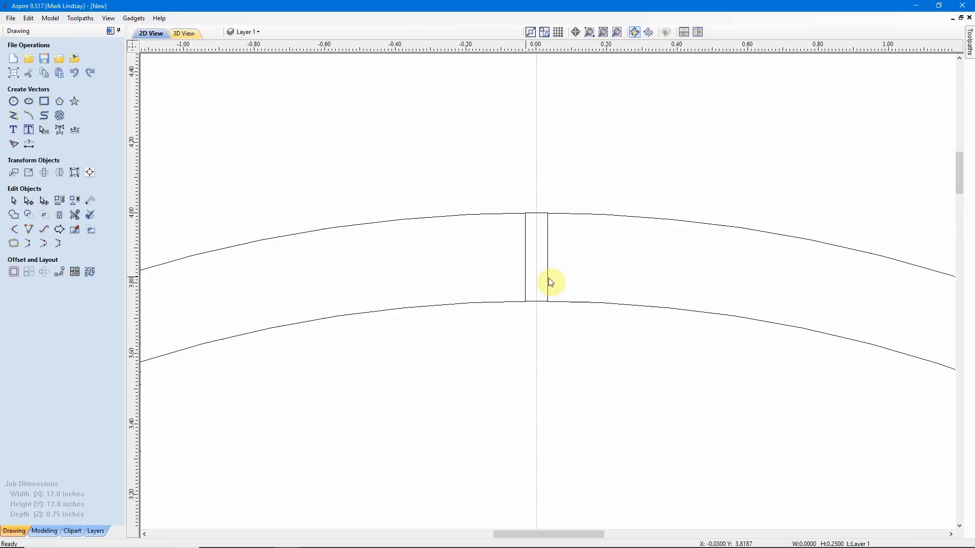
pyautogui.moveTo(514, 279)
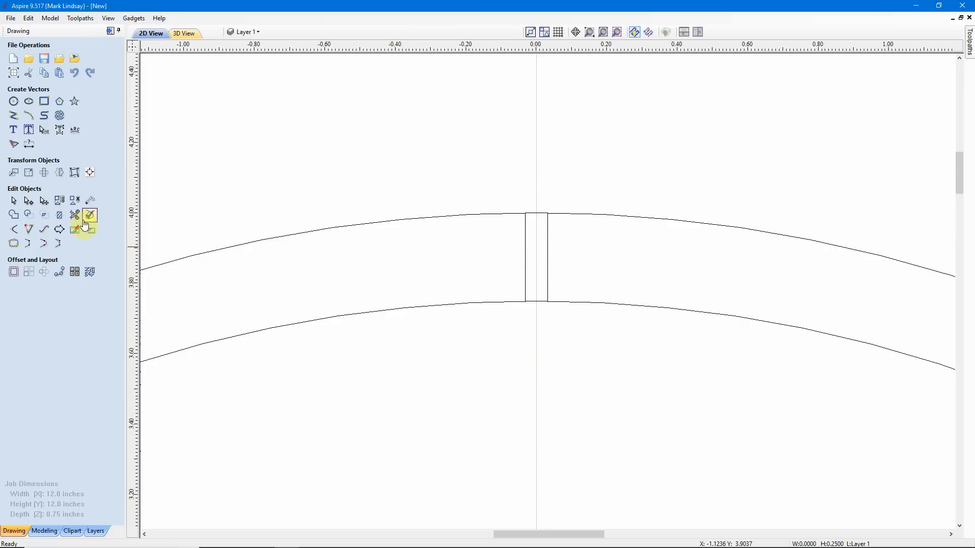
# Step: Trim the leftover ring sections at the top gap and close with rejoin
pyautogui.click(89, 215)
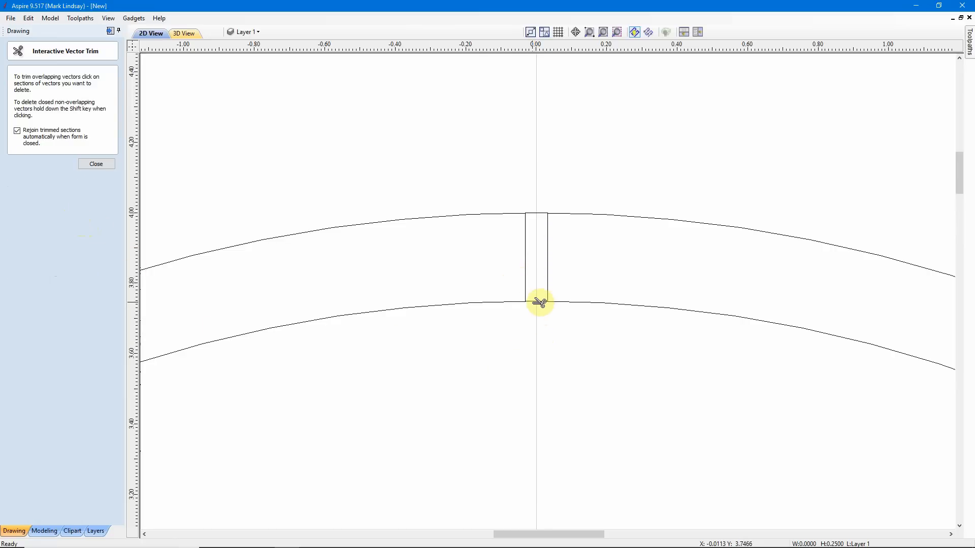
pyautogui.click(539, 303)
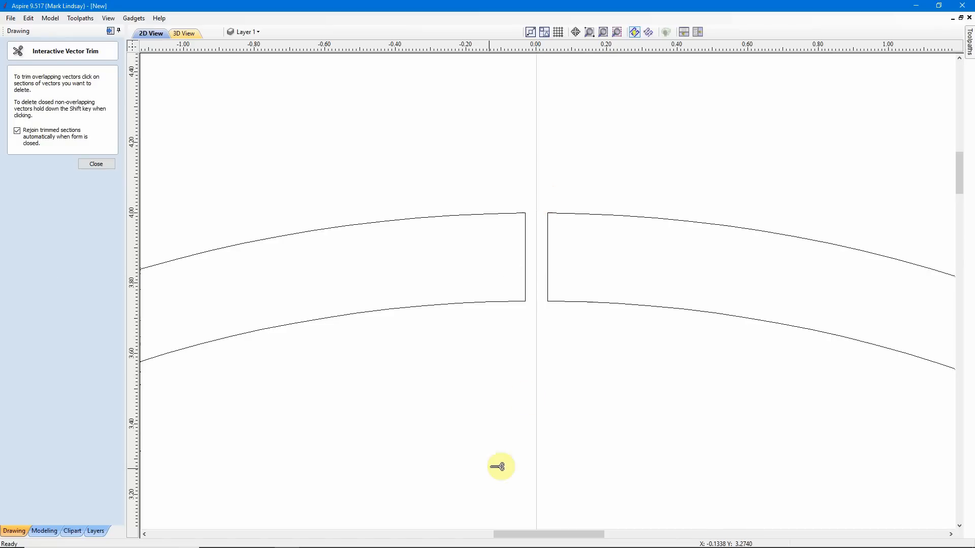
pyautogui.moveTo(541, 417)
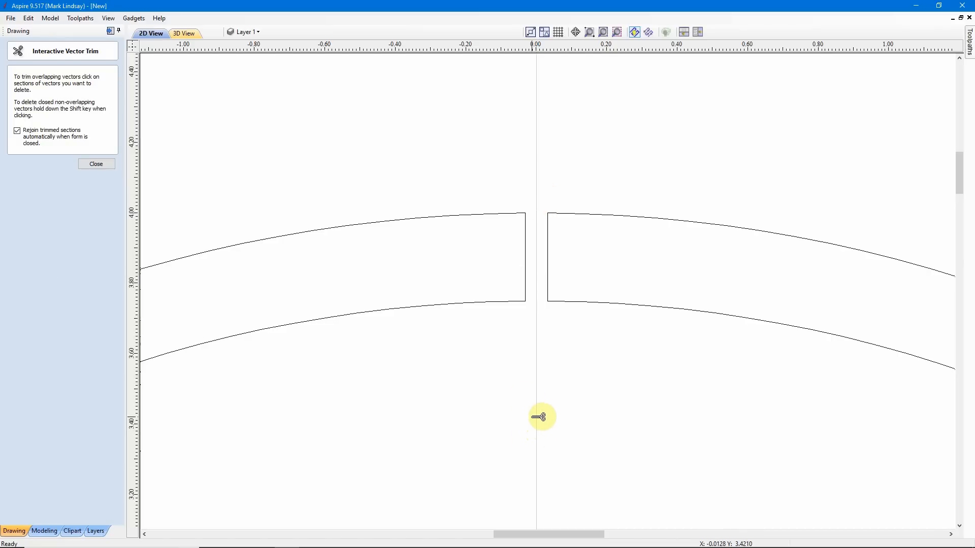
pyautogui.click(96, 164)
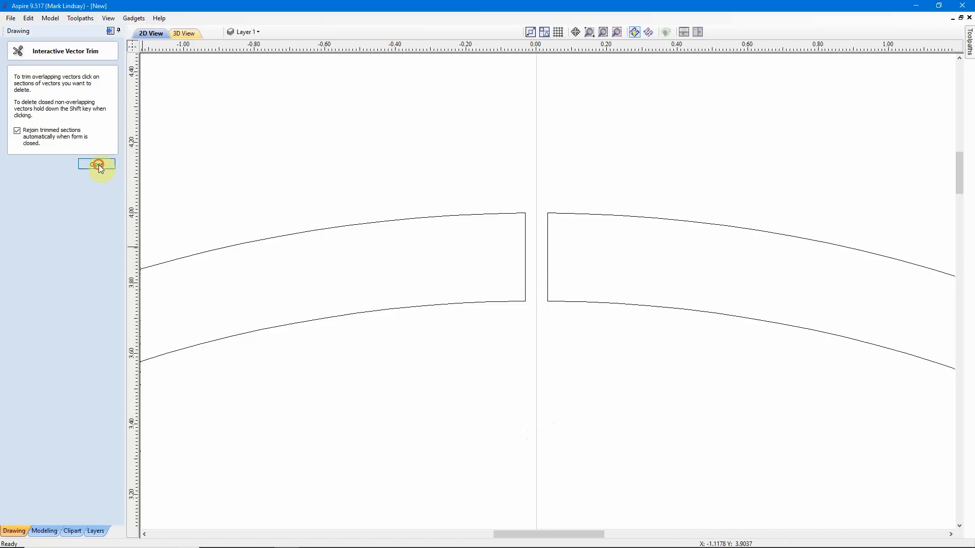
pyautogui.click(96, 164)
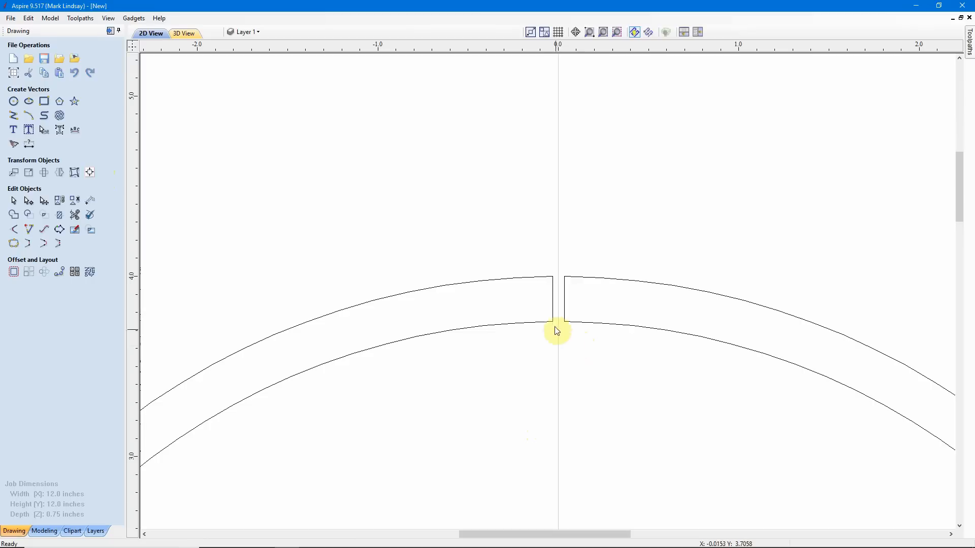
pyautogui.moveTo(564, 295)
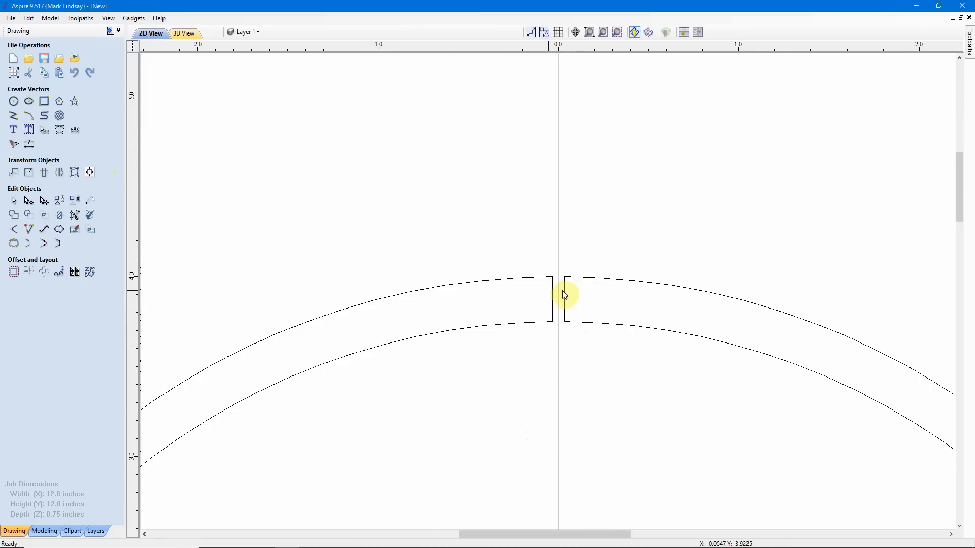
pyautogui.moveTo(440, 393)
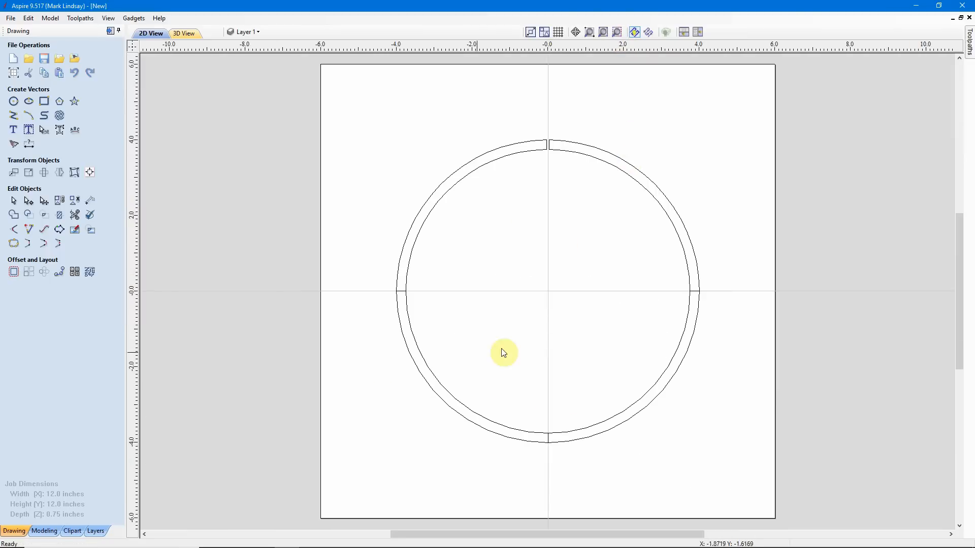
pyautogui.moveTo(380, 280)
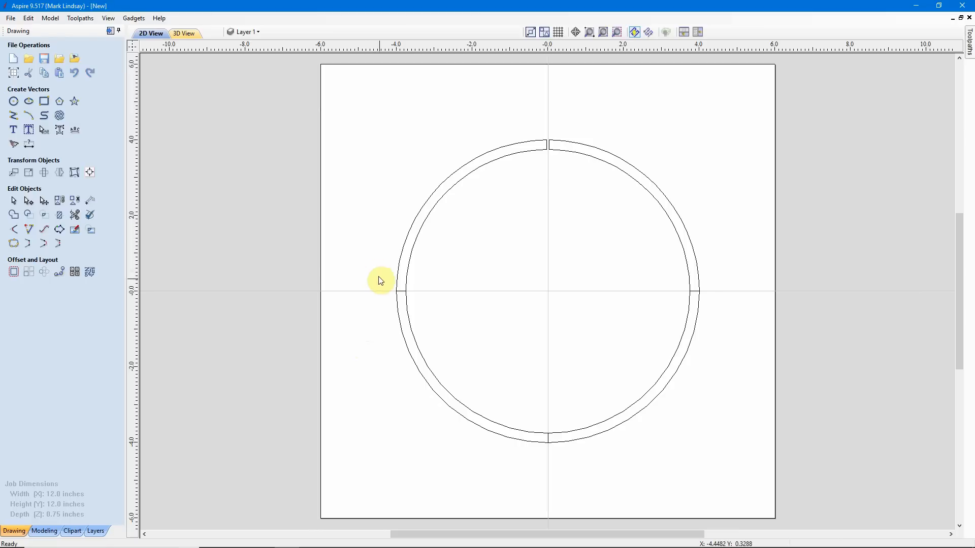
pyautogui.moveTo(553, 442)
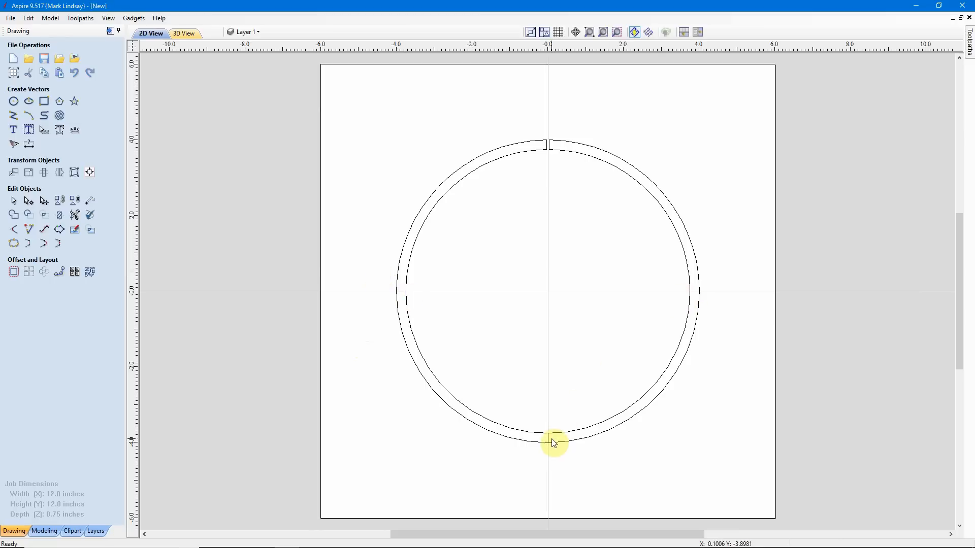
# Step: Drag a selection box around the left, right and bottom dividing lines
pyautogui.moveTo(552, 443); pyautogui.dragTo(720, 470)
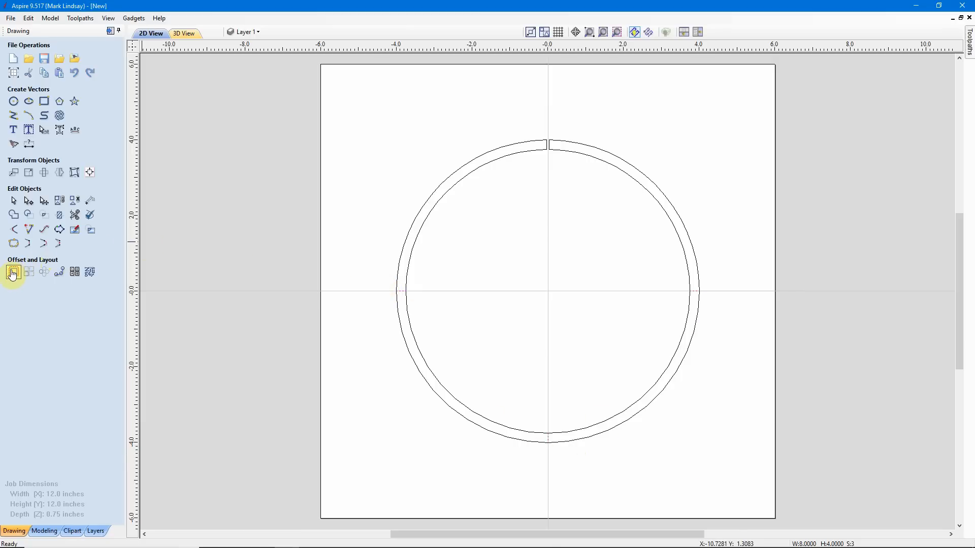
# Step: Offset the three dividing lines both ways, deleting the originals
pyautogui.click(13, 272)
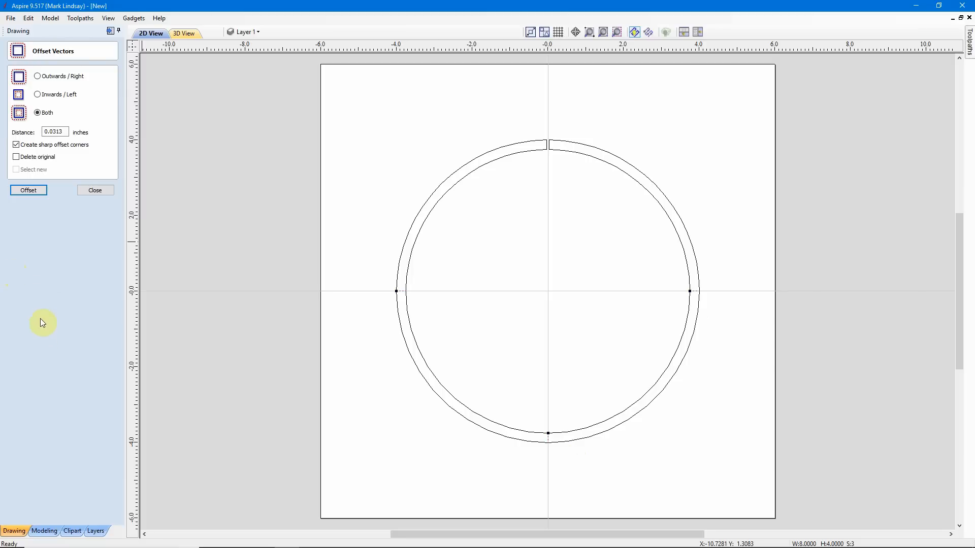
pyautogui.moveTo(401, 296)
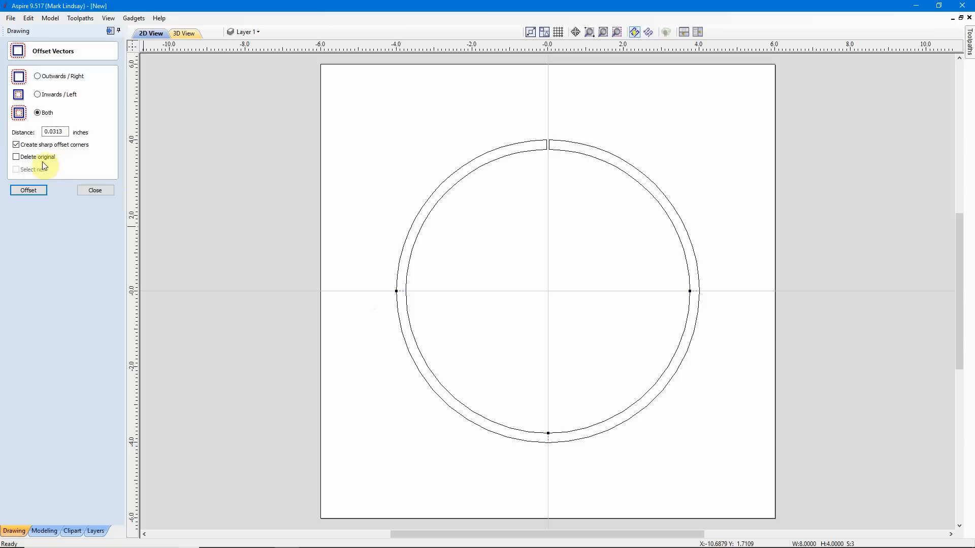
pyautogui.click(16, 157)
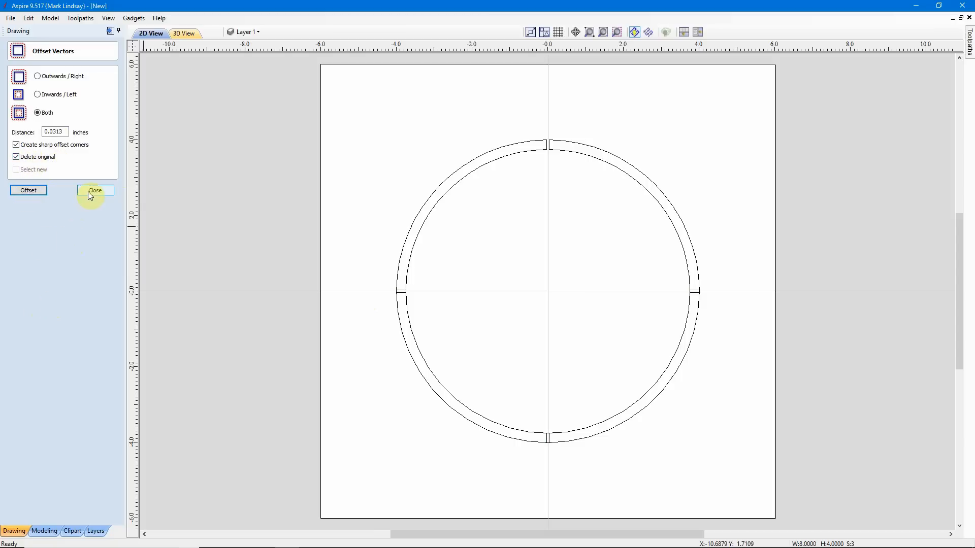
pyautogui.click(95, 191)
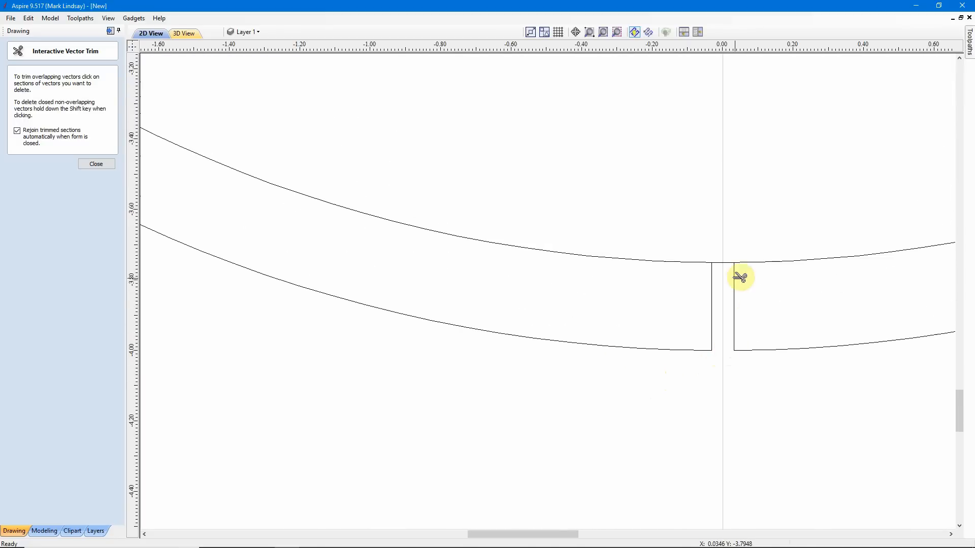
# Step: Trim the ring sections inside the left, right and bottom slots
pyautogui.scroll(-3)
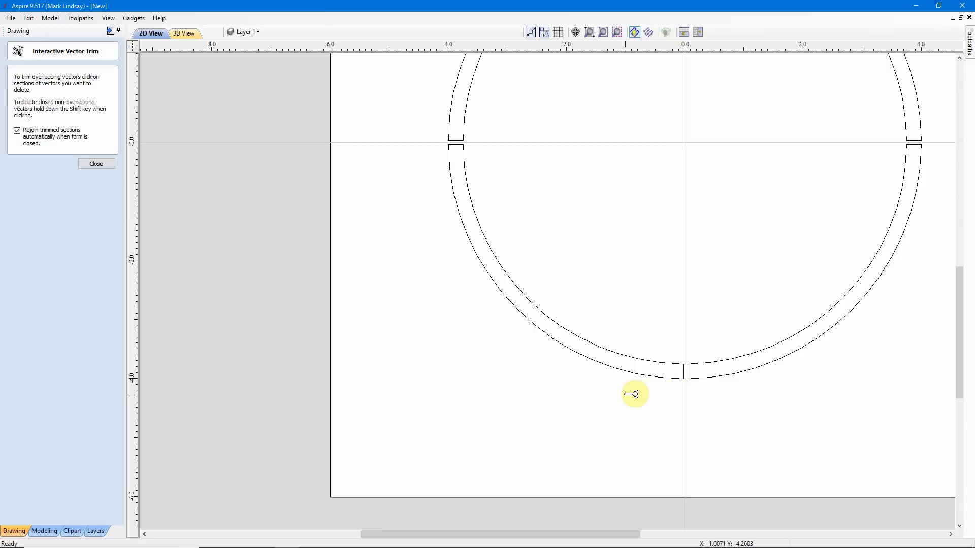
pyautogui.click(96, 164)
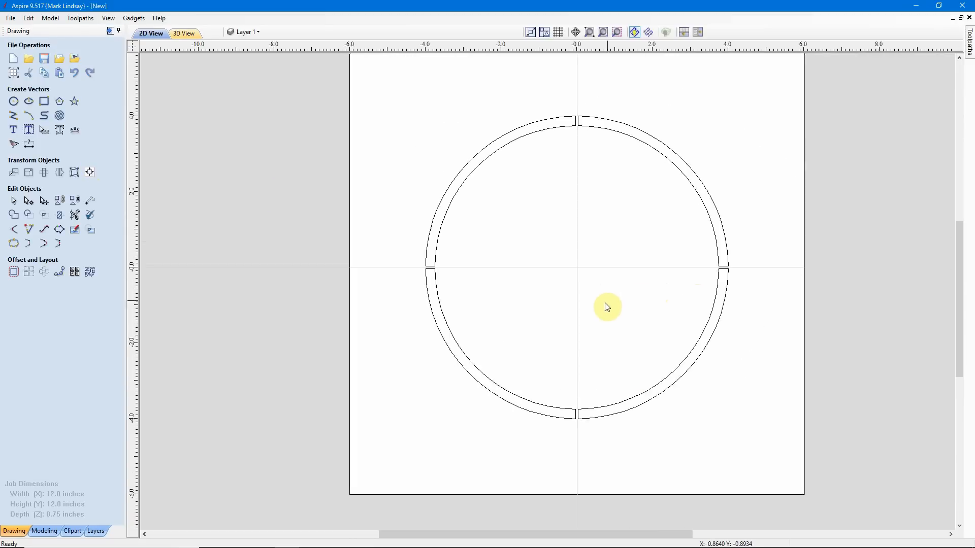
pyautogui.click(619, 32)
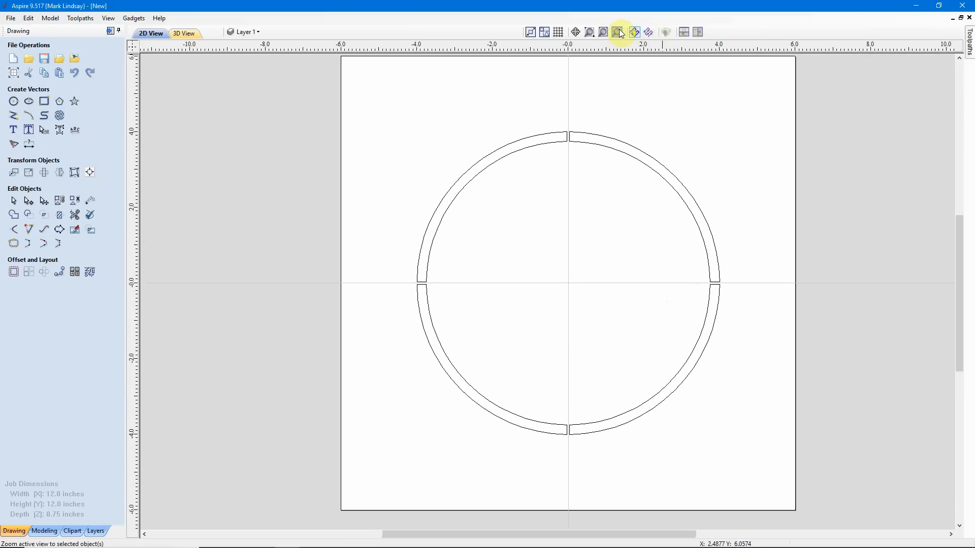
pyautogui.click(619, 31)
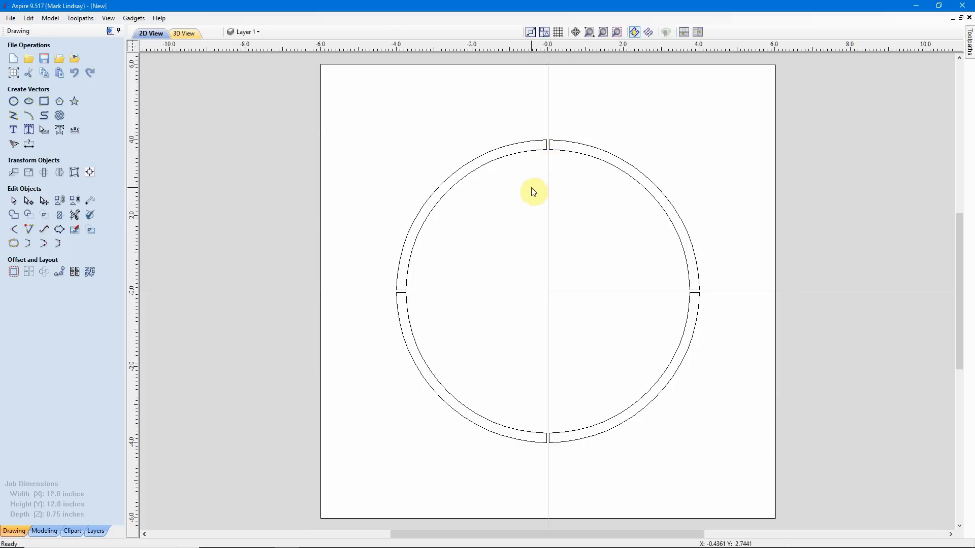
pyautogui.moveTo(14, 272)
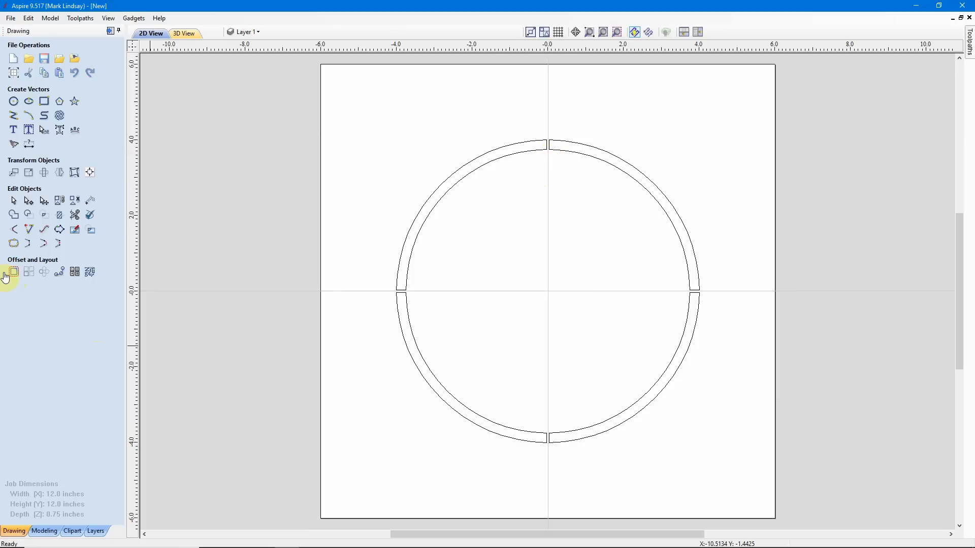
pyautogui.click(14, 271)
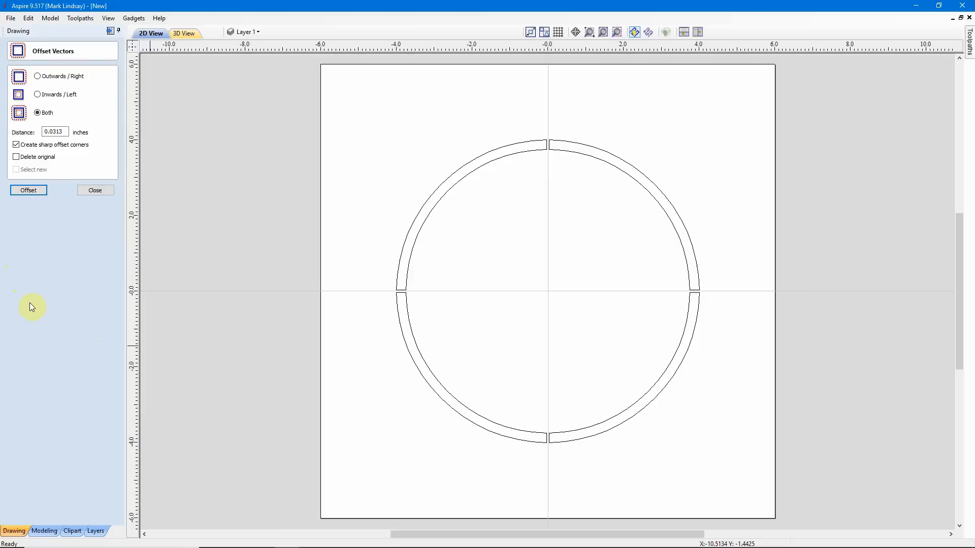
pyautogui.click(55, 132)
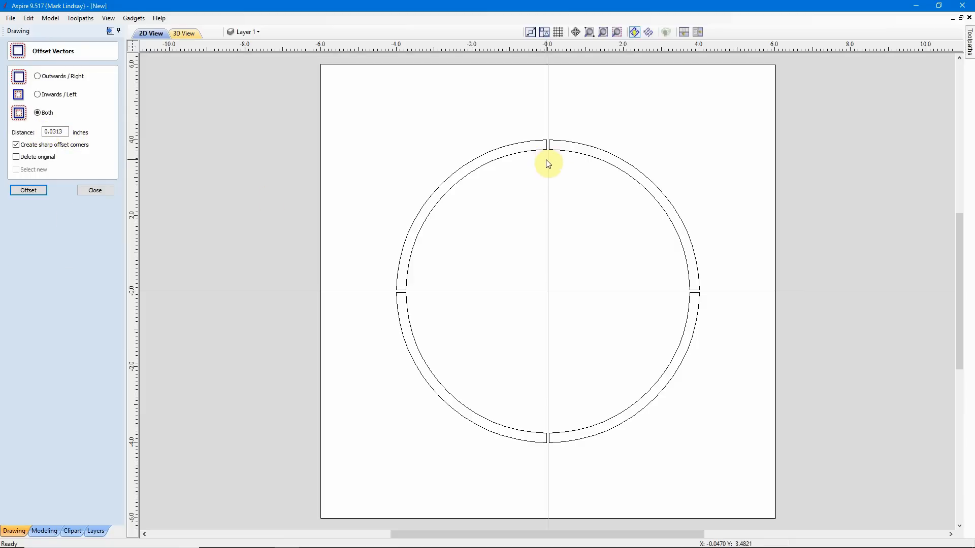
pyautogui.moveTo(522, 177)
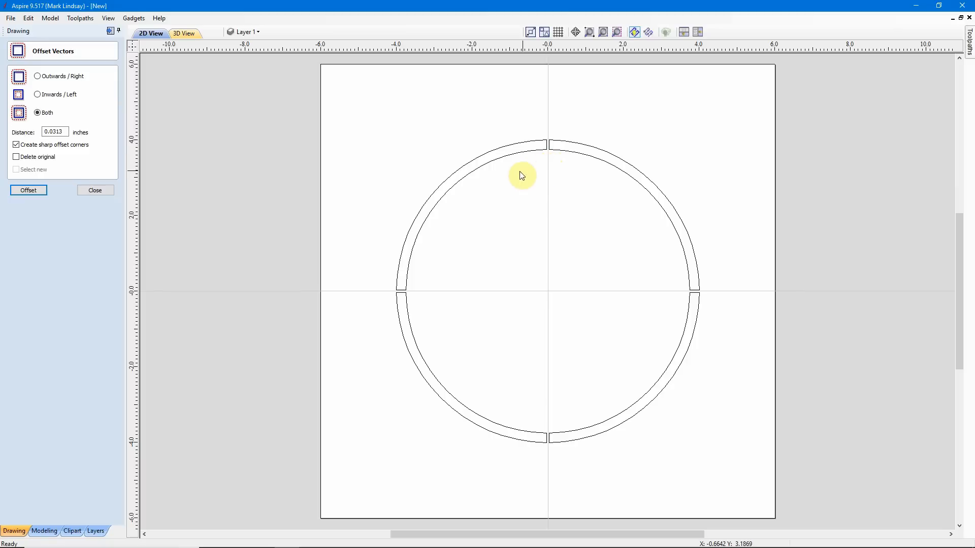
pyautogui.moveTo(552, 172)
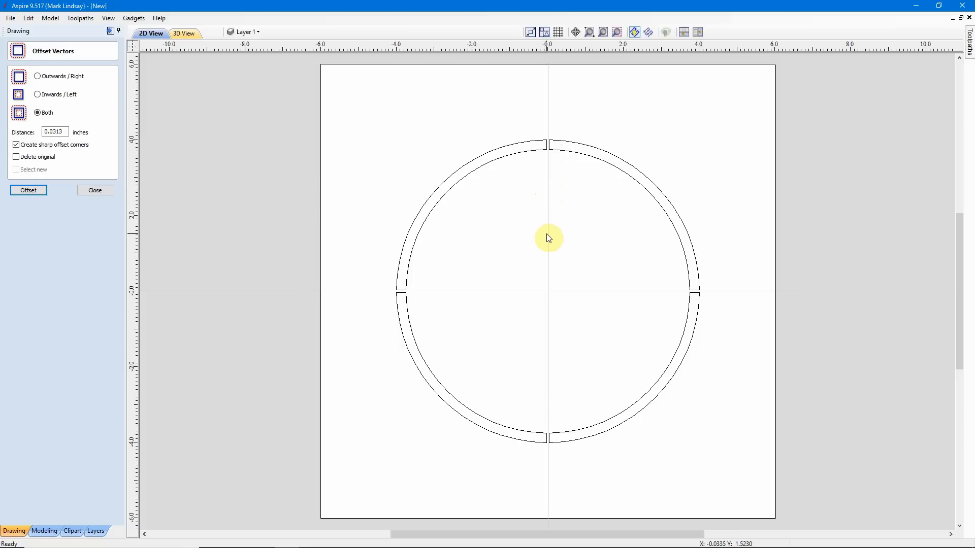
pyautogui.click(55, 132)
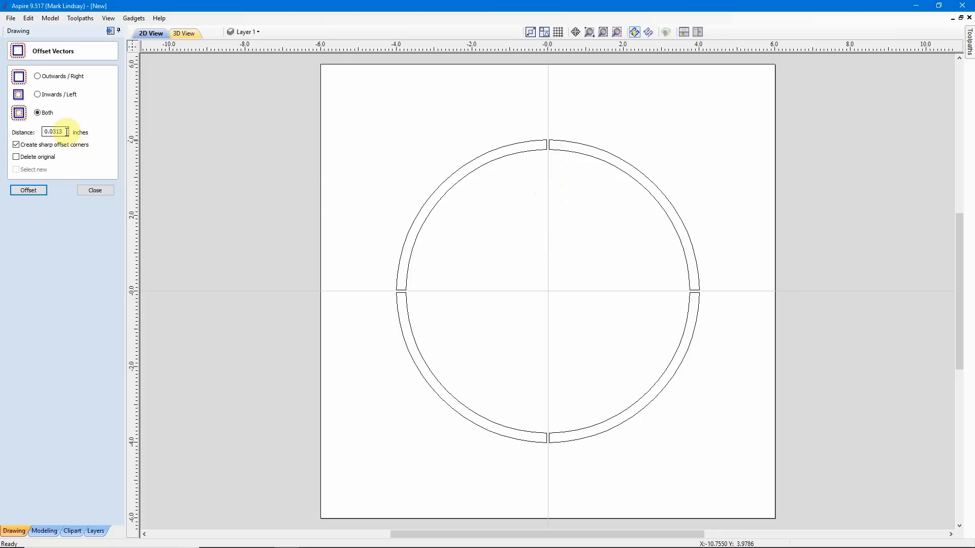
pyautogui.tripleClick(55, 132)
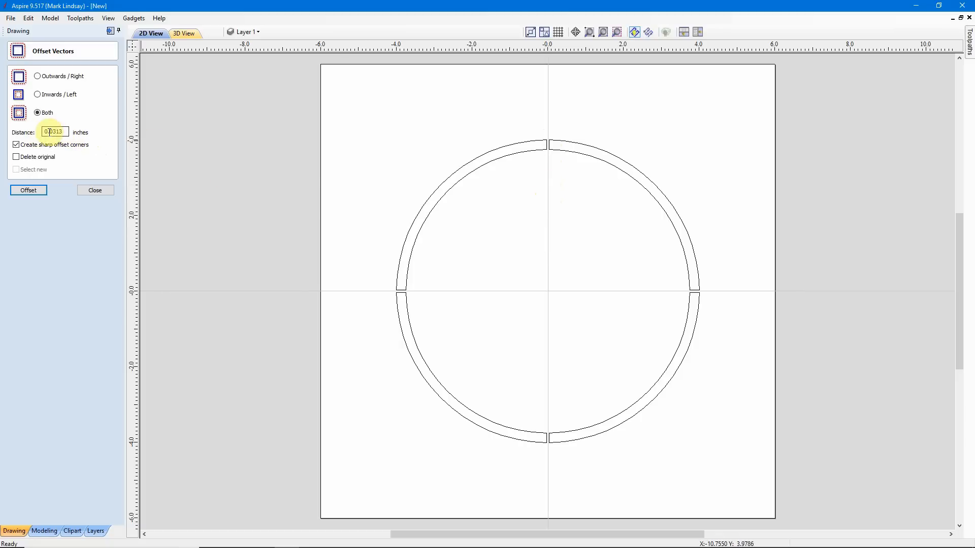
pyautogui.click(55, 132)
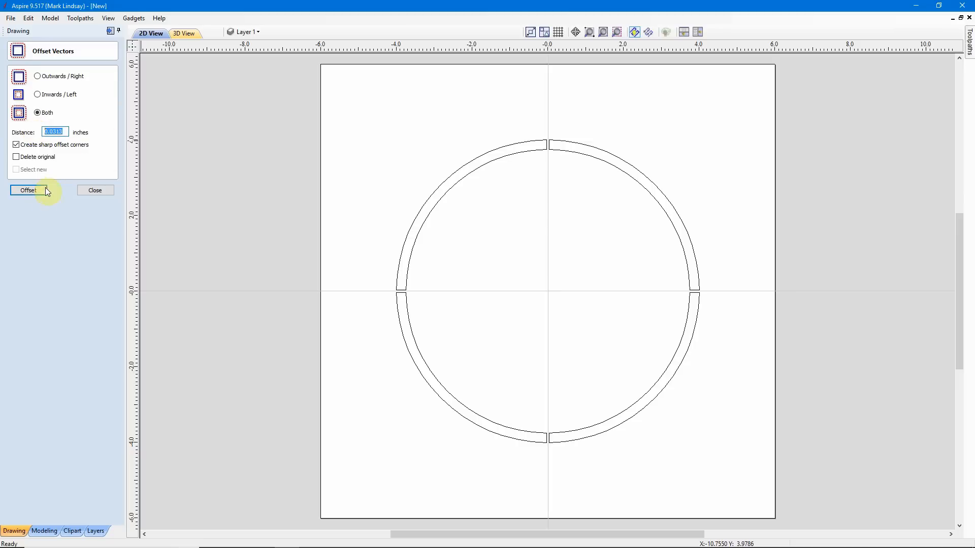
pyautogui.click(95, 191)
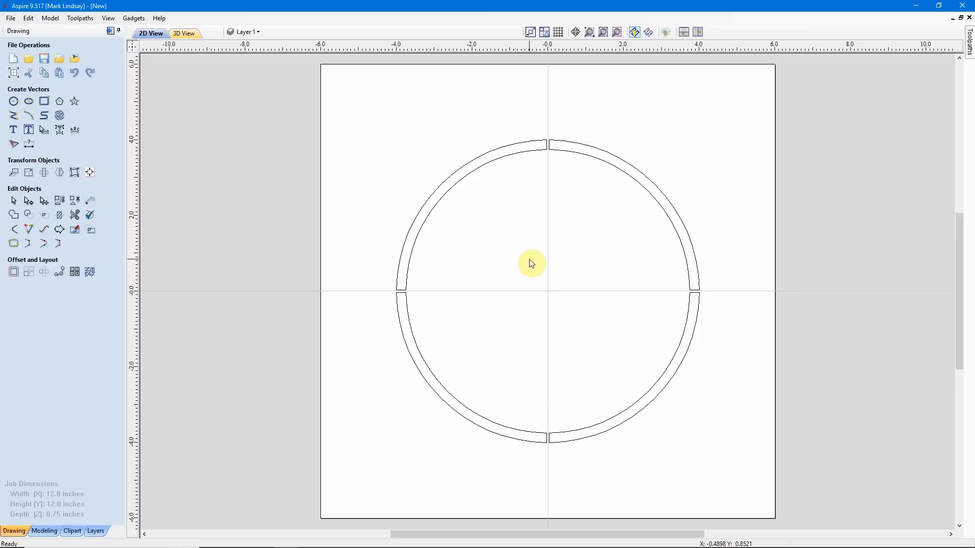
pyautogui.moveTo(527, 300)
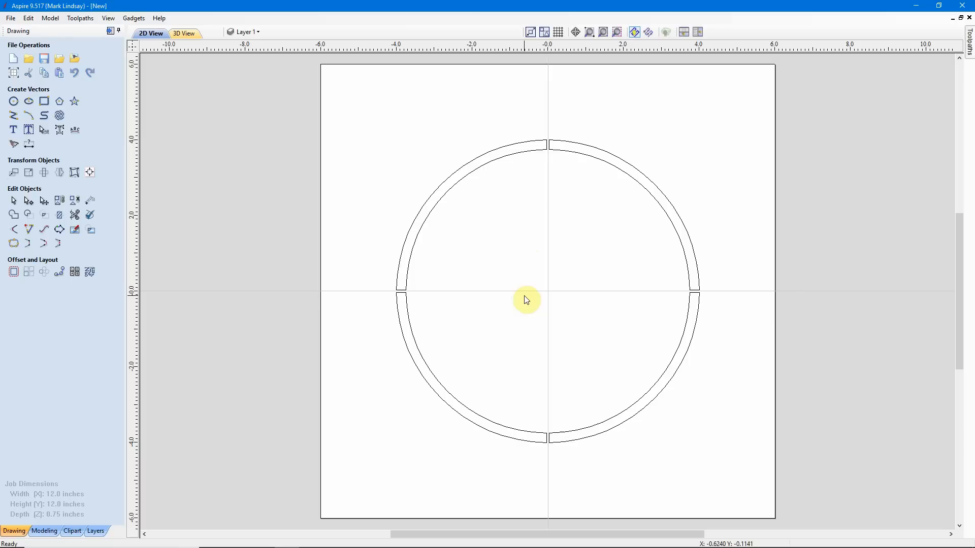
pyautogui.moveTo(549, 145)
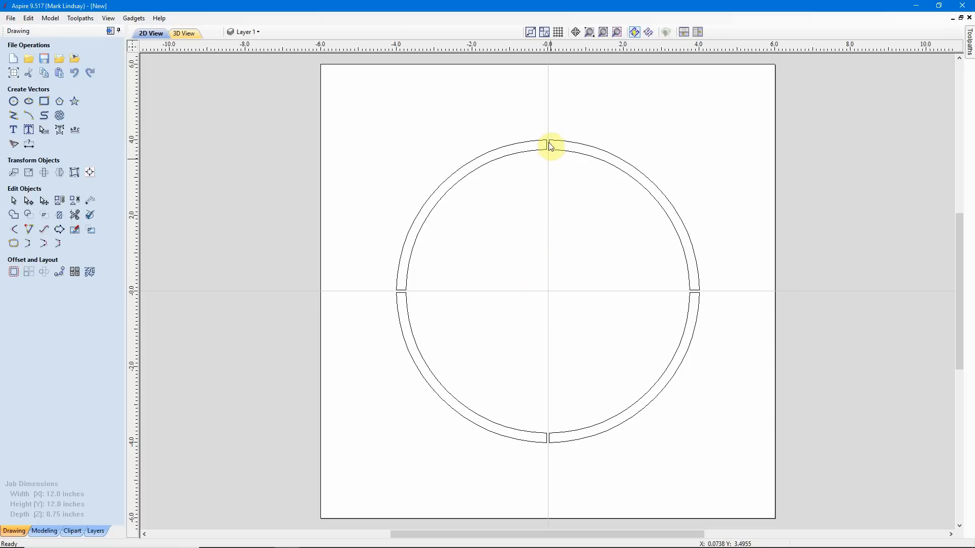
pyautogui.moveTo(448, 355)
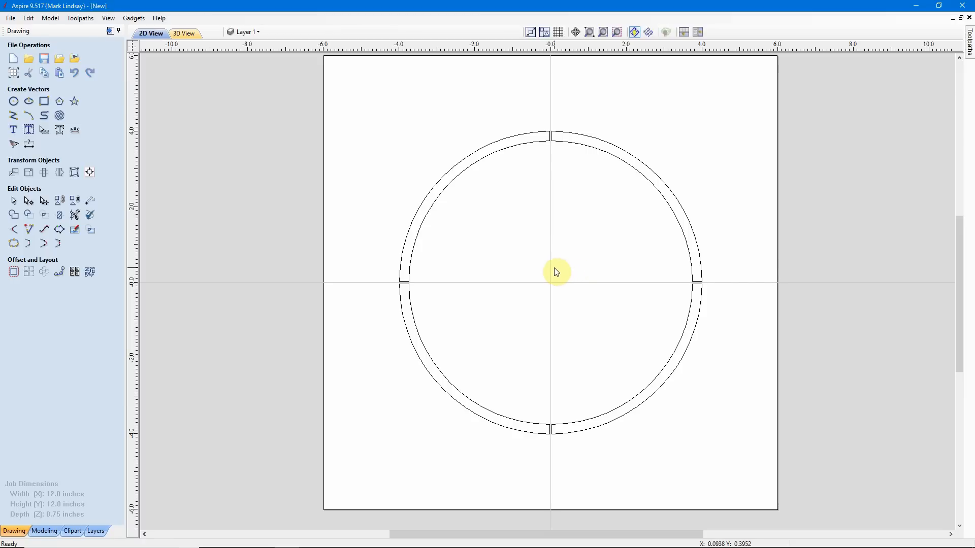
pyautogui.moveTo(354, 105)
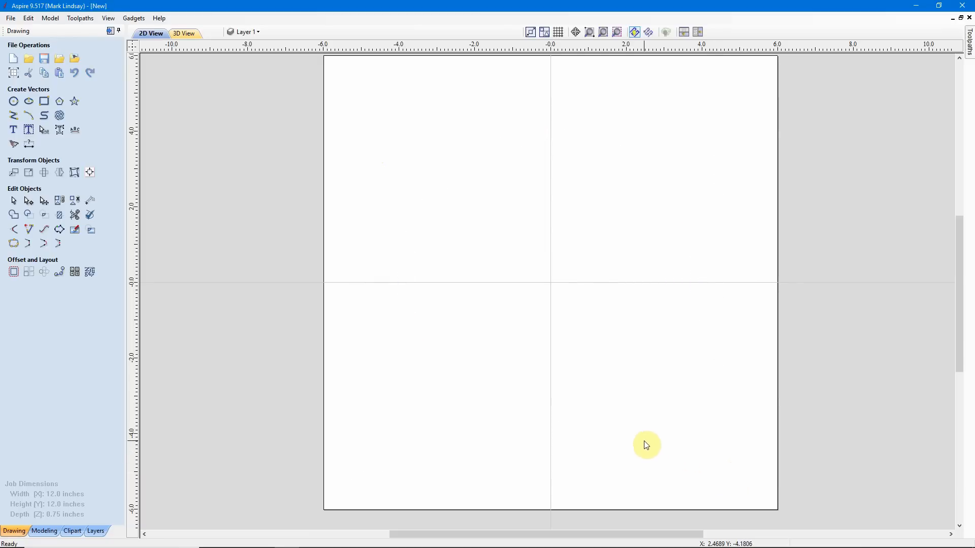
pyautogui.moveTo(392, 327)
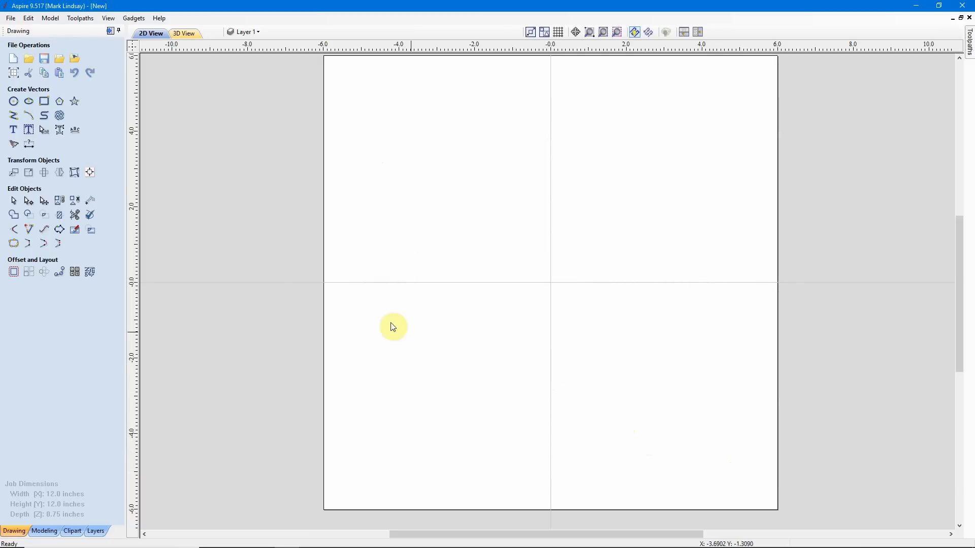
# Step: Draw two circles centred at 0,0 with diameters 7.5 and 8 inches
pyautogui.click(13, 100)
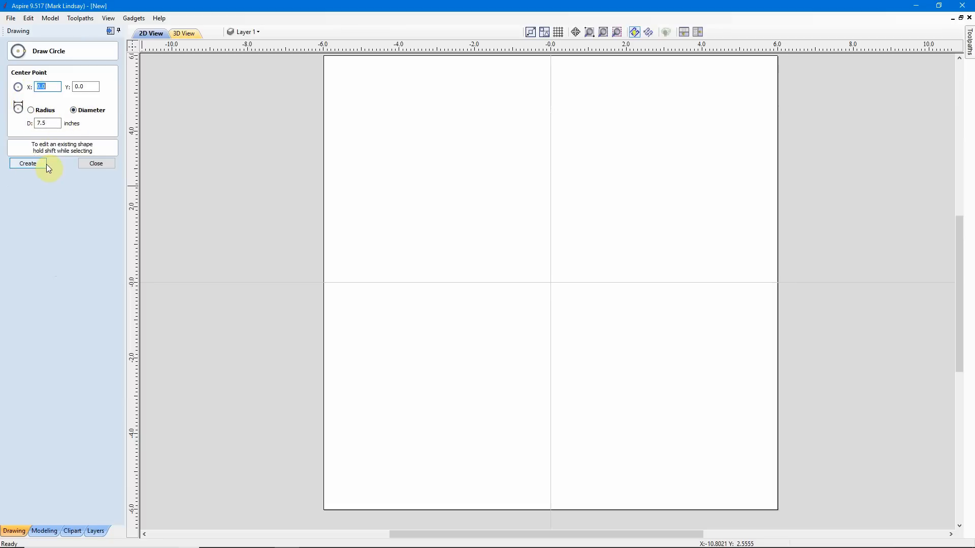
pyautogui.click(27, 163)
pyautogui.write('8')
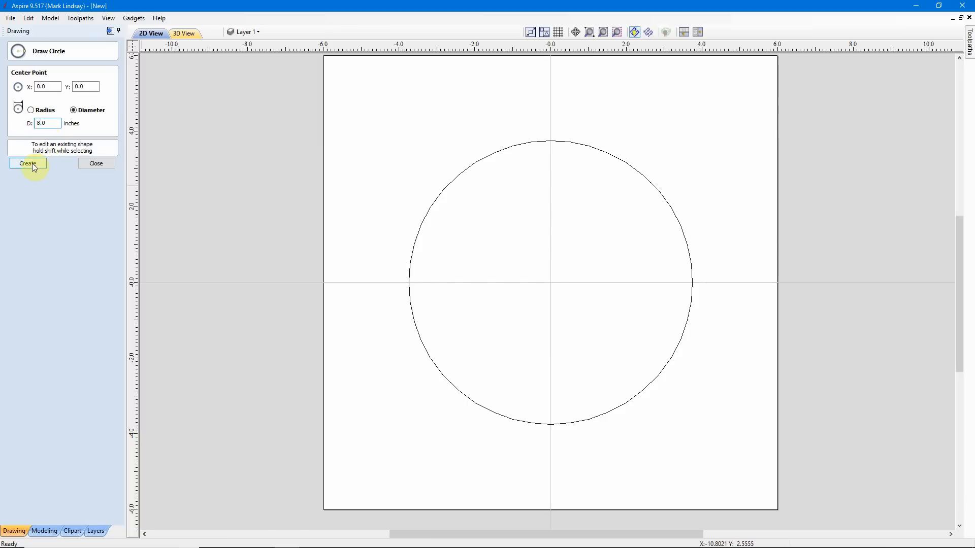
pyautogui.click(27, 164)
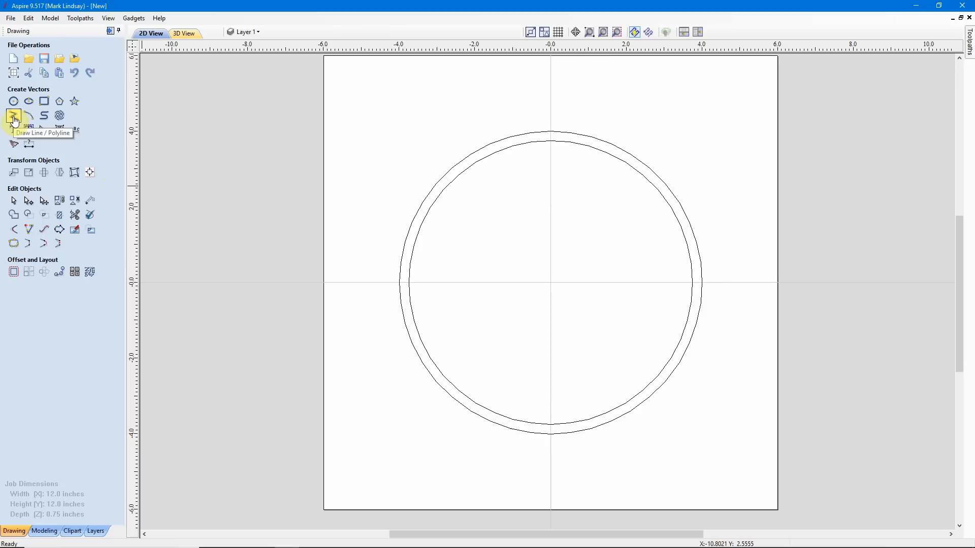
# Step: Draw short lines across the ring at the top, right, bottom and left axis points
pyautogui.click(14, 116)
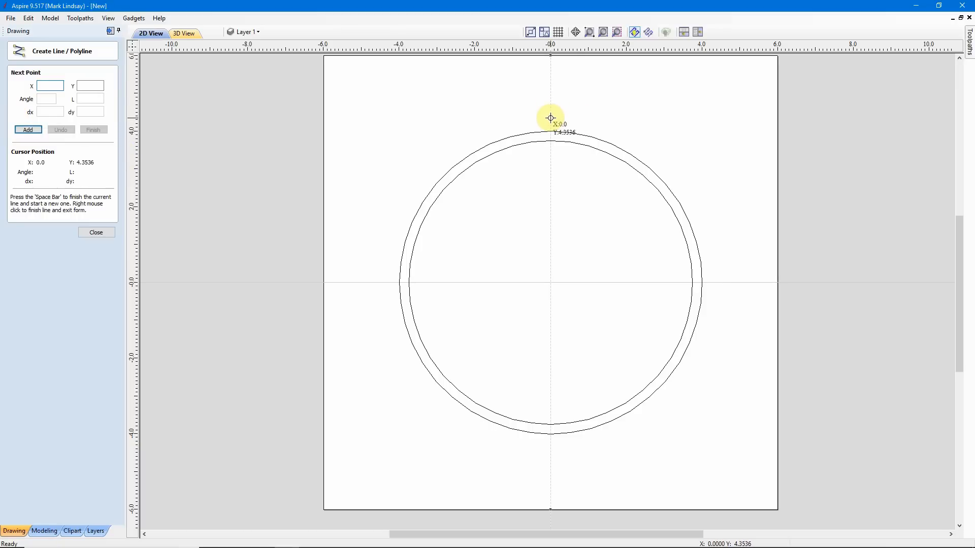
pyautogui.click(551, 118)
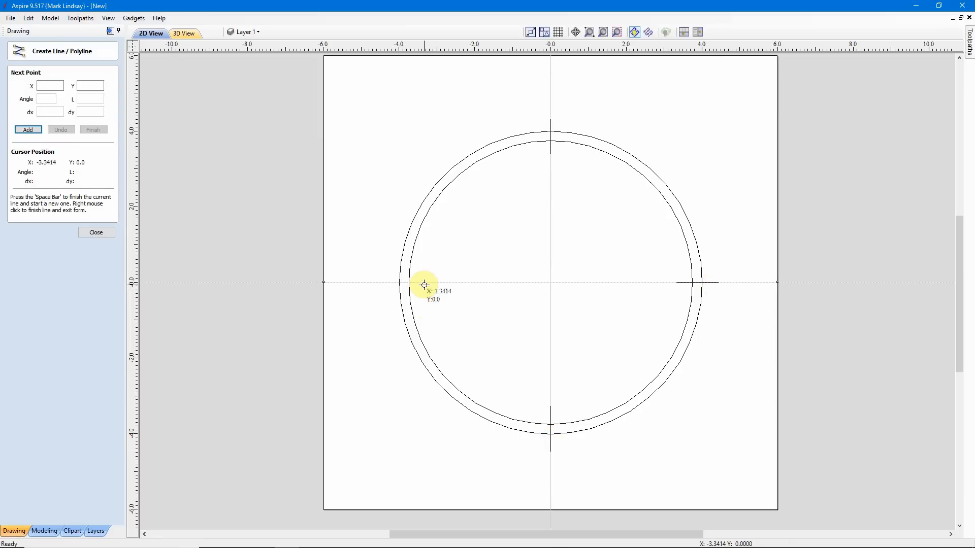
pyautogui.moveTo(423, 282)
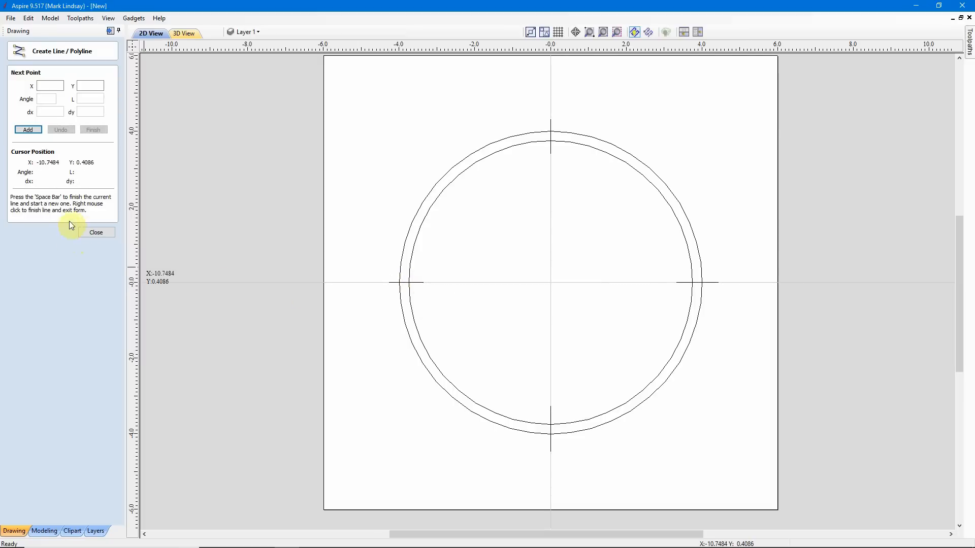
pyautogui.click(96, 232)
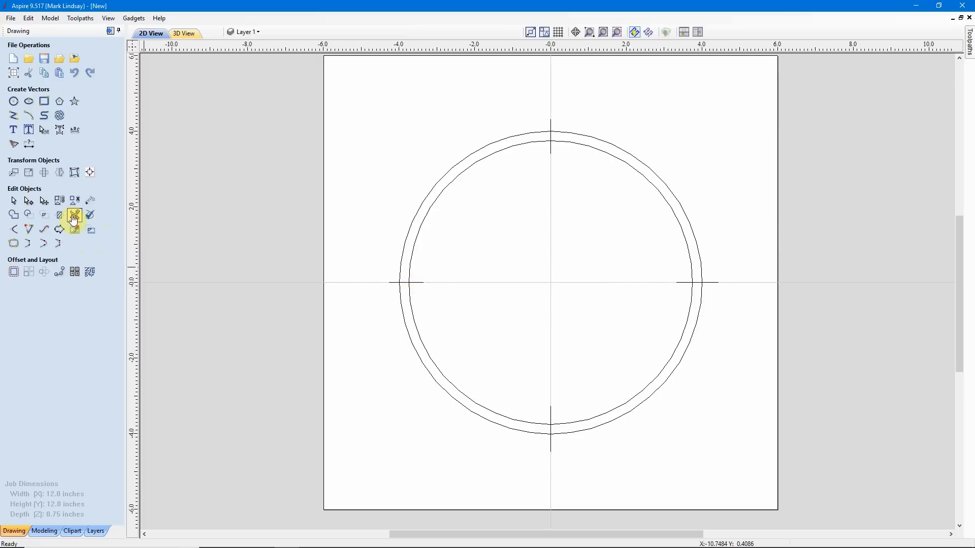
# Step: Trim the overlapping line ends so only short dividers remain between the circles
pyautogui.click(74, 215)
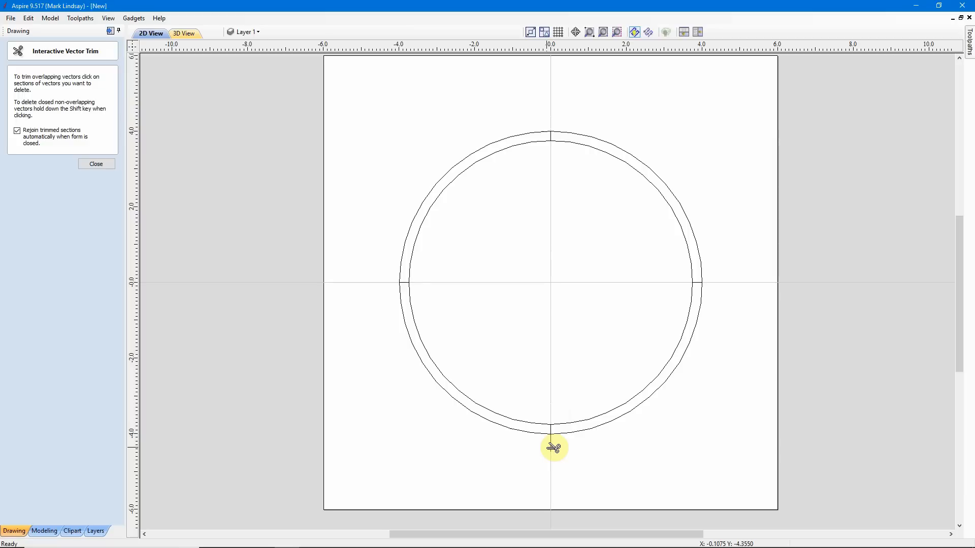
pyautogui.click(96, 164)
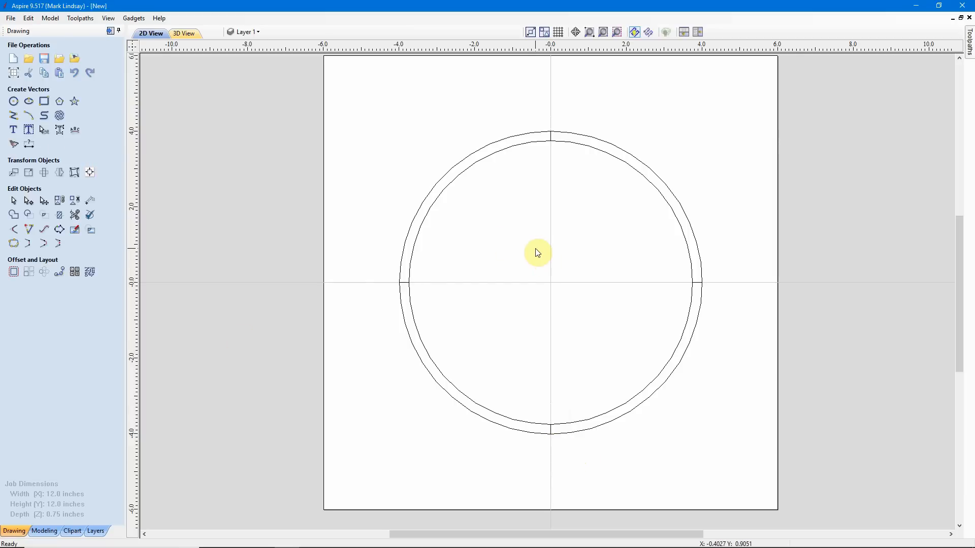
pyautogui.moveTo(555, 230)
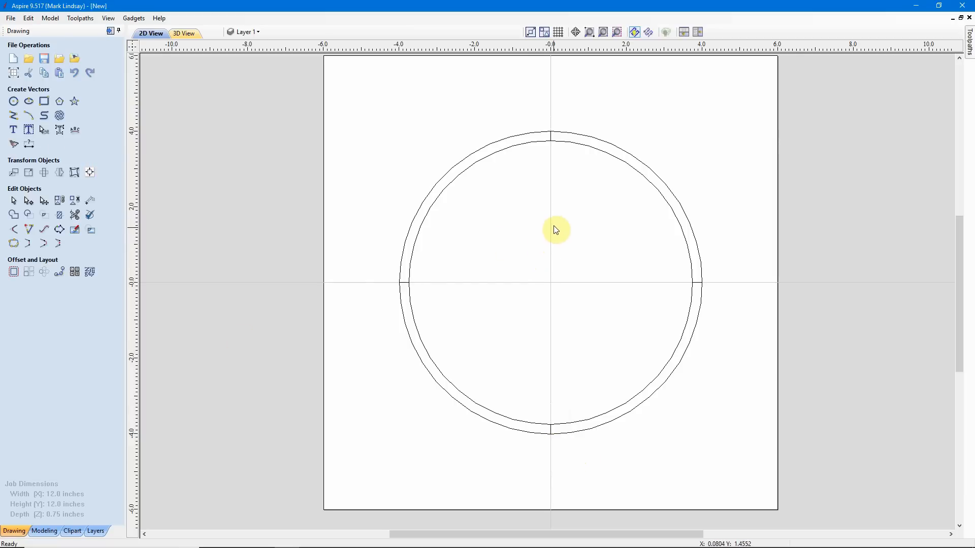
pyautogui.moveTo(536, 138)
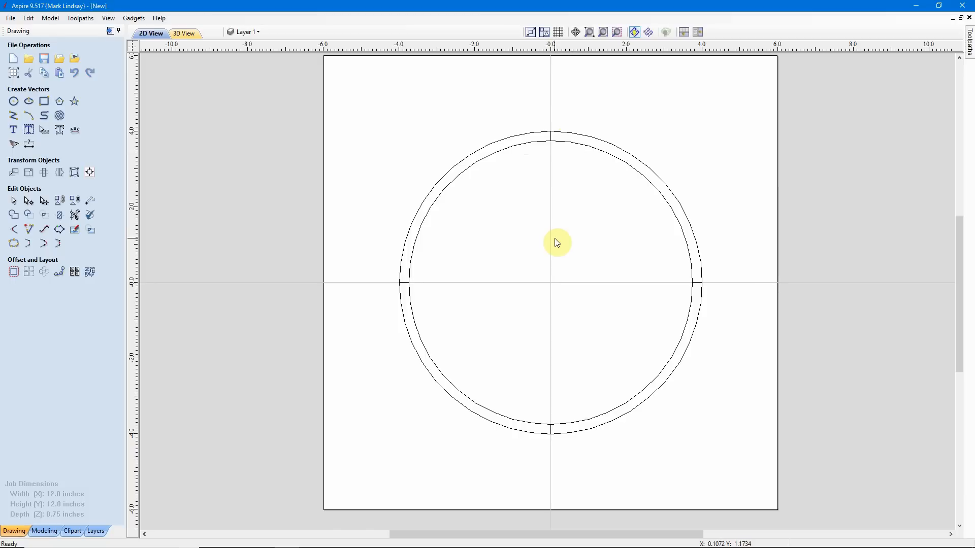
pyautogui.moveTo(549, 239)
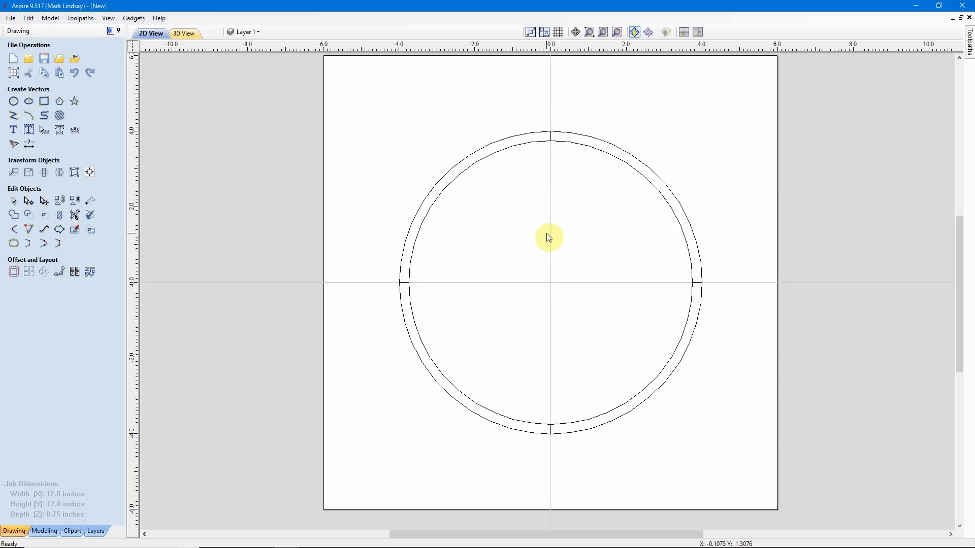
pyautogui.moveTo(551, 141)
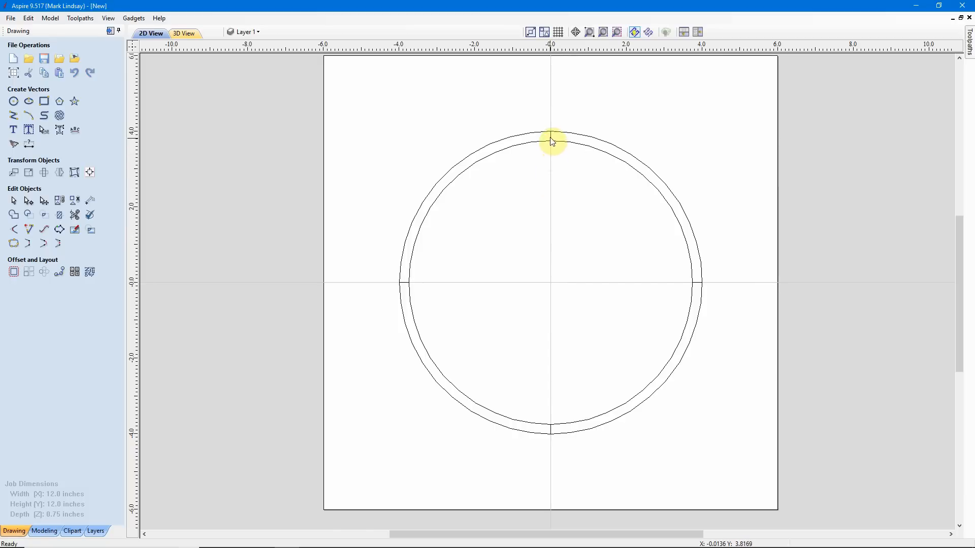
pyautogui.moveTo(442, 262)
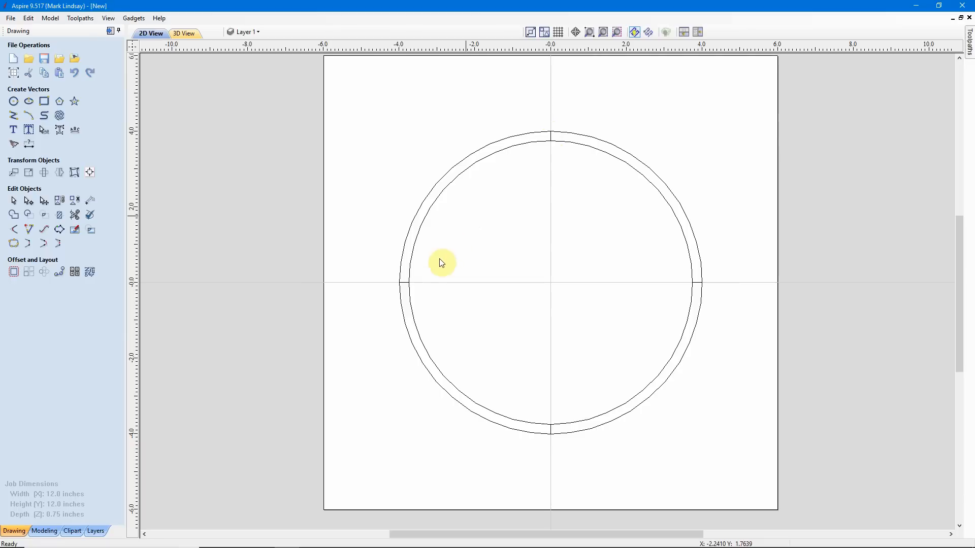
pyautogui.moveTo(466, 104)
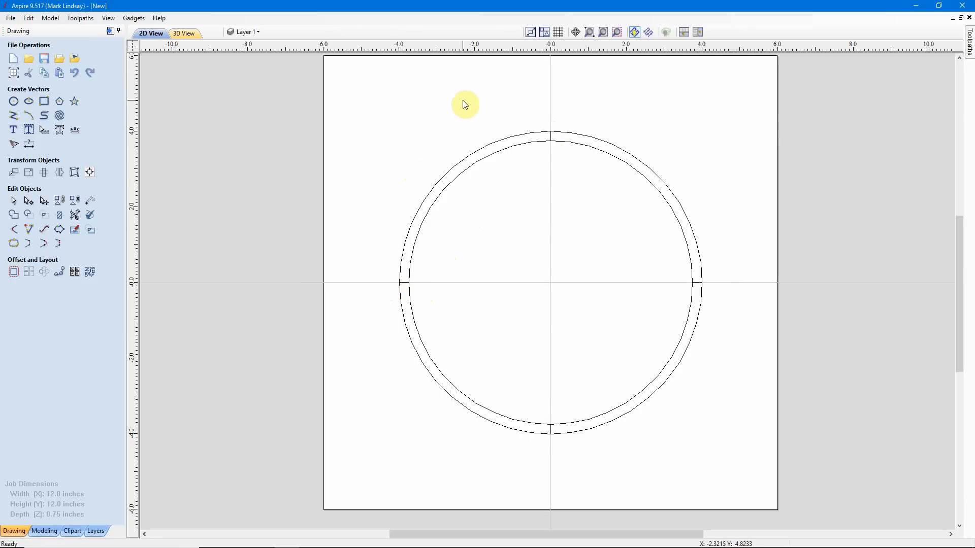
pyautogui.moveTo(532, 401)
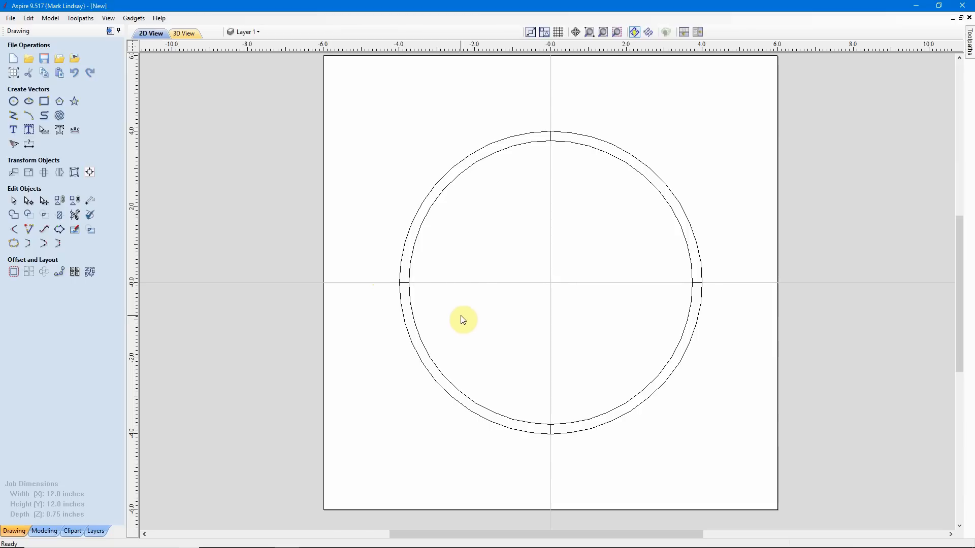
pyautogui.moveTo(554, 153)
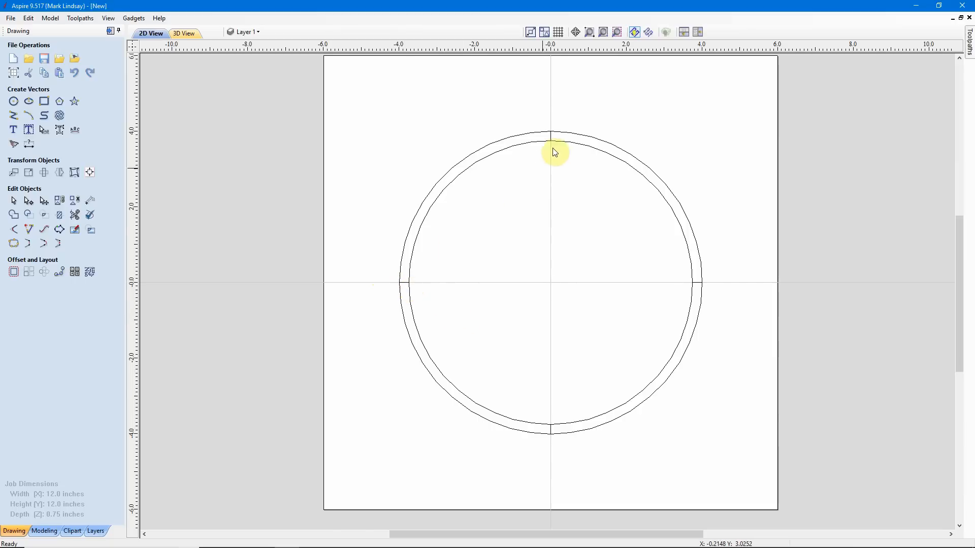
pyautogui.moveTo(526, 262)
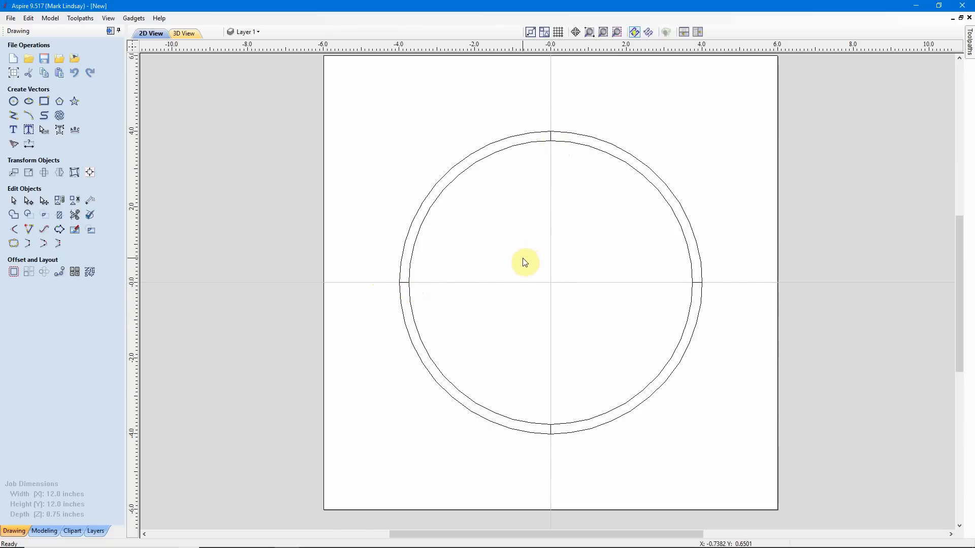
pyautogui.moveTo(567, 181)
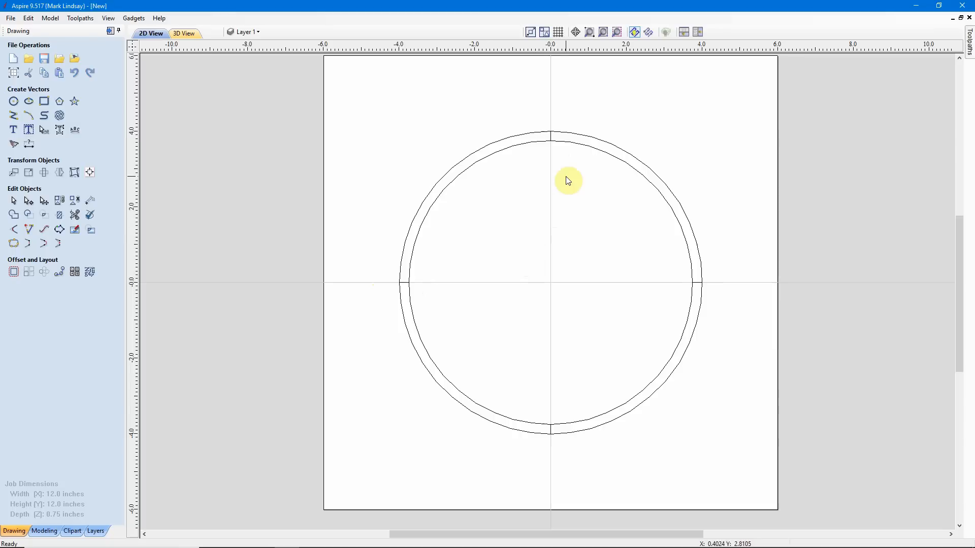
pyautogui.moveTo(607, 132)
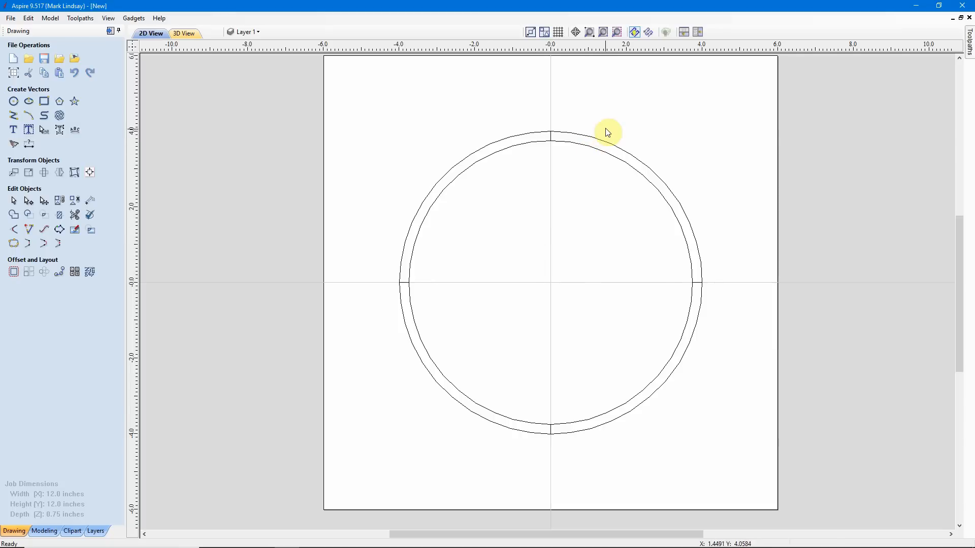
pyautogui.moveTo(551, 138)
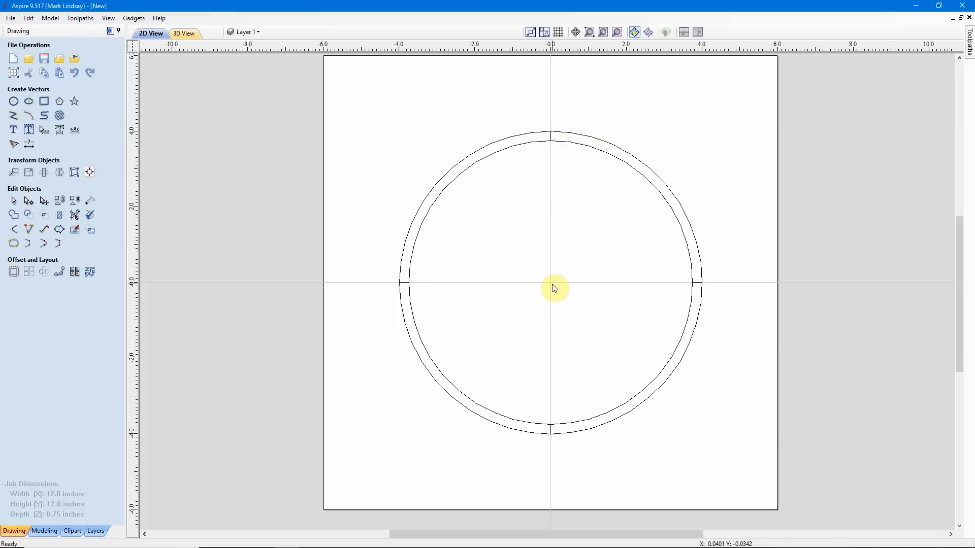
pyautogui.moveTo(563, 279)
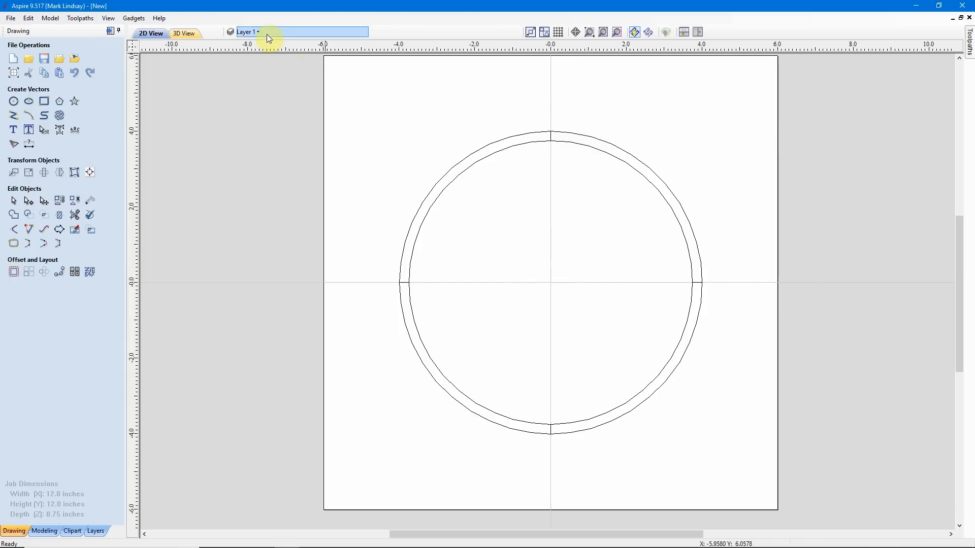
# Step: Check the layer list in the Layer dropdown
pyautogui.click(255, 32)
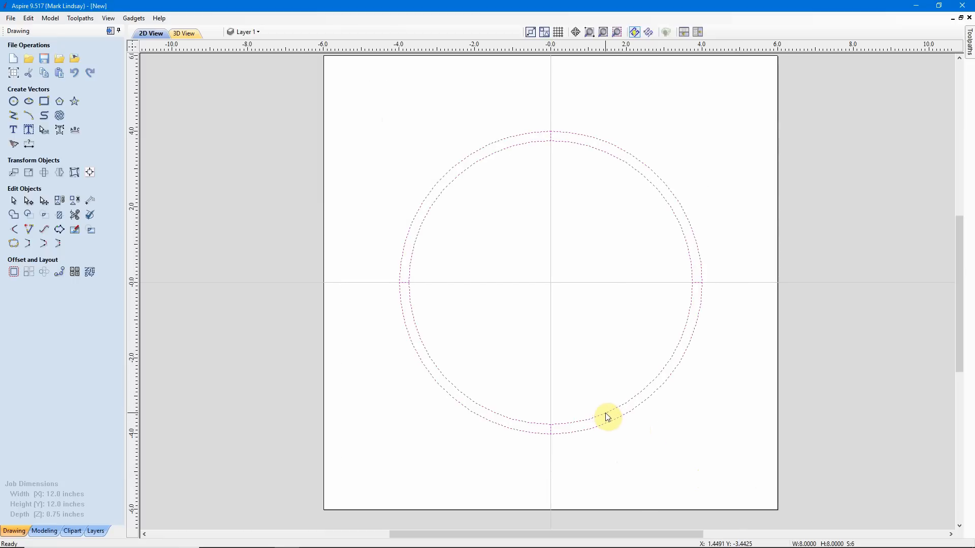
# Step: Create a new layer named Layer 2, set not visible and not active
pyautogui.rightClick(606, 416)
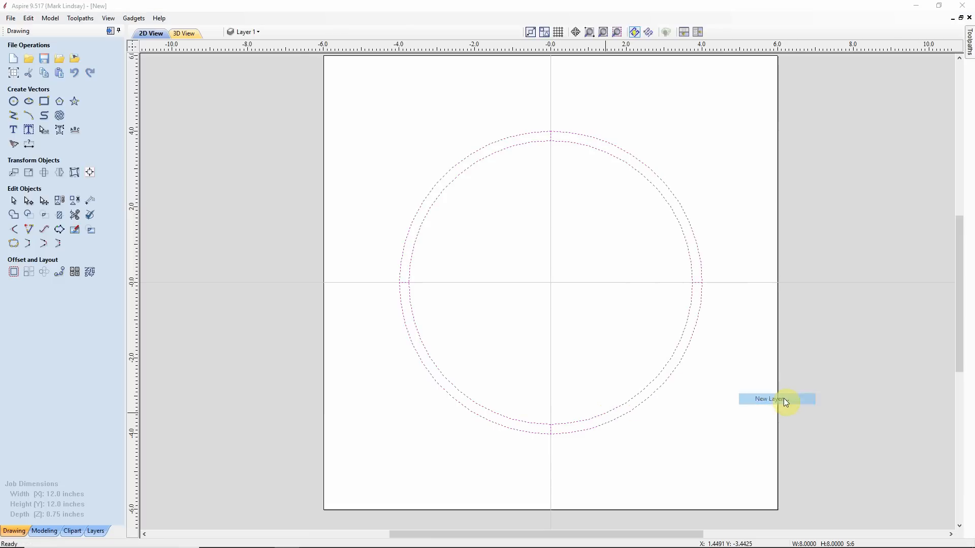
pyautogui.click(771, 399)
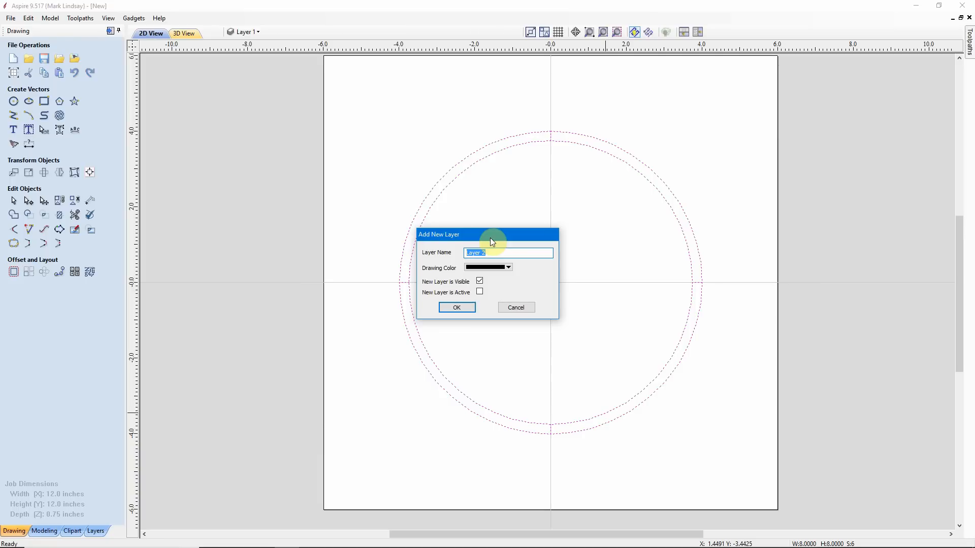
pyautogui.moveTo(481, 261)
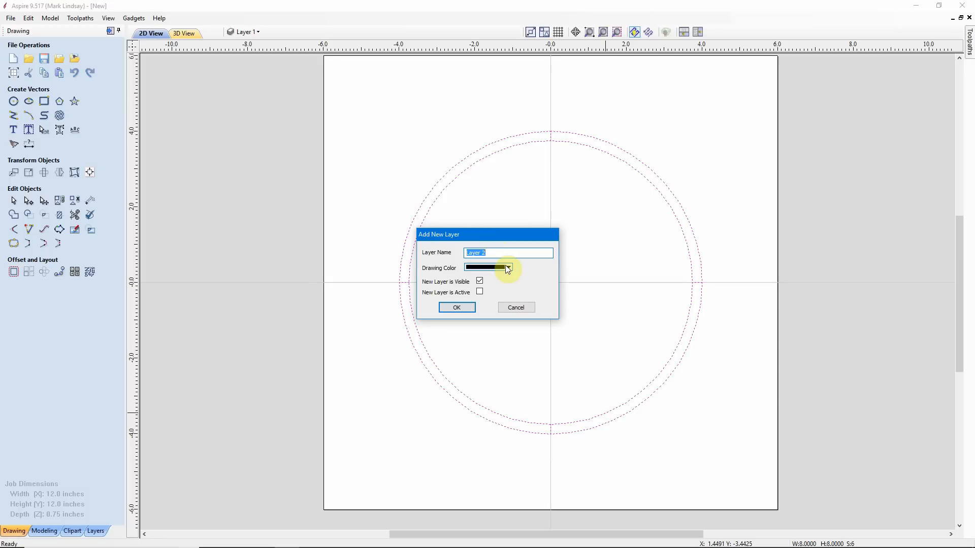
pyautogui.click(479, 281)
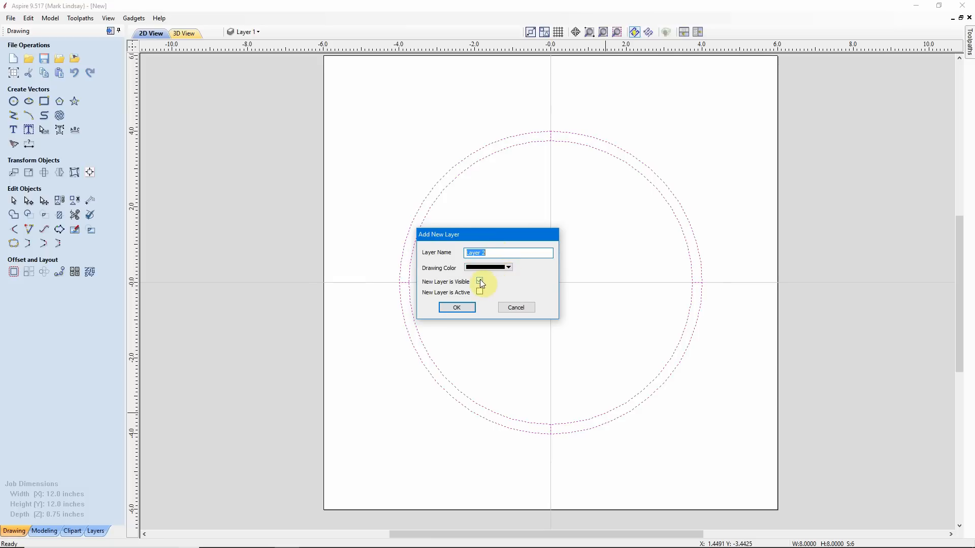
pyautogui.click(479, 281)
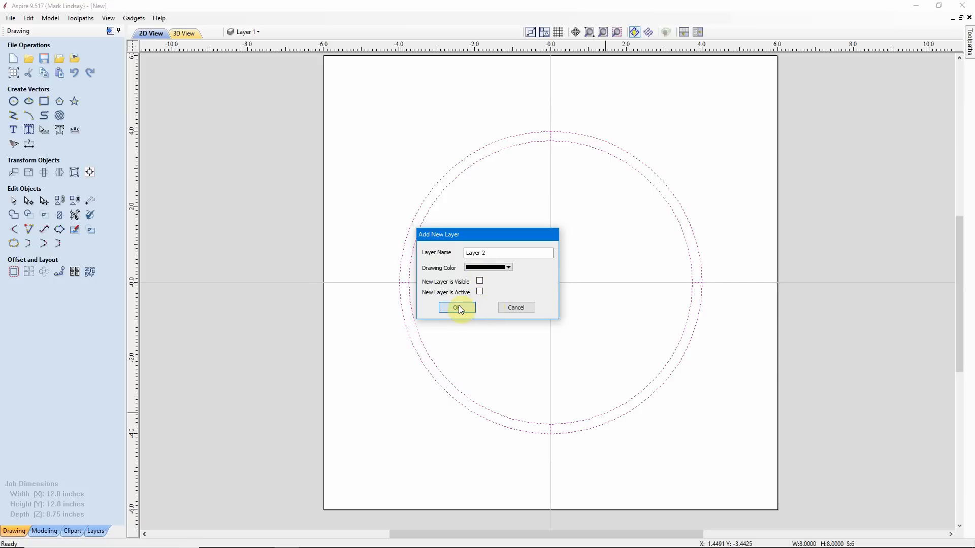
pyautogui.click(457, 307)
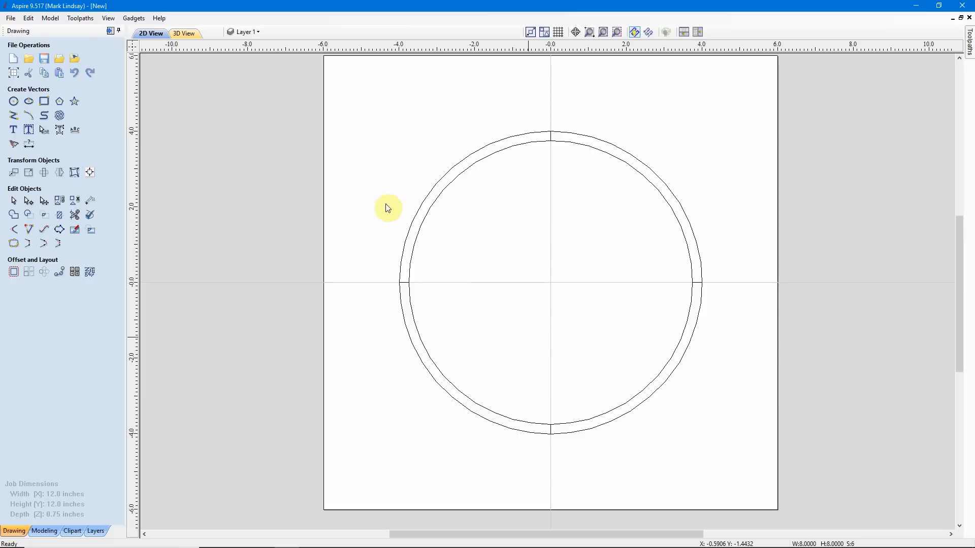
pyautogui.click(247, 32)
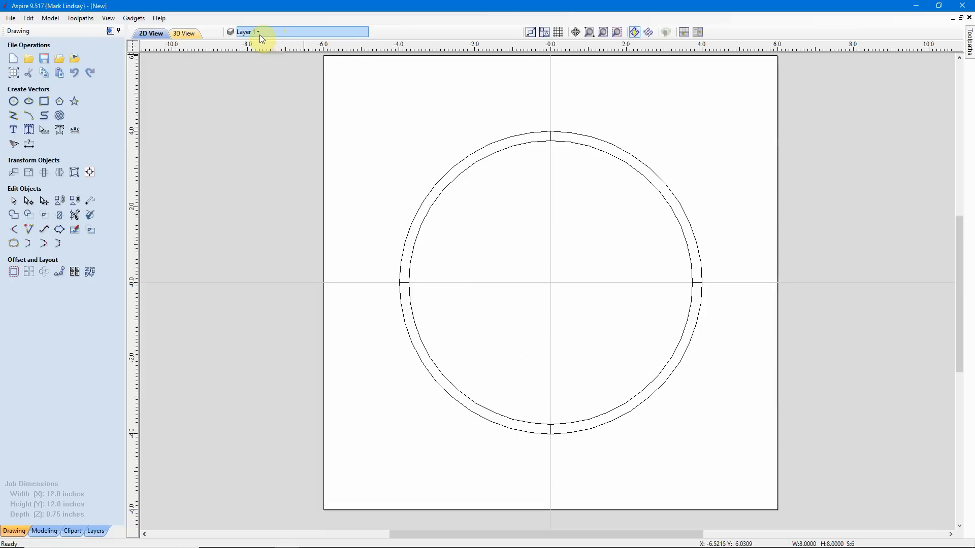
pyautogui.click(257, 31)
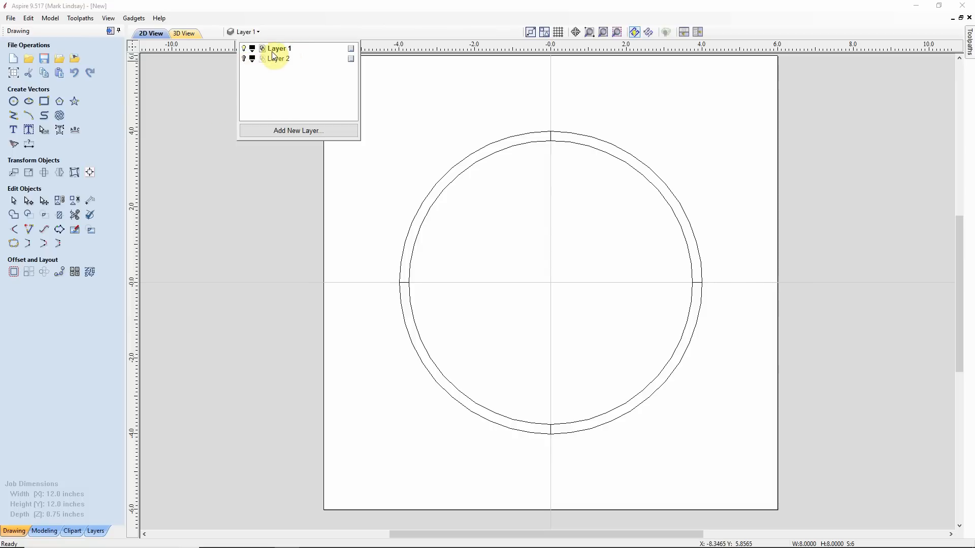
pyautogui.click(272, 256)
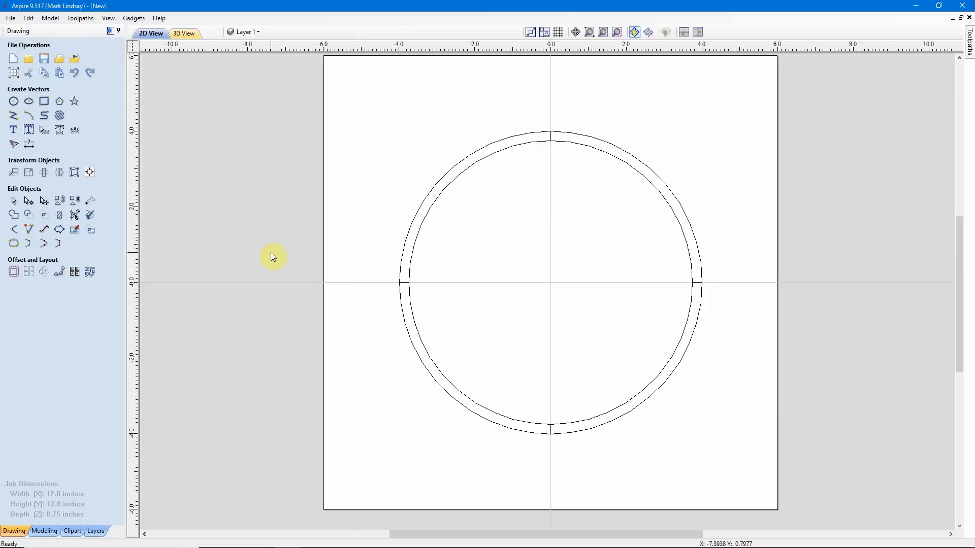
pyautogui.moveTo(281, 255)
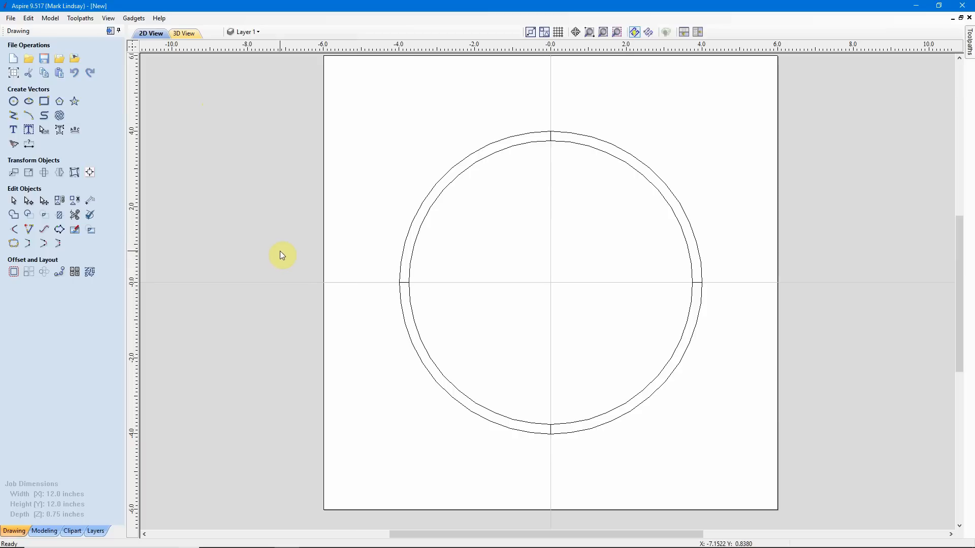
pyautogui.moveTo(427, 206)
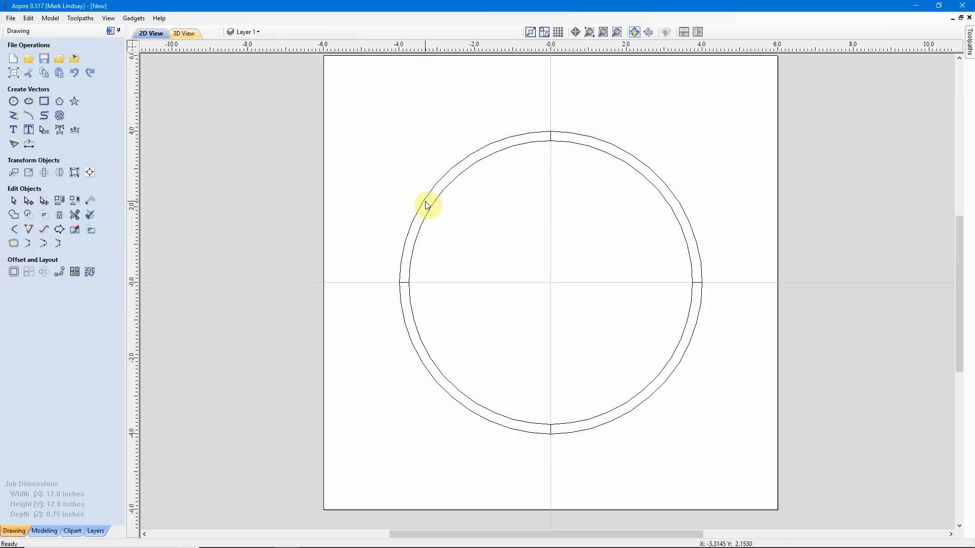
pyautogui.moveTo(497, 215)
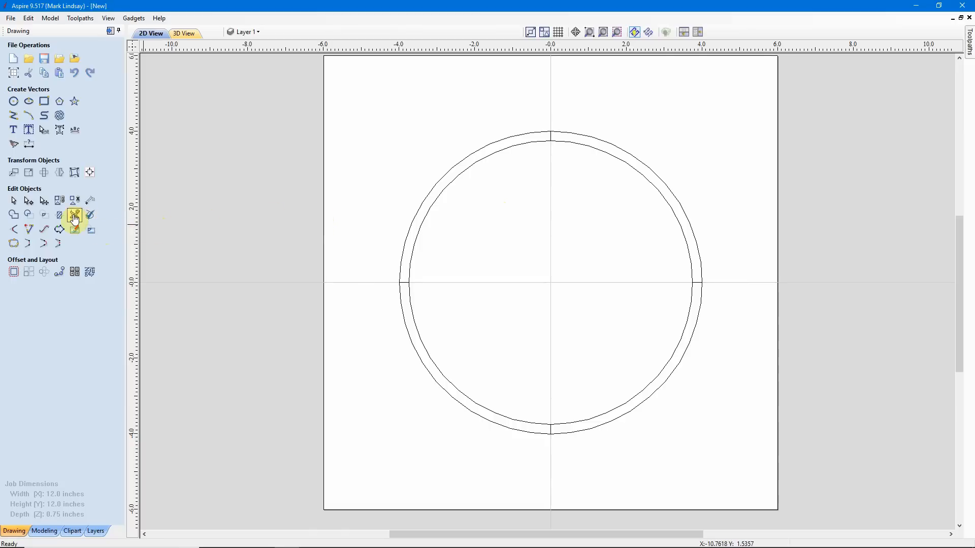
# Step: On Layer 1, trim away the upper-right and lower-left ring quarters
pyautogui.click(73, 215)
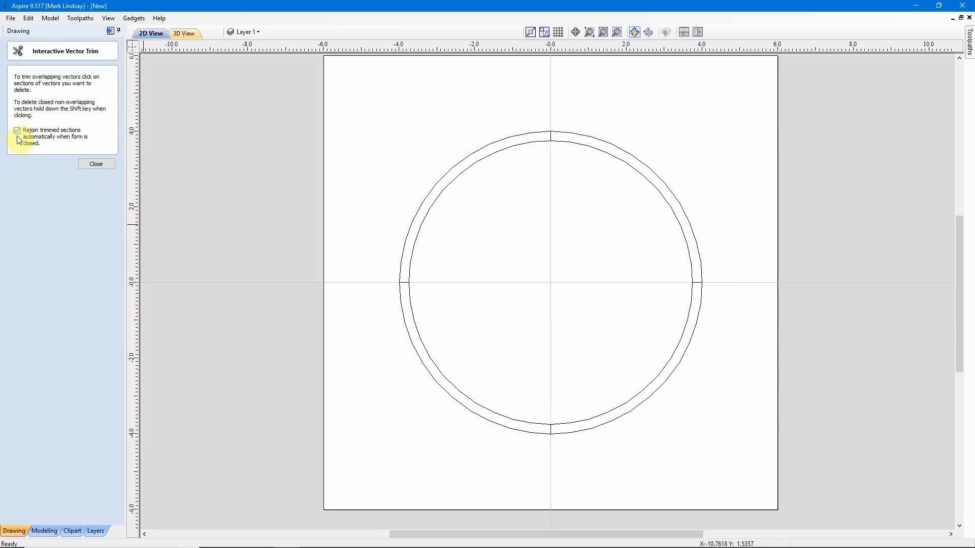
pyautogui.moveTo(473, 356)
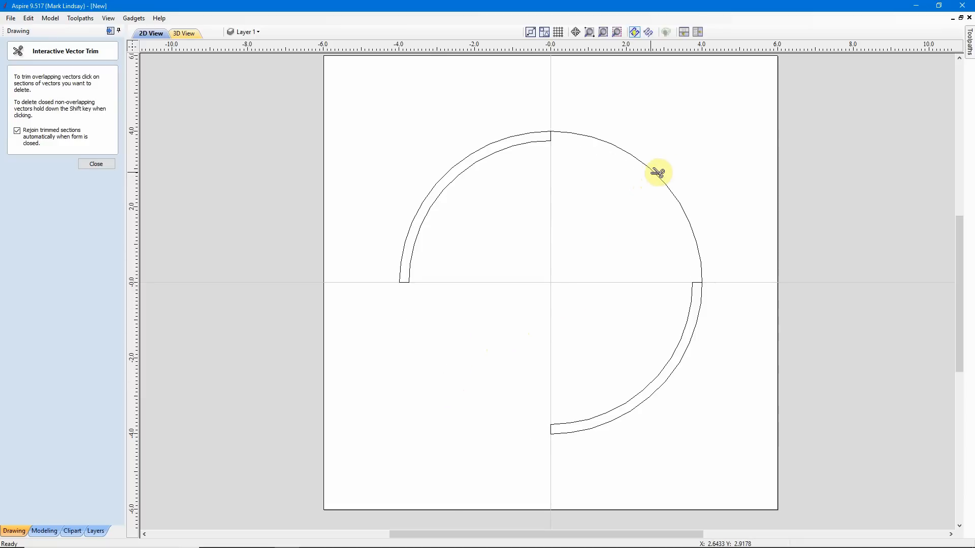
pyautogui.click(658, 172)
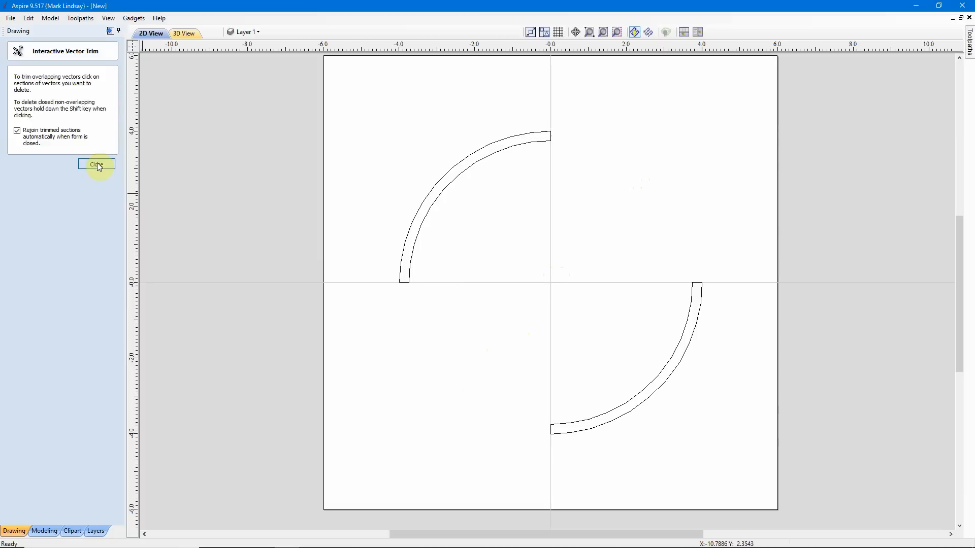
pyautogui.click(97, 164)
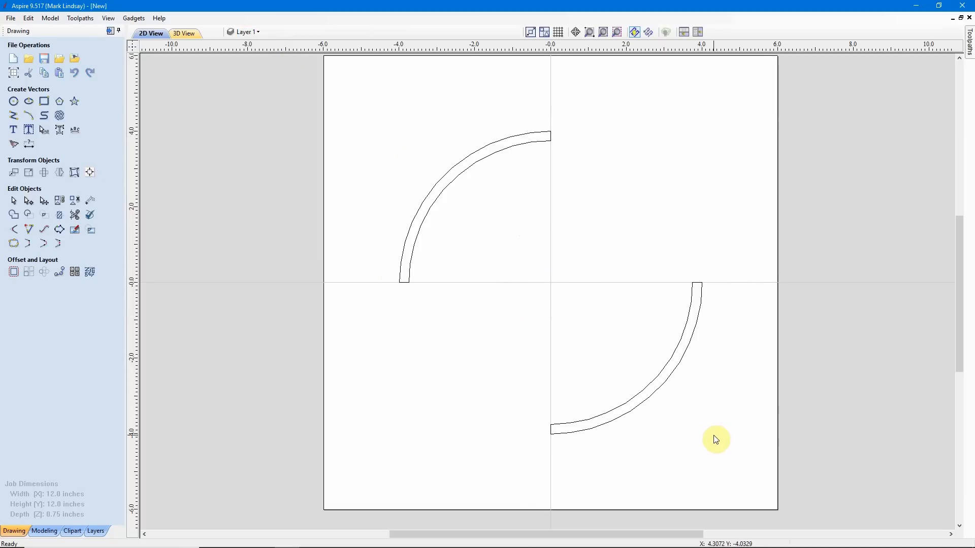
pyautogui.moveTo(450, 188)
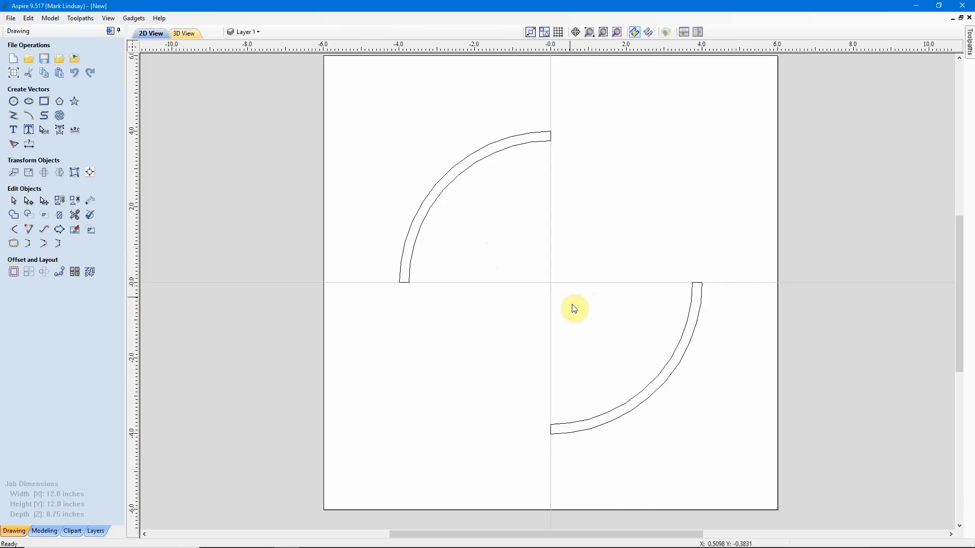
# Step: Make Layer 2 the active layer and switch off Layer 1's visibility
pyautogui.click(257, 32)
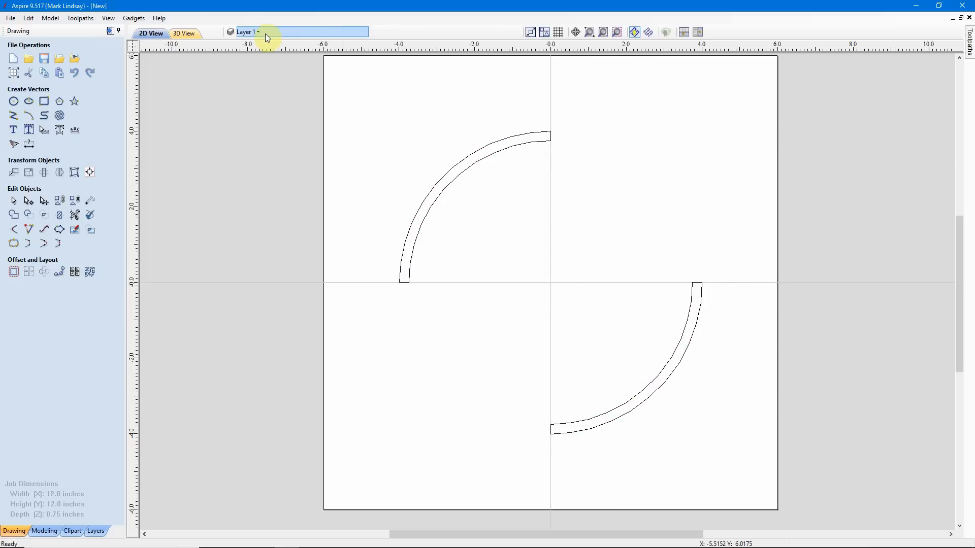
pyautogui.click(255, 32)
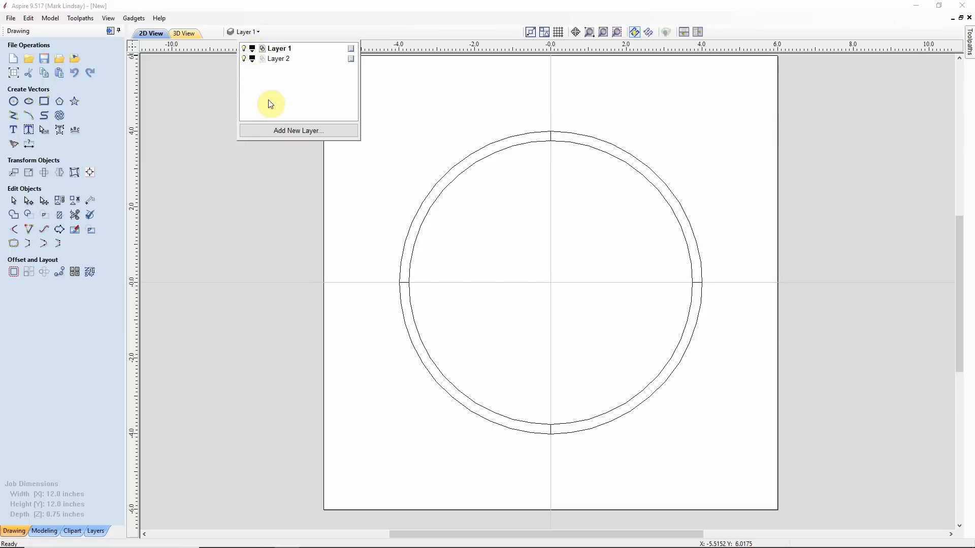
pyautogui.click(279, 58)
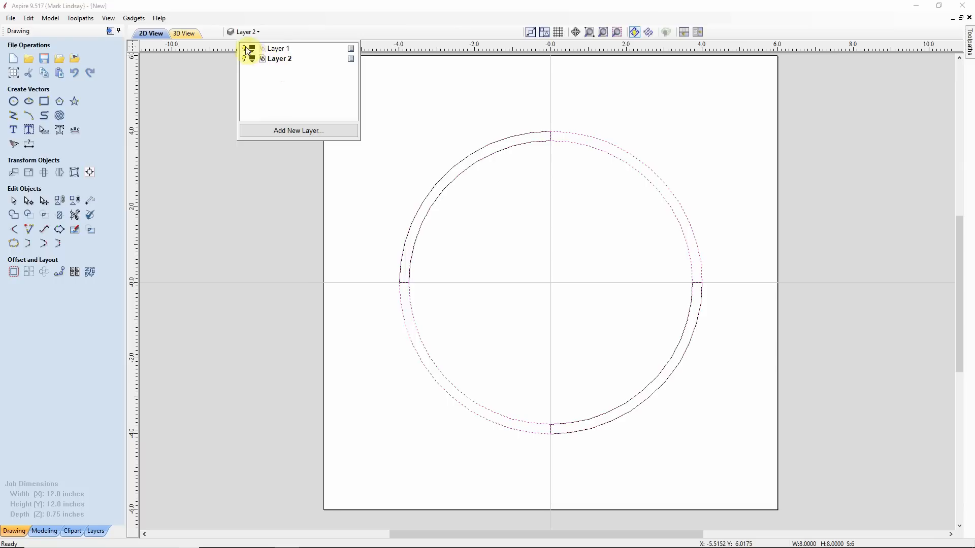
pyautogui.click(244, 49)
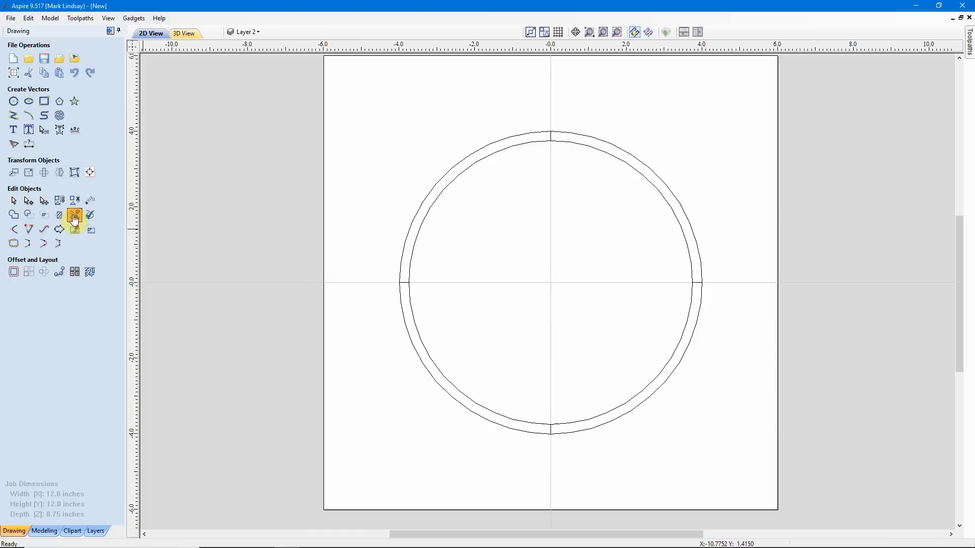
# Step: On Layer 2, trim away the upper-left and lower-right ring quarters
pyautogui.click(73, 215)
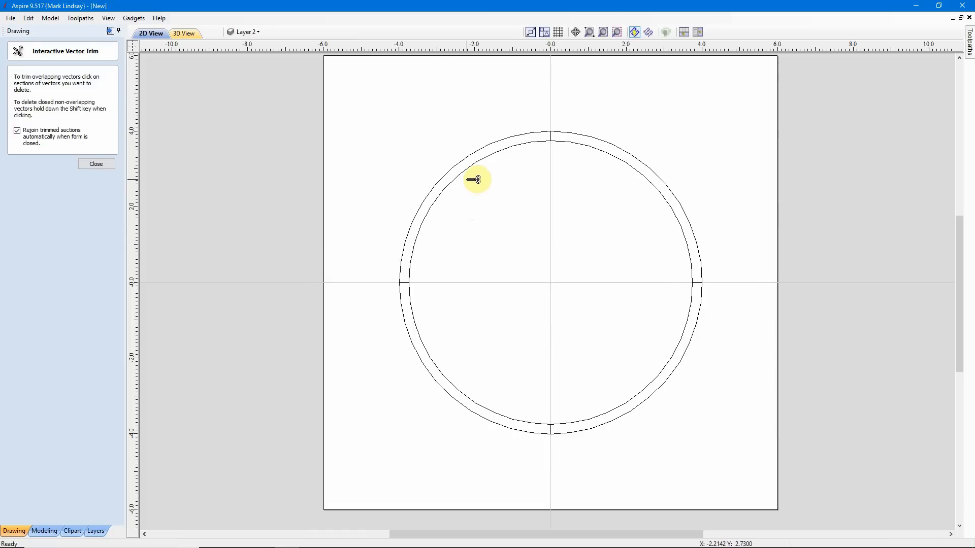
pyautogui.moveTo(470, 174)
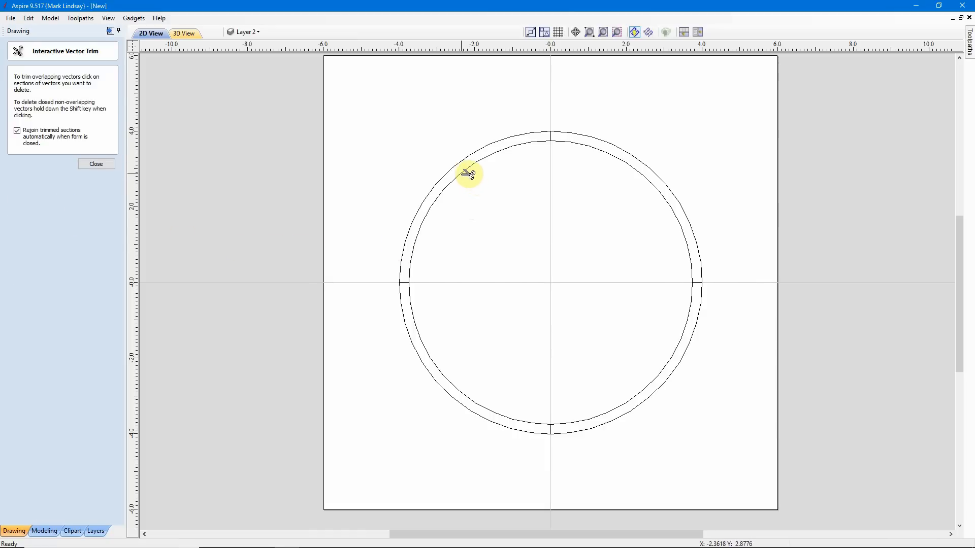
pyautogui.click(467, 175)
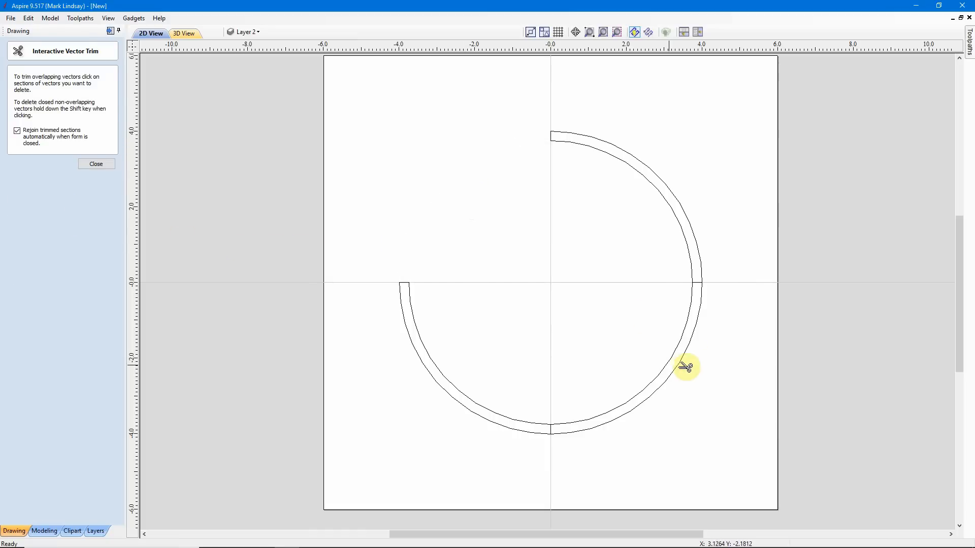
pyautogui.click(684, 367)
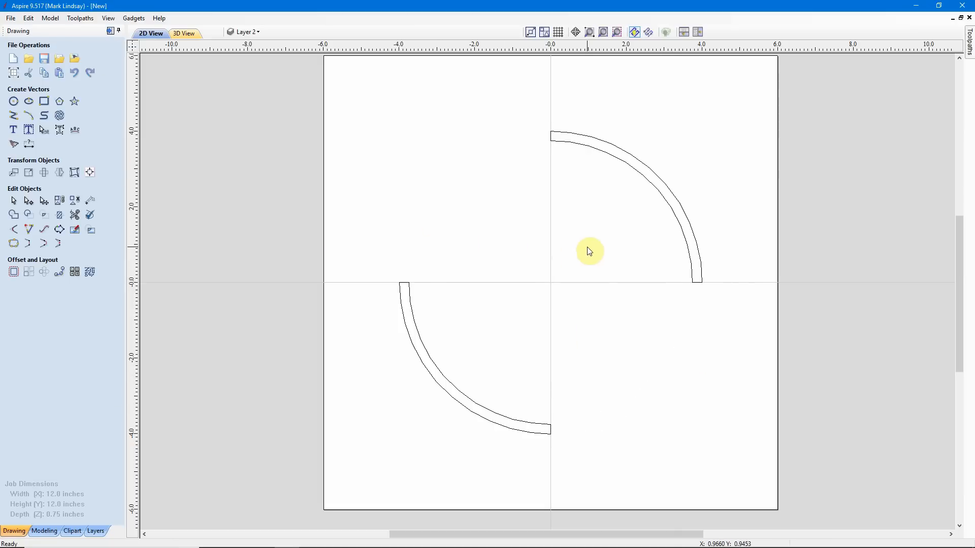
pyautogui.click(252, 31)
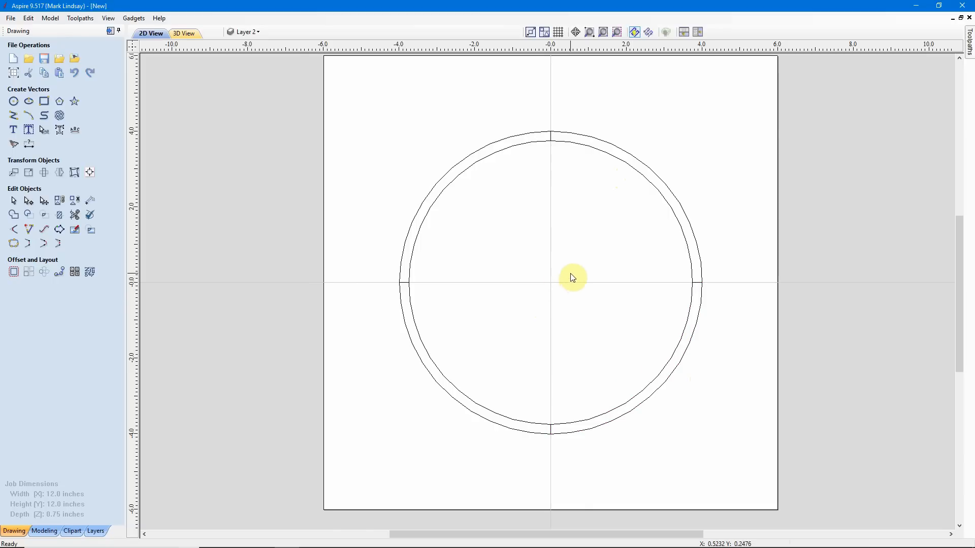
pyautogui.moveTo(558, 288)
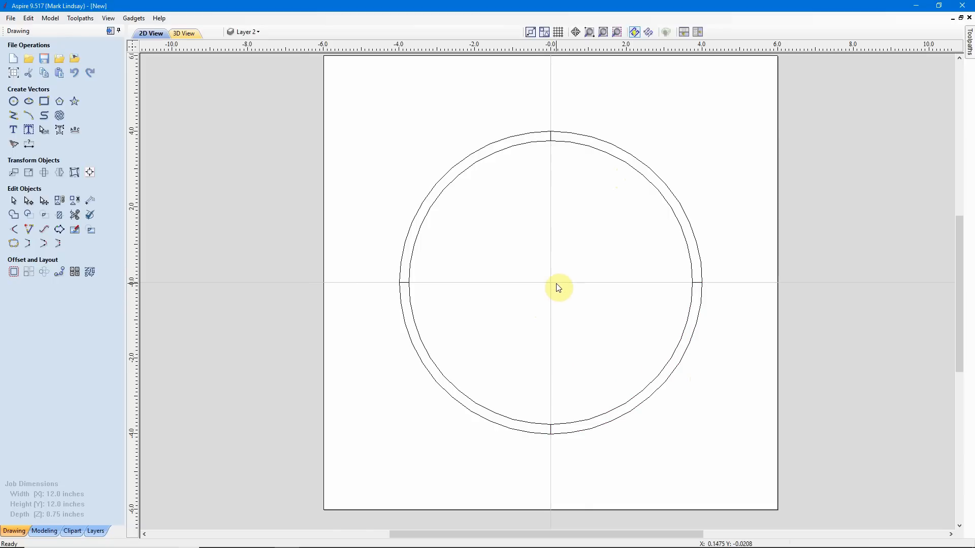
pyautogui.moveTo(497, 138)
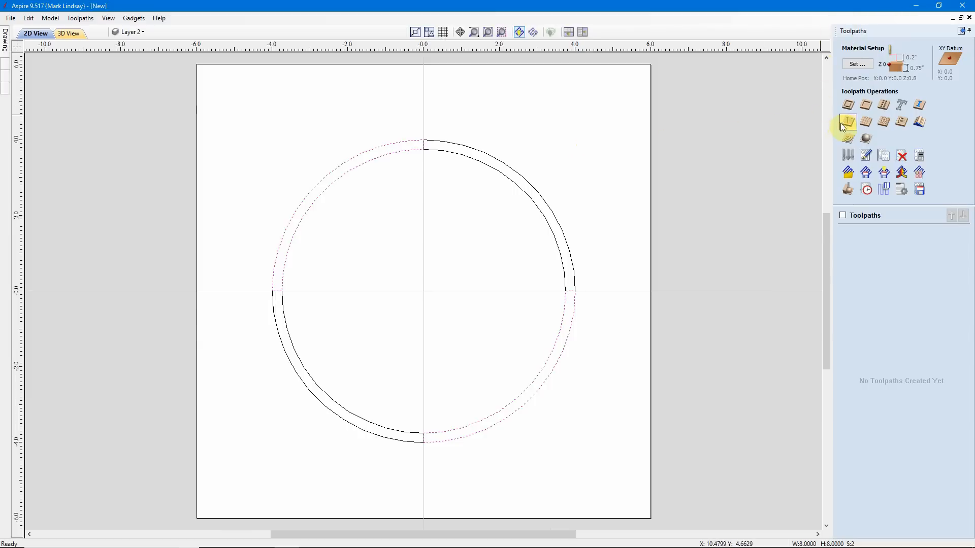
pyautogui.moveTo(848, 123)
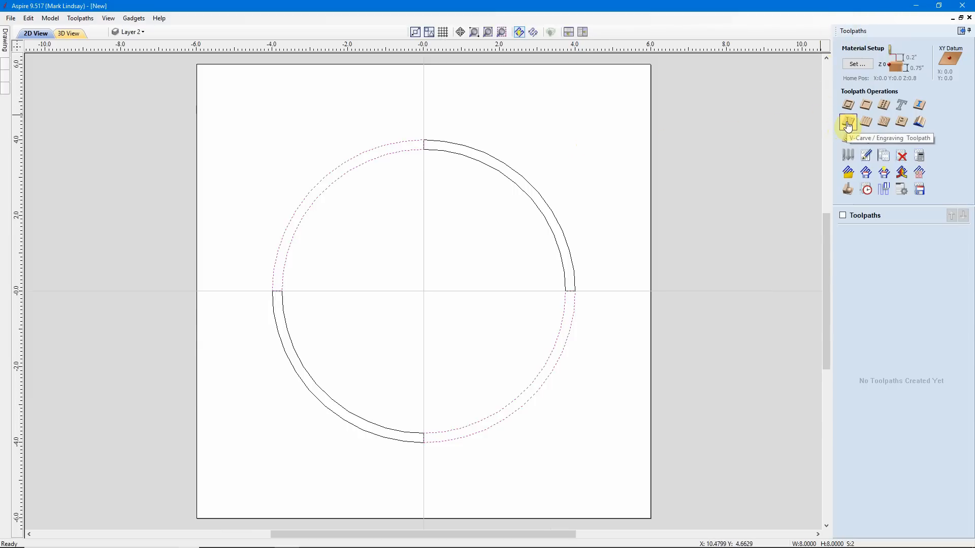
# Step: Calculate toolpath V-Carve 1 with the 90° V-bit on the selected quarters
pyautogui.click(848, 122)
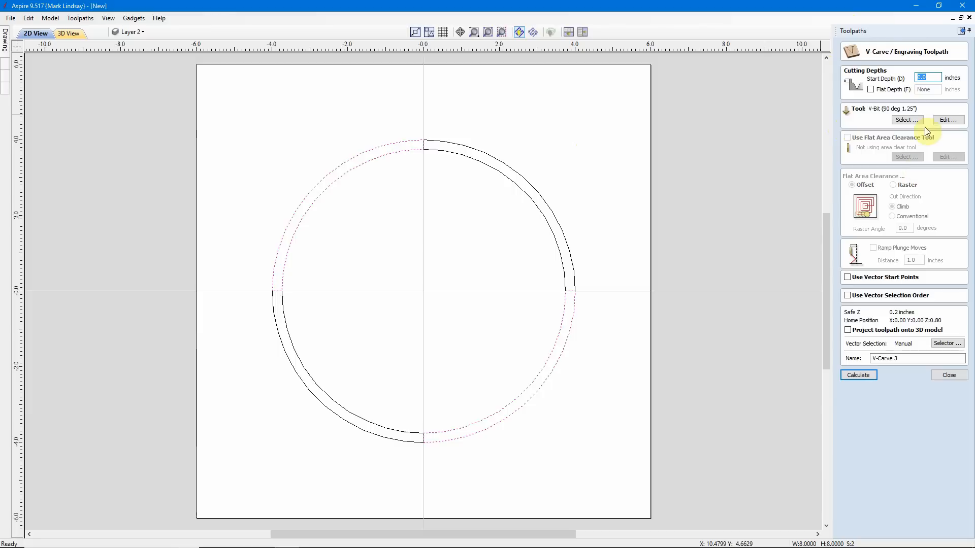
pyautogui.moveTo(915, 115)
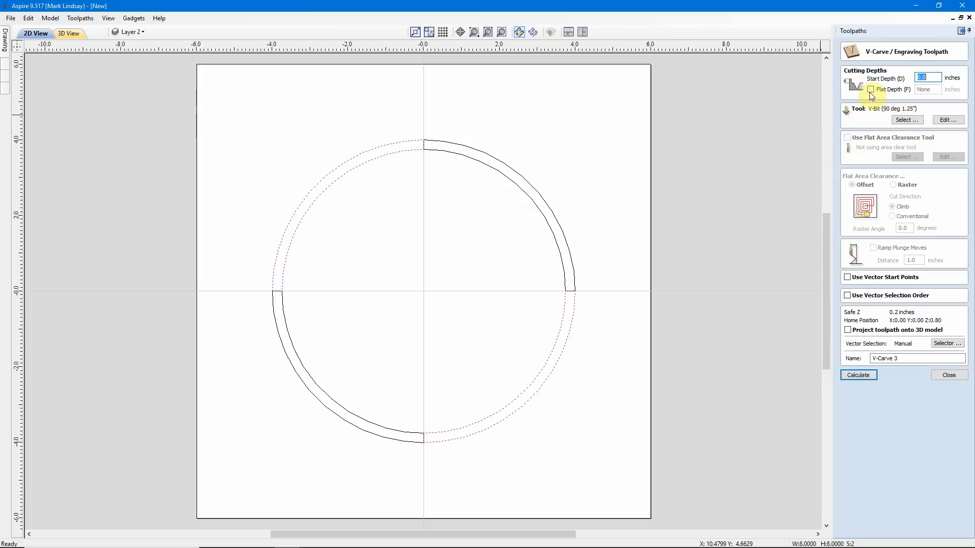
pyautogui.moveTo(908, 47)
pyautogui.write('1')
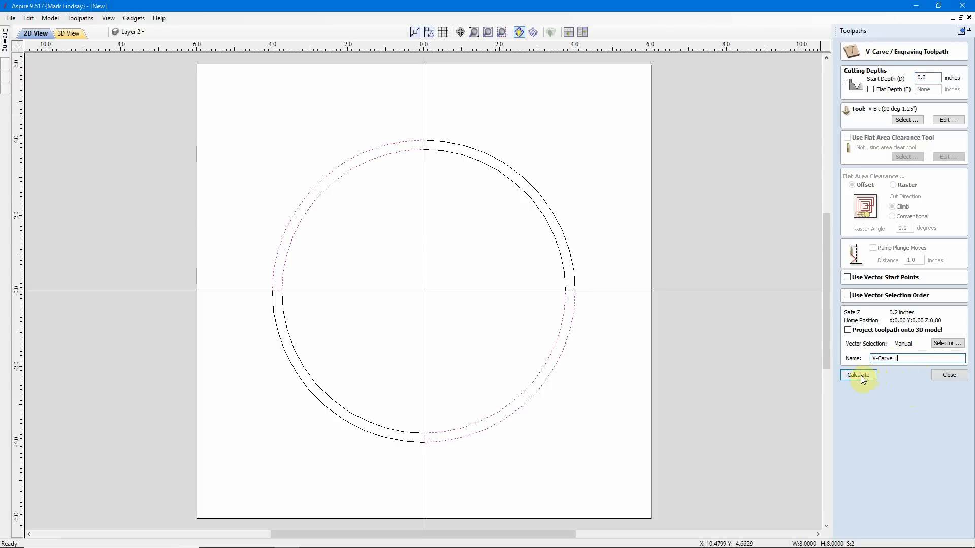
pyautogui.click(858, 374)
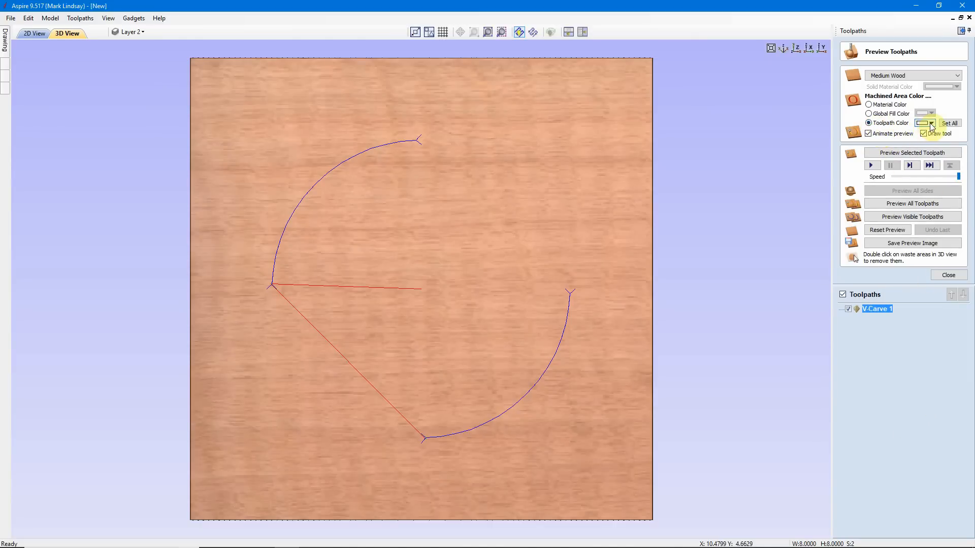
# Step: Preview the carve in blue with toolpath lines hidden, then return to 2D View
pyautogui.click(933, 122)
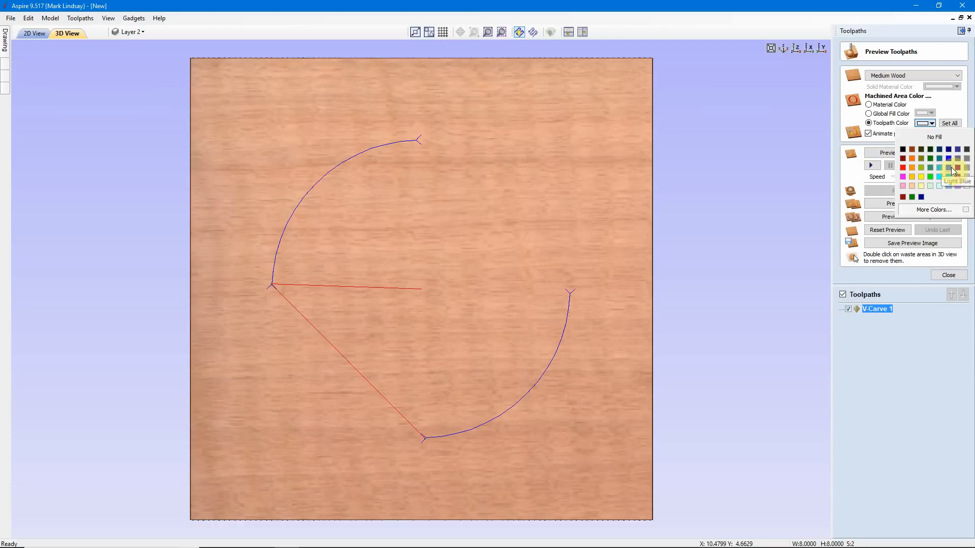
pyautogui.click(947, 166)
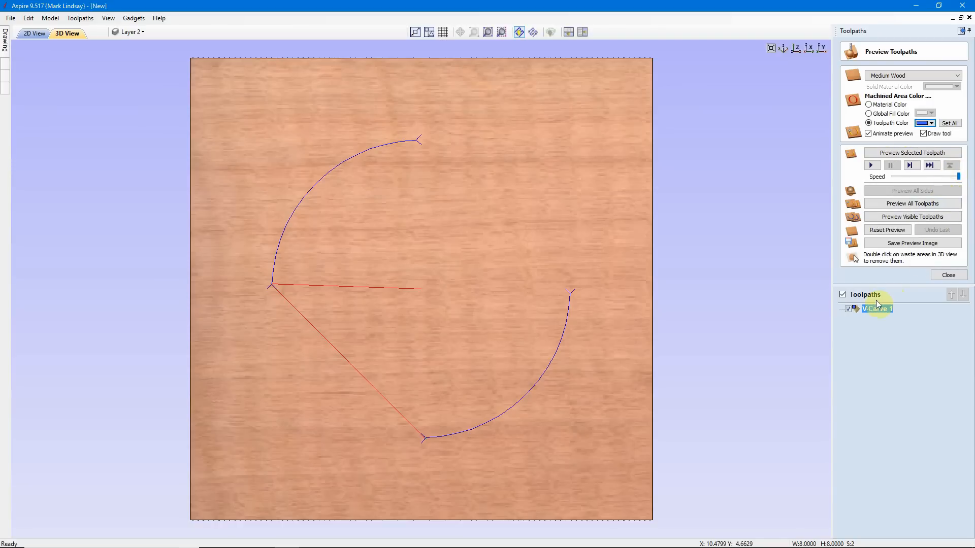
pyautogui.click(912, 152)
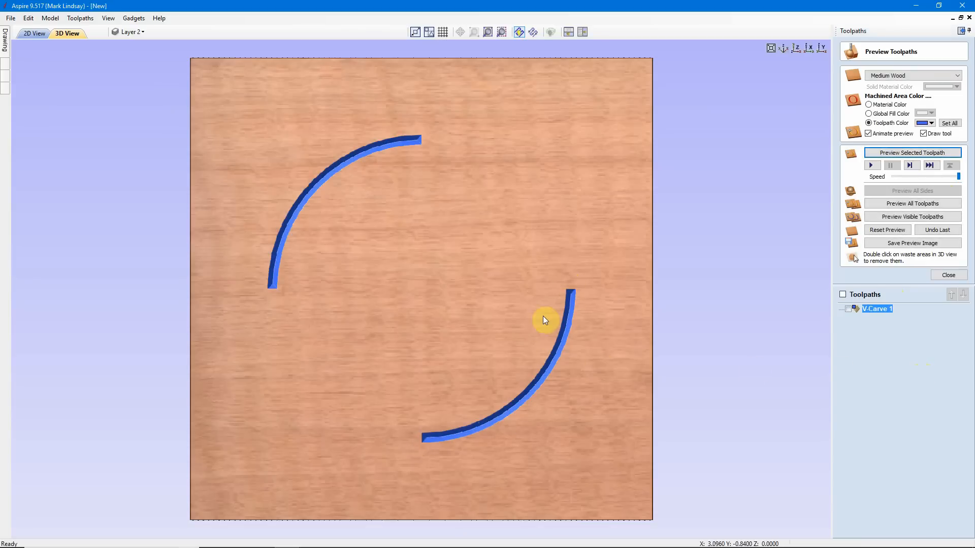
pyautogui.moveTo(435, 292)
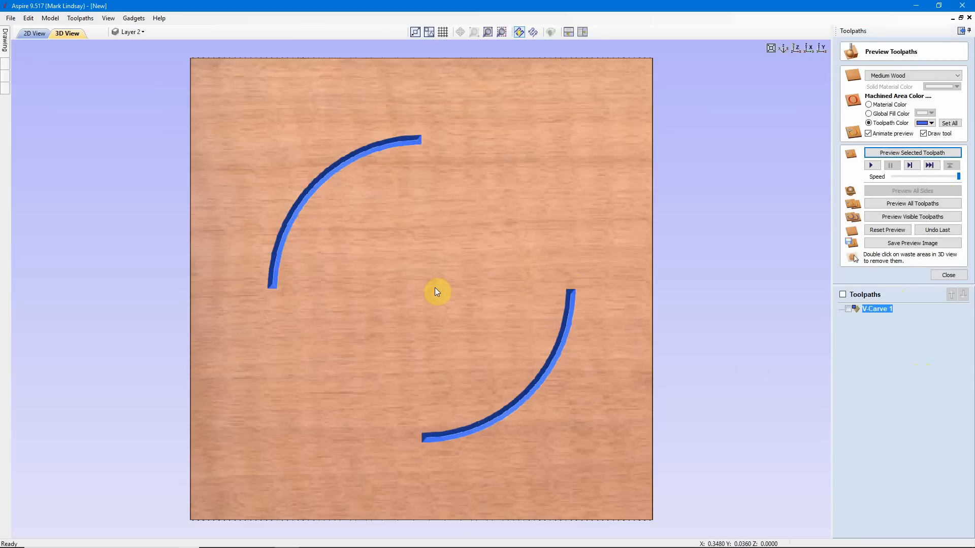
pyautogui.click(36, 33)
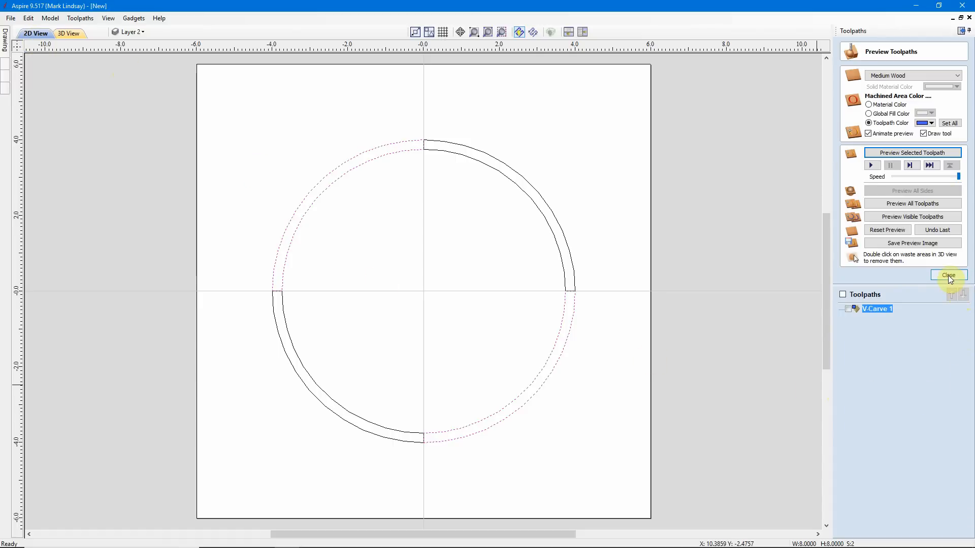
# Step: Close the preview and calculate a new V-carve toolpath named V-Carve 2
pyautogui.click(948, 276)
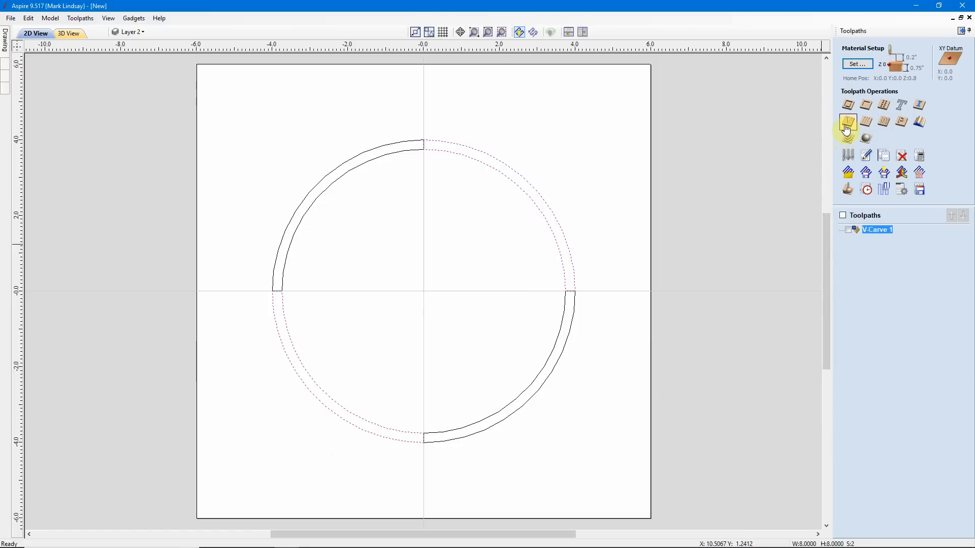
pyautogui.click(847, 122)
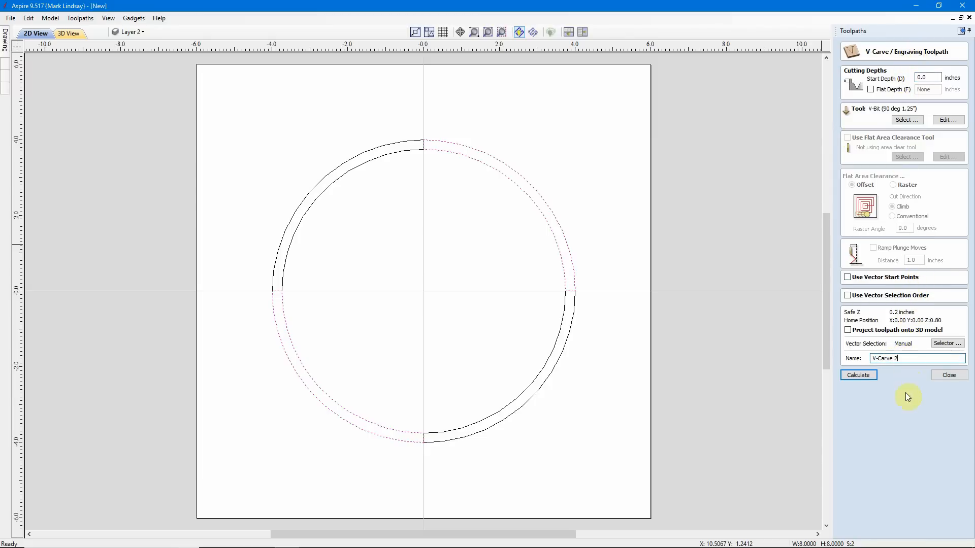
pyautogui.click(858, 374)
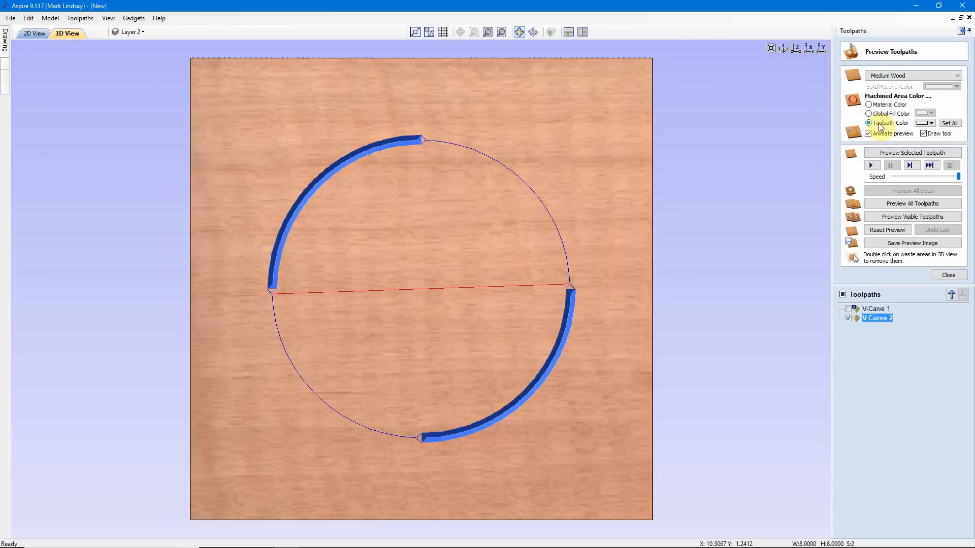
# Step: Set V-Carve 2's preview colour to red and simulate its carving
pyautogui.click(933, 122)
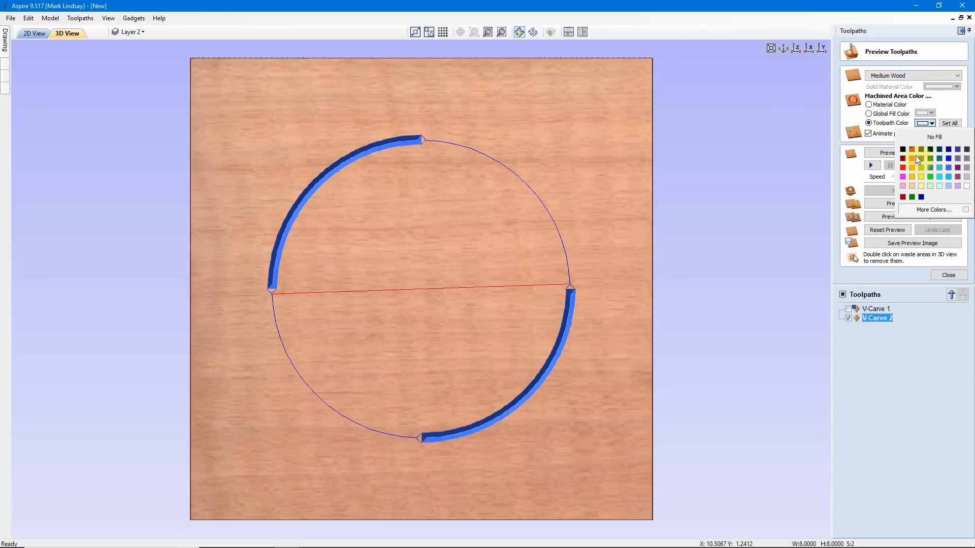
pyautogui.click(903, 158)
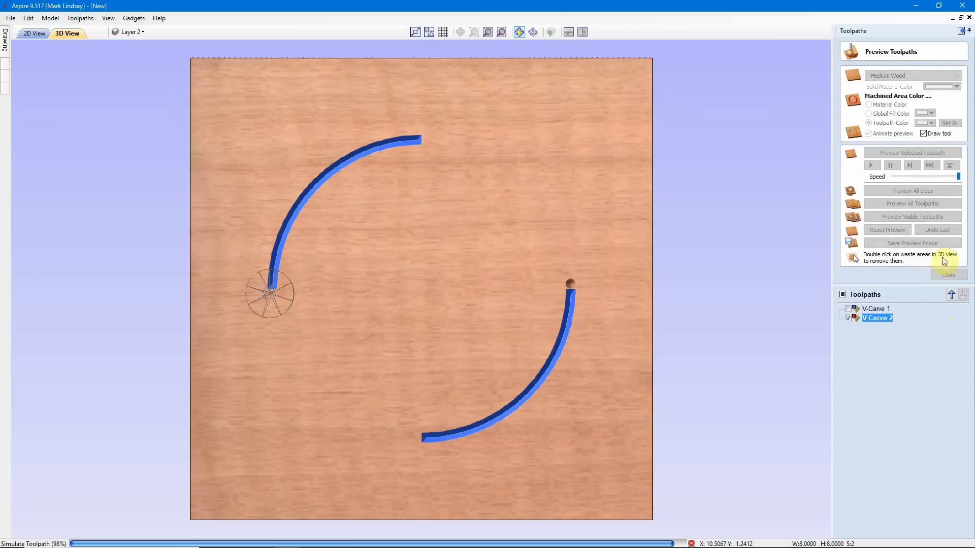
pyautogui.click(911, 152)
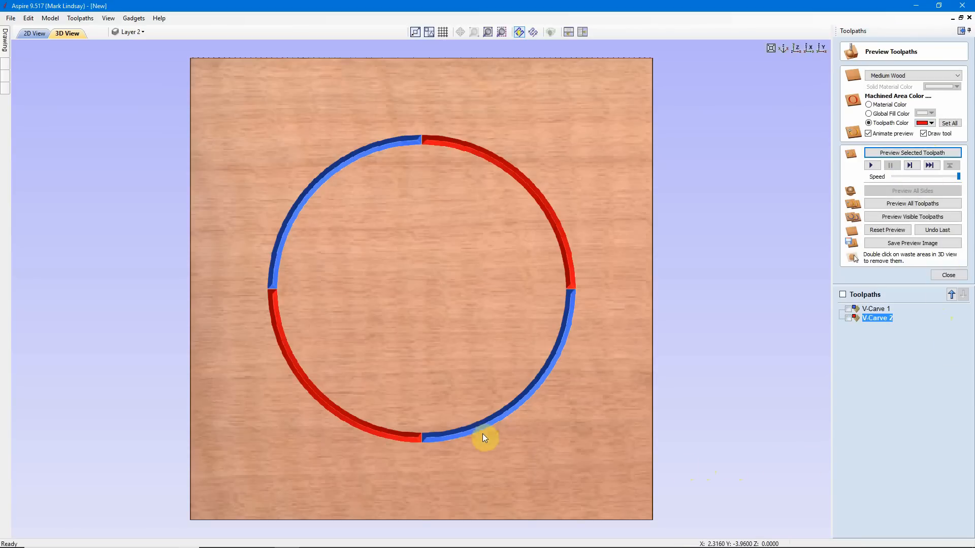
pyautogui.moveTo(322, 296)
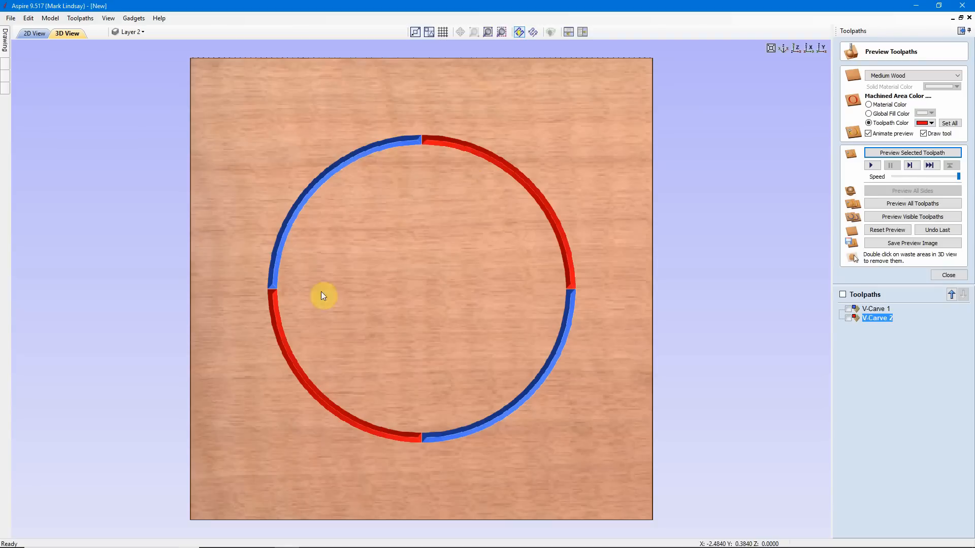
pyautogui.moveTo(410, 171)
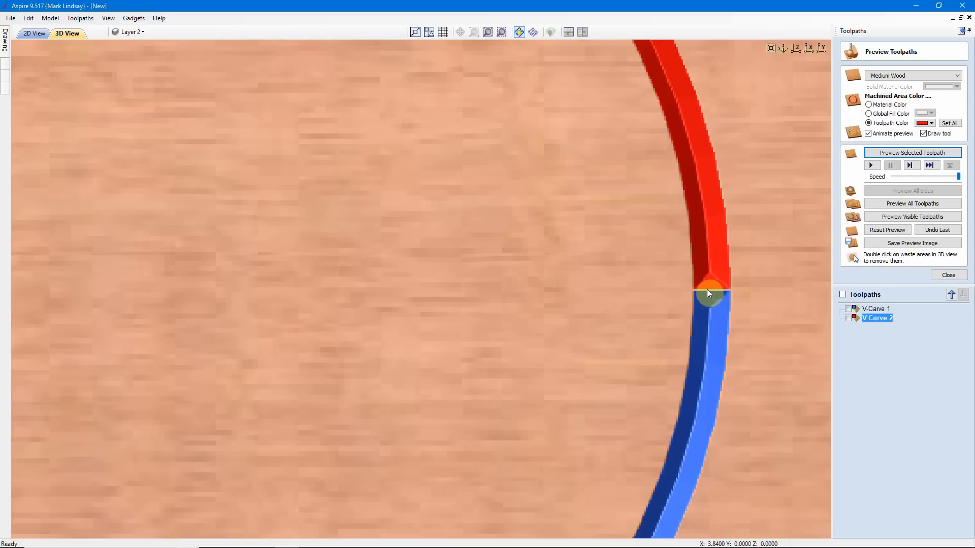
pyautogui.moveTo(734, 264)
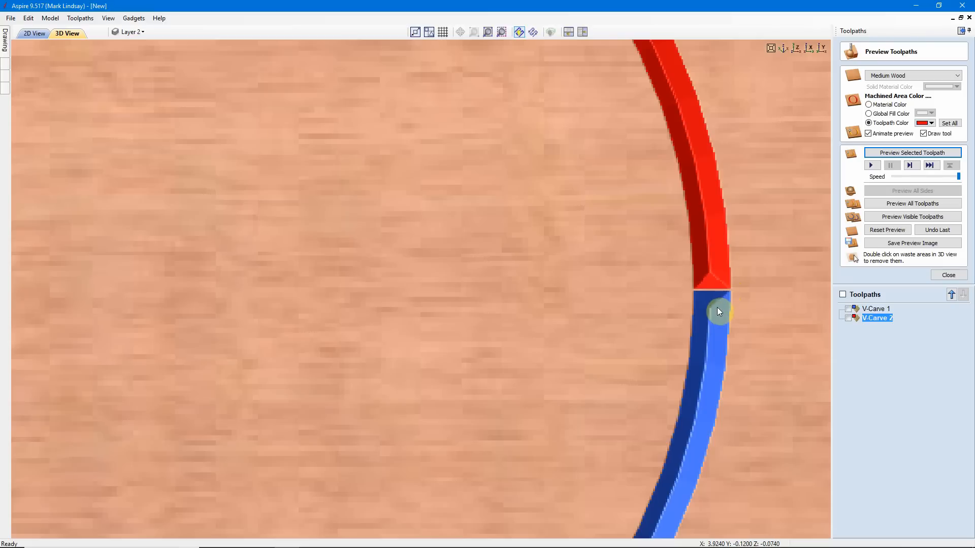
pyautogui.moveTo(702, 293)
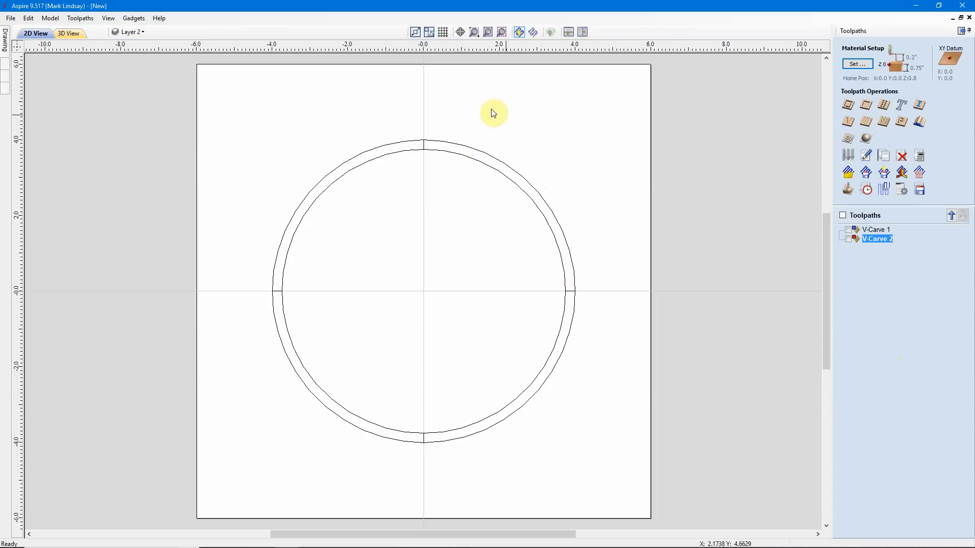
# Step: Return to the 2D drawing listing V-Carve 1 and V-Carve 2
pyautogui.click(130, 31)
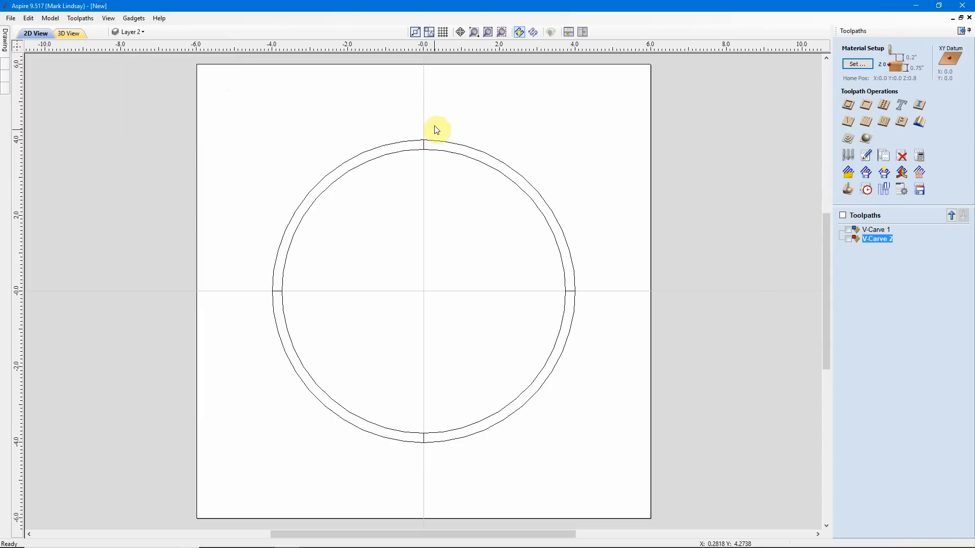
pyautogui.moveTo(428, 157)
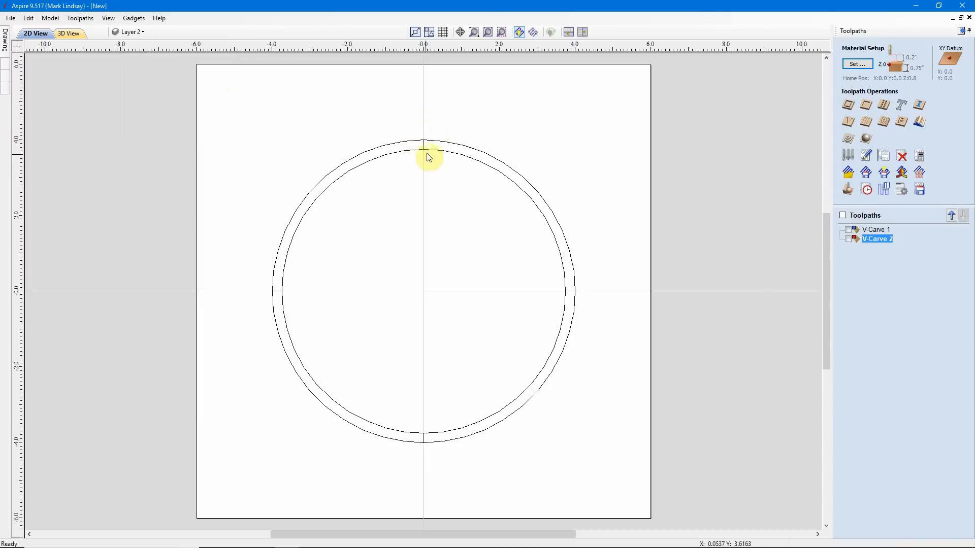
pyautogui.moveTo(377, 130)
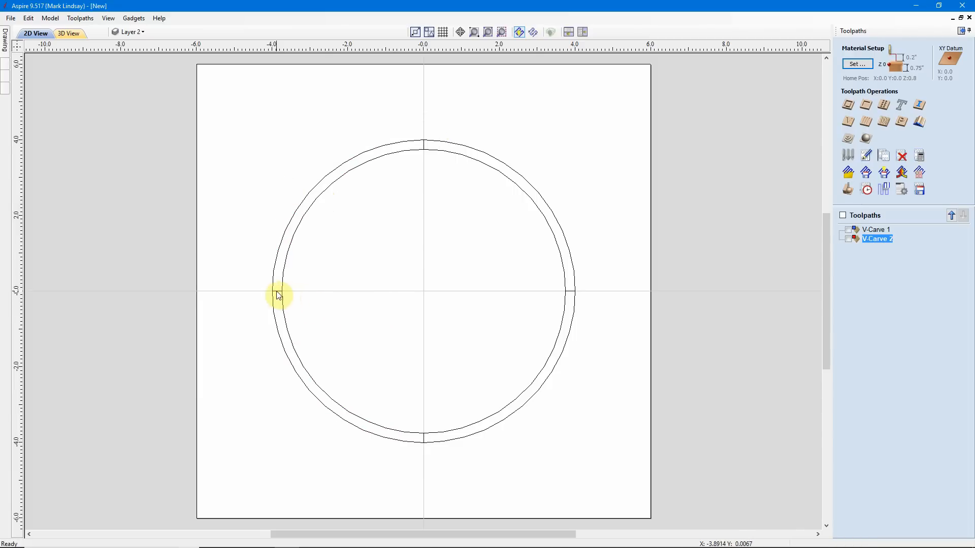
pyautogui.moveTo(424, 140)
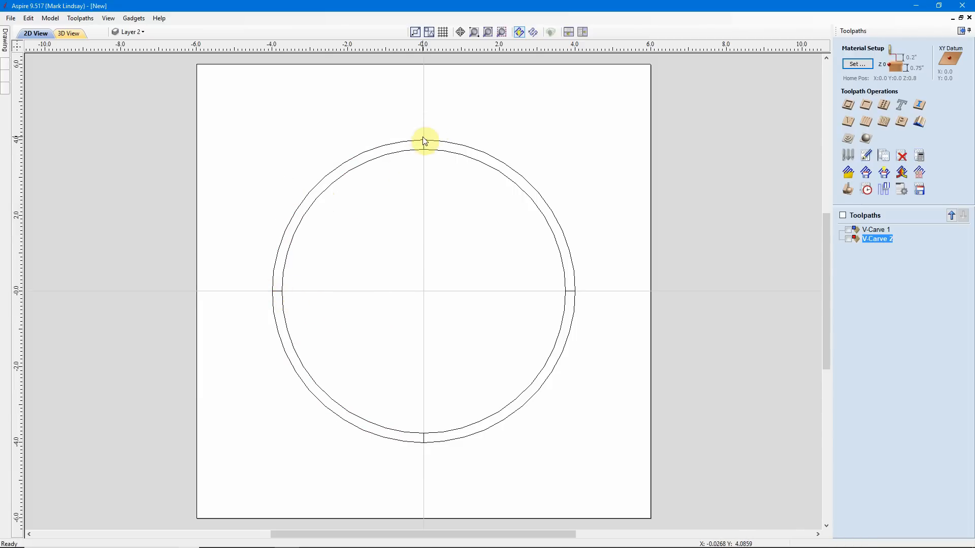
pyautogui.moveTo(422, 171)
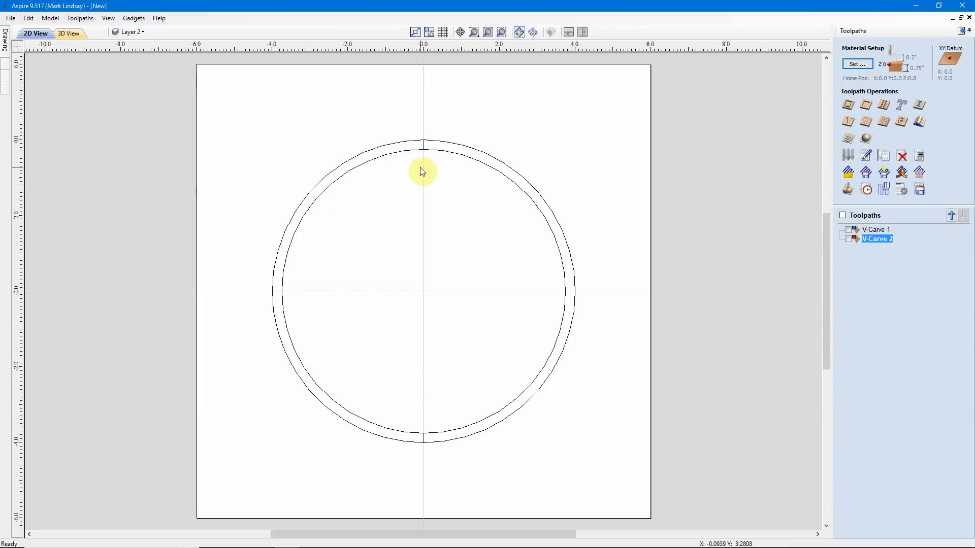
pyautogui.moveTo(425, 148)
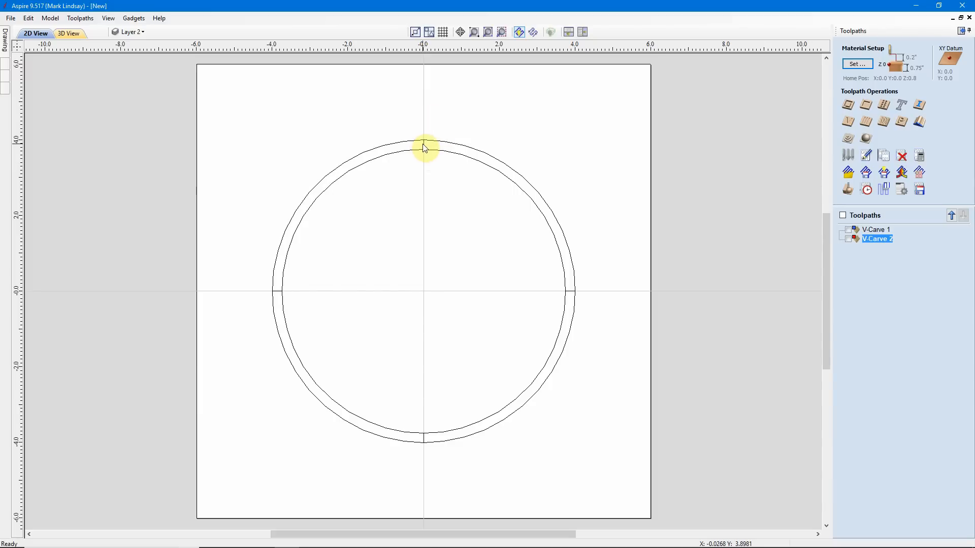
pyautogui.moveTo(427, 147)
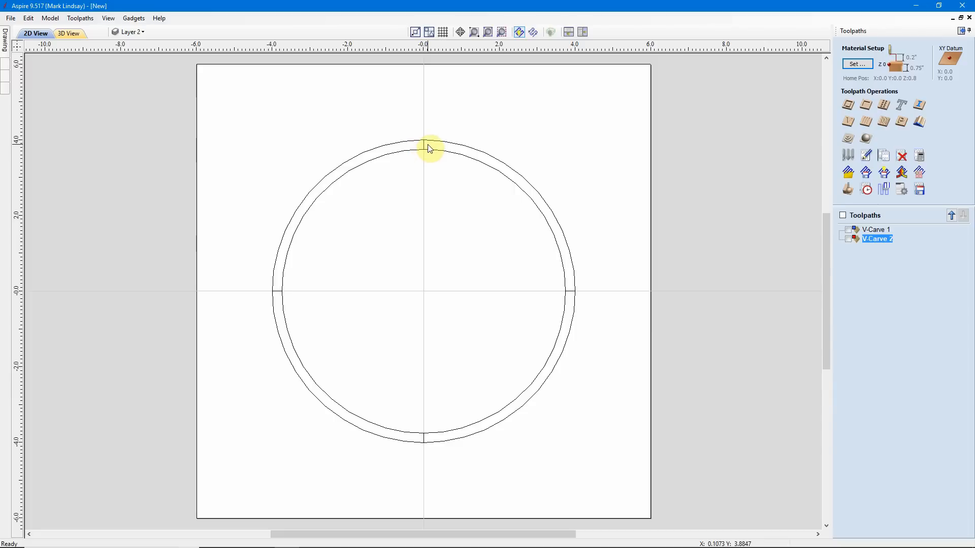
pyautogui.moveTo(420, 155)
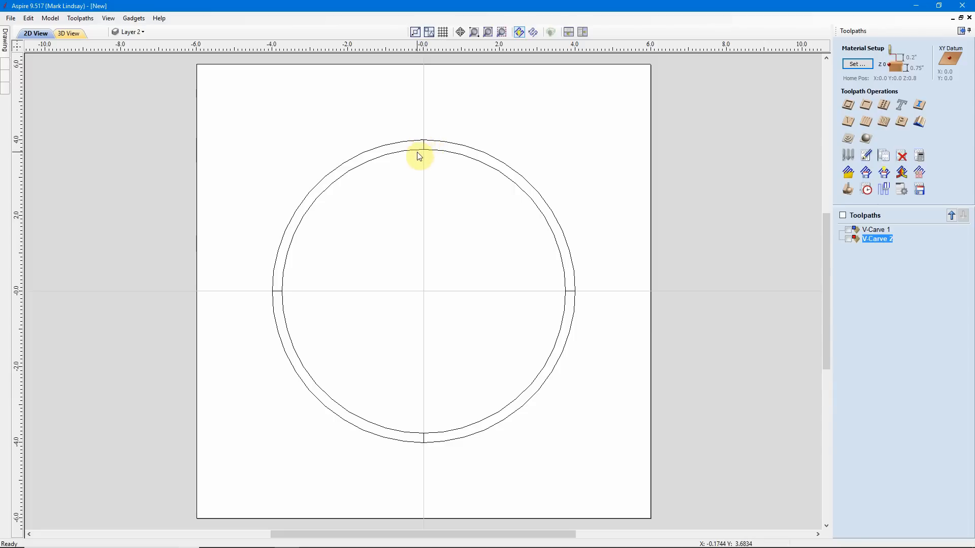
pyautogui.moveTo(419, 138)
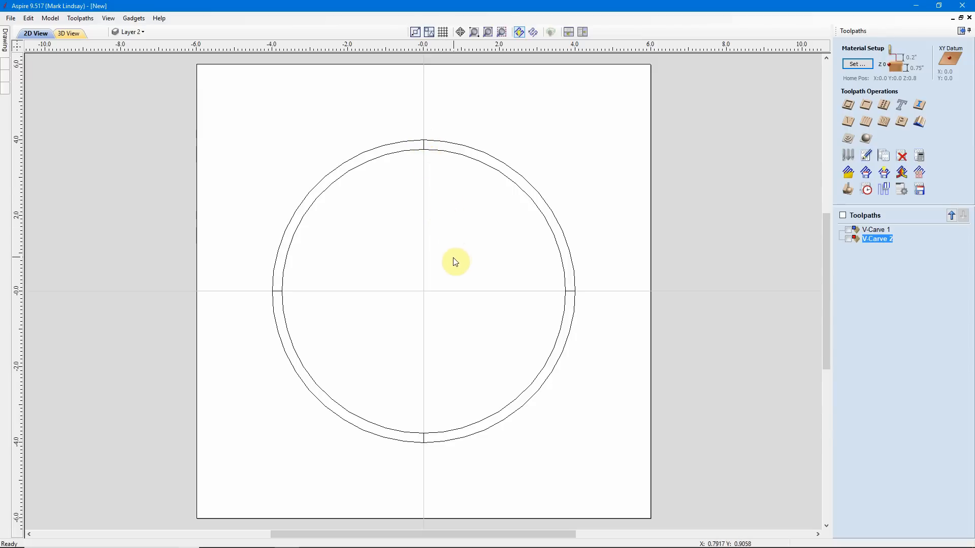
pyautogui.moveTo(452, 261)
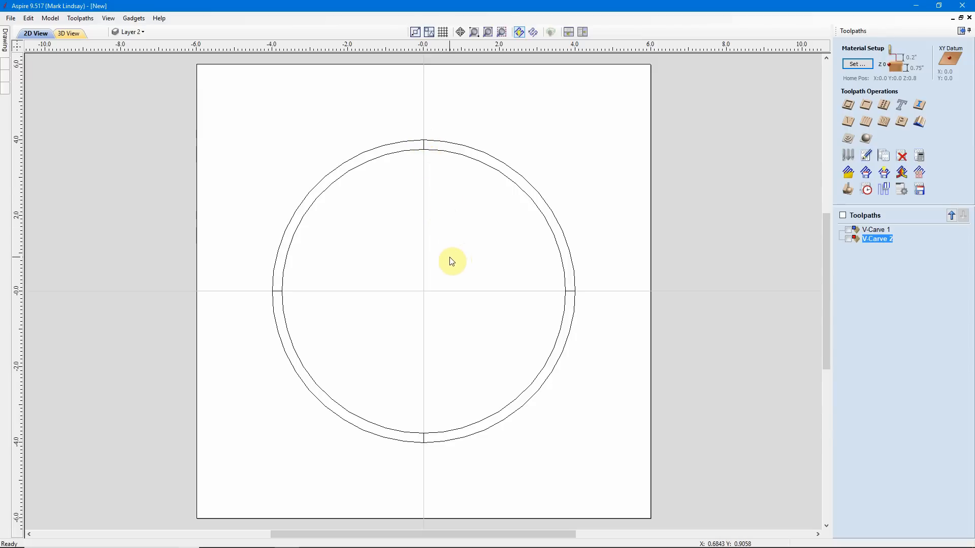
pyautogui.moveTo(600, 286)
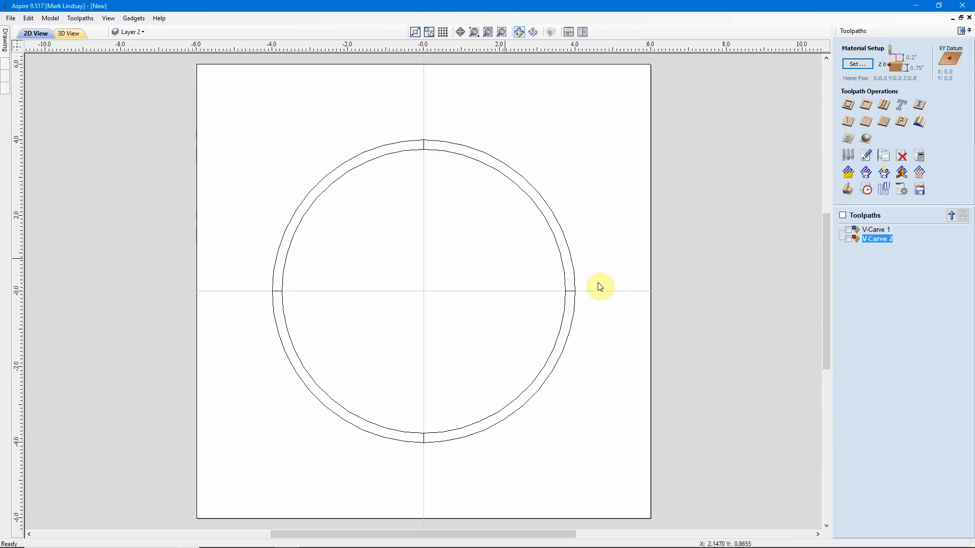
pyautogui.moveTo(449, 304)
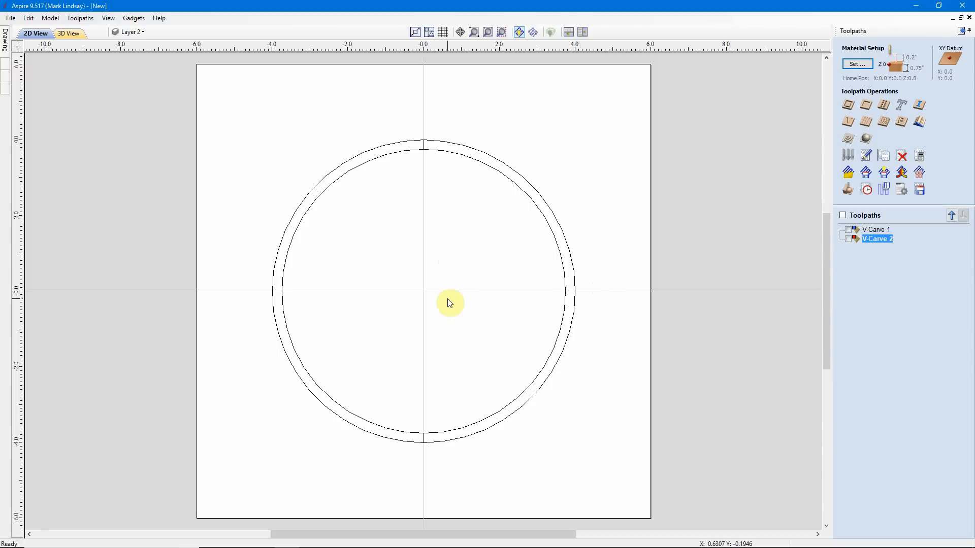
pyautogui.moveTo(448, 255)
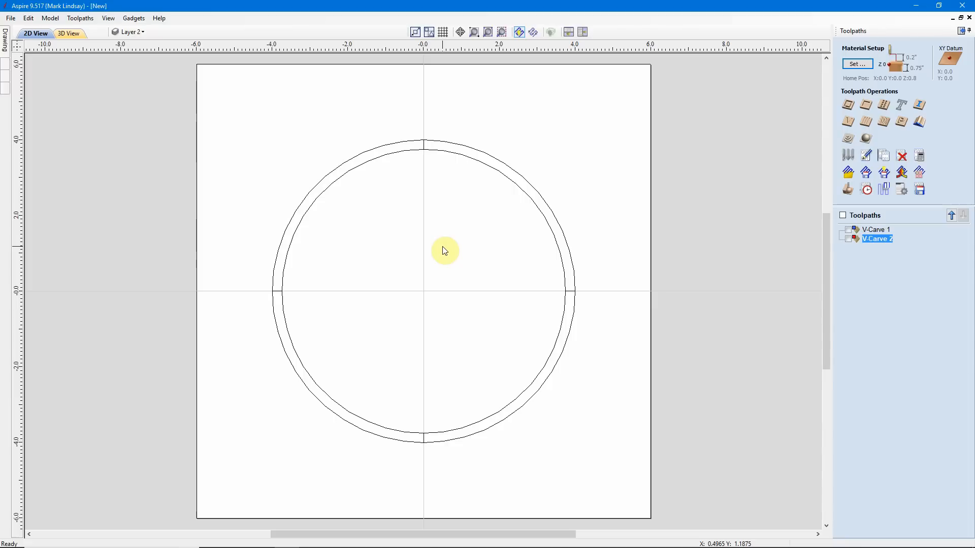
pyautogui.moveTo(357, 230)
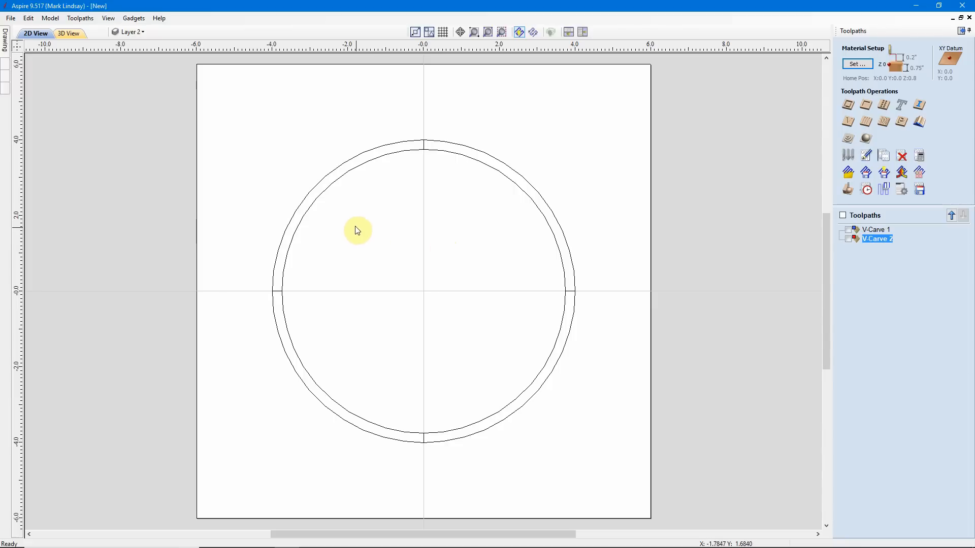
pyautogui.moveTo(375, 208)
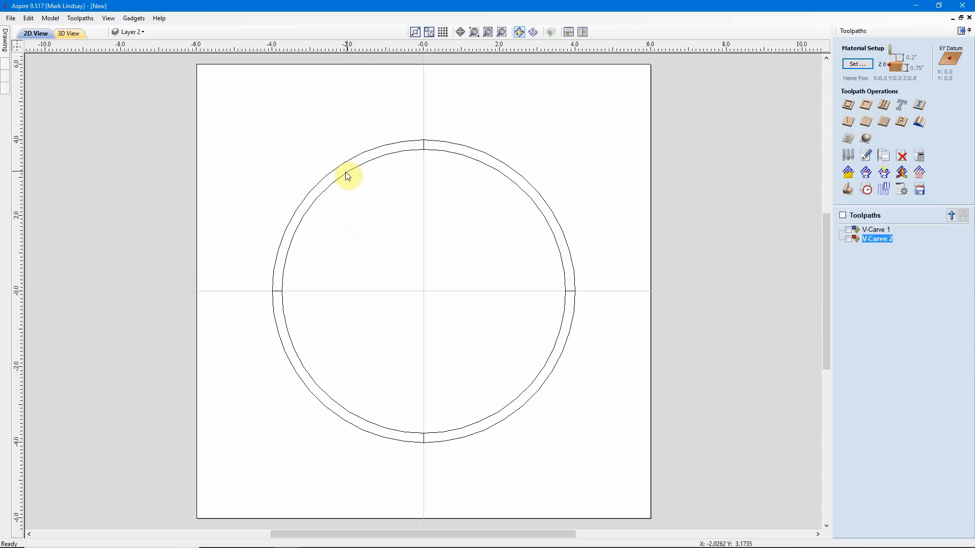
pyautogui.moveTo(281, 284)
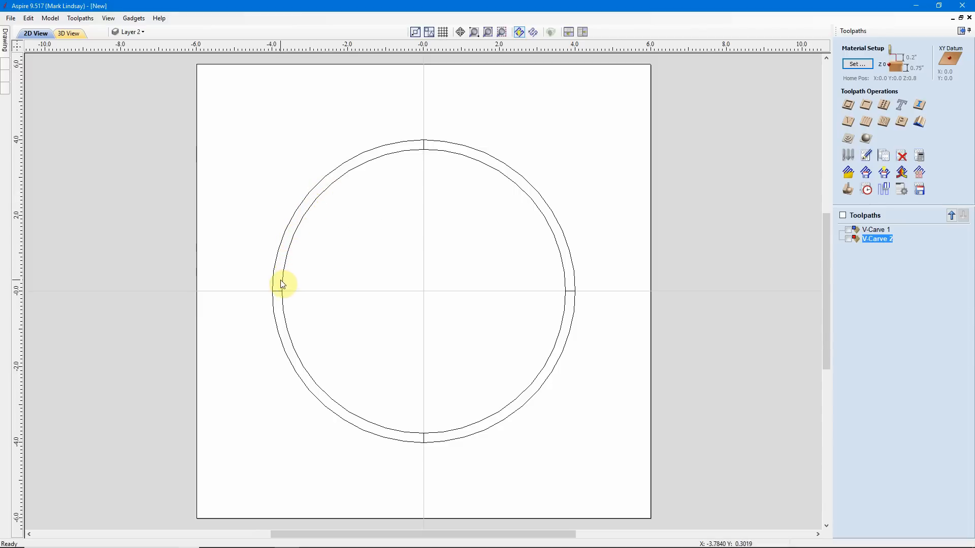
pyautogui.moveTo(275, 286)
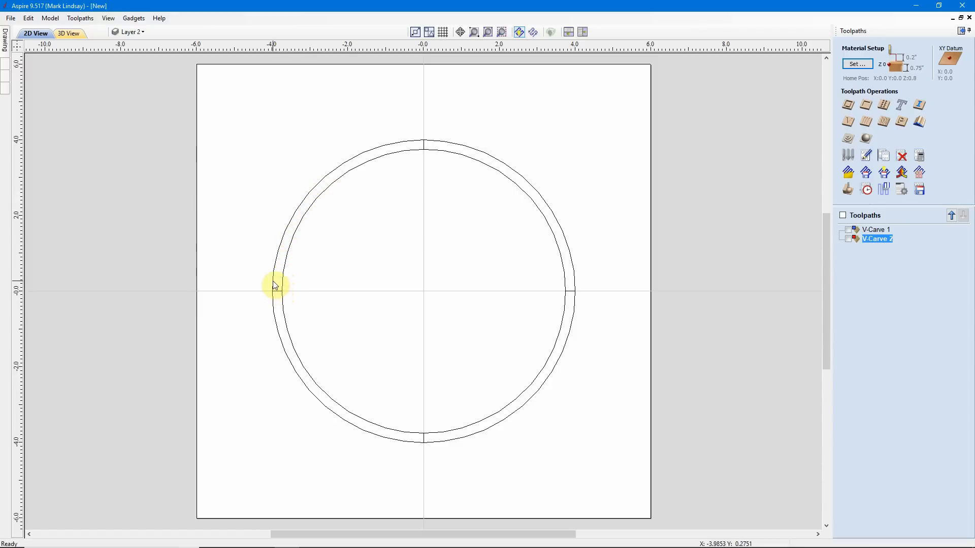
pyautogui.moveTo(302, 216)
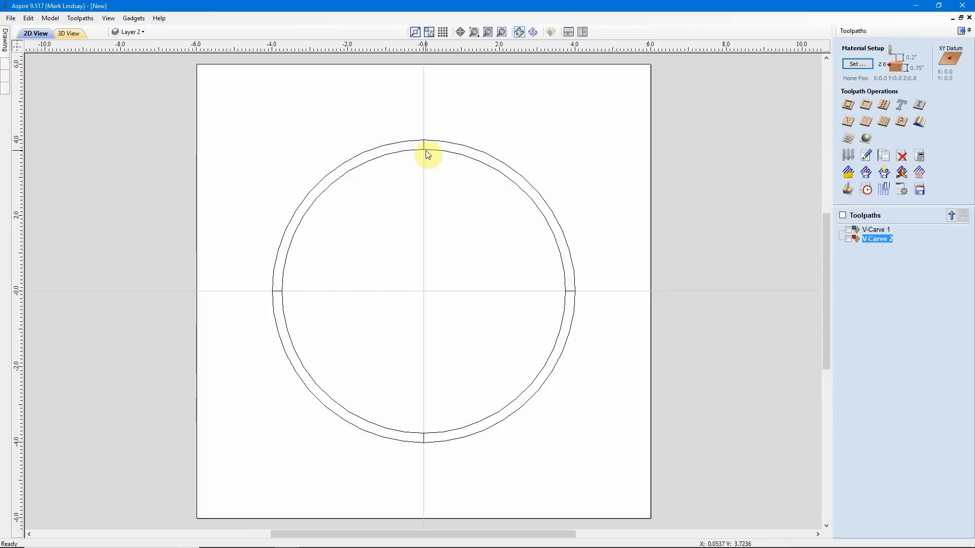
pyautogui.moveTo(431, 228)
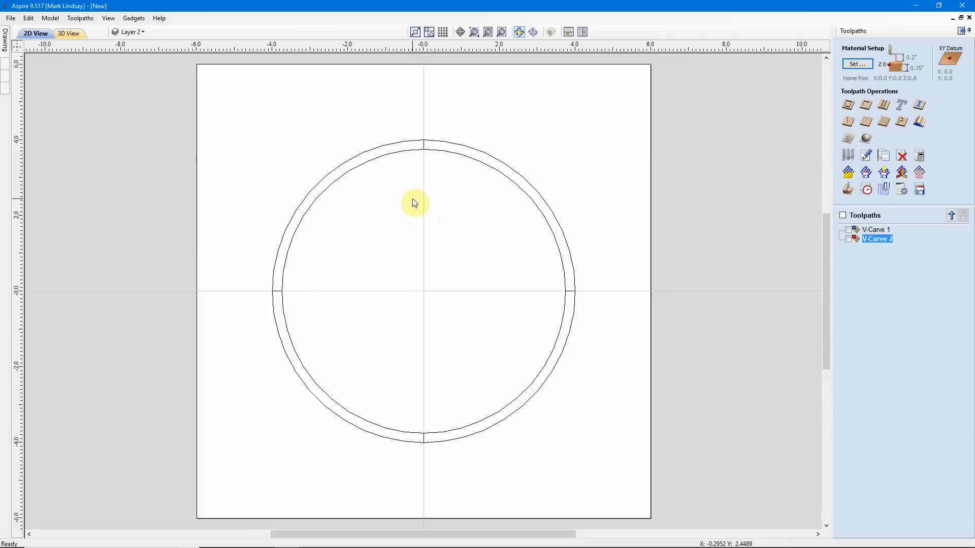
pyautogui.moveTo(418, 149)
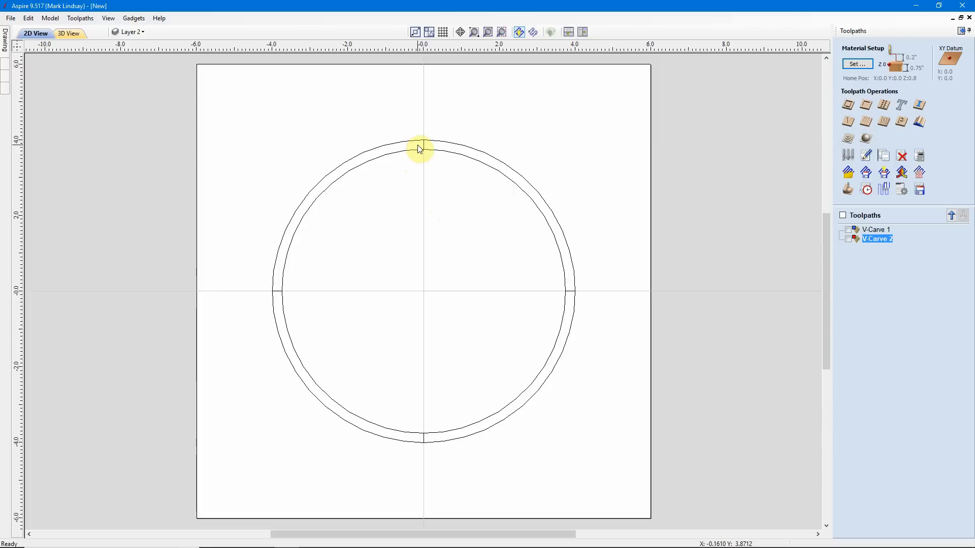
pyautogui.moveTo(330, 185)
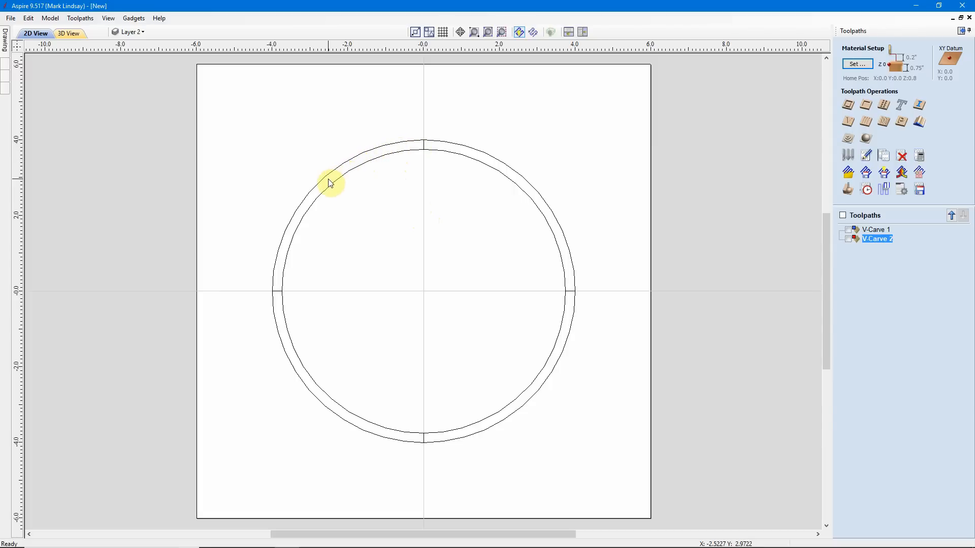
pyautogui.moveTo(381, 157)
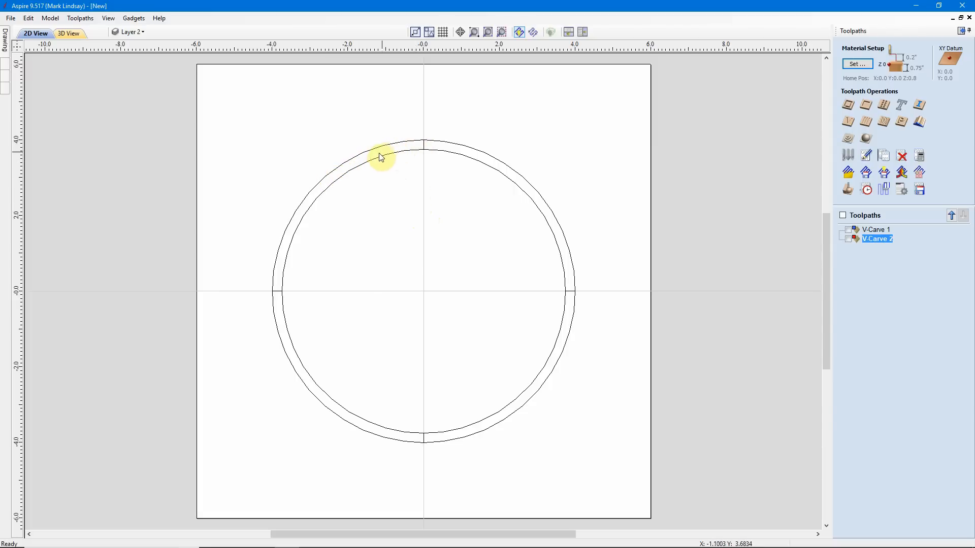
pyautogui.moveTo(305, 221)
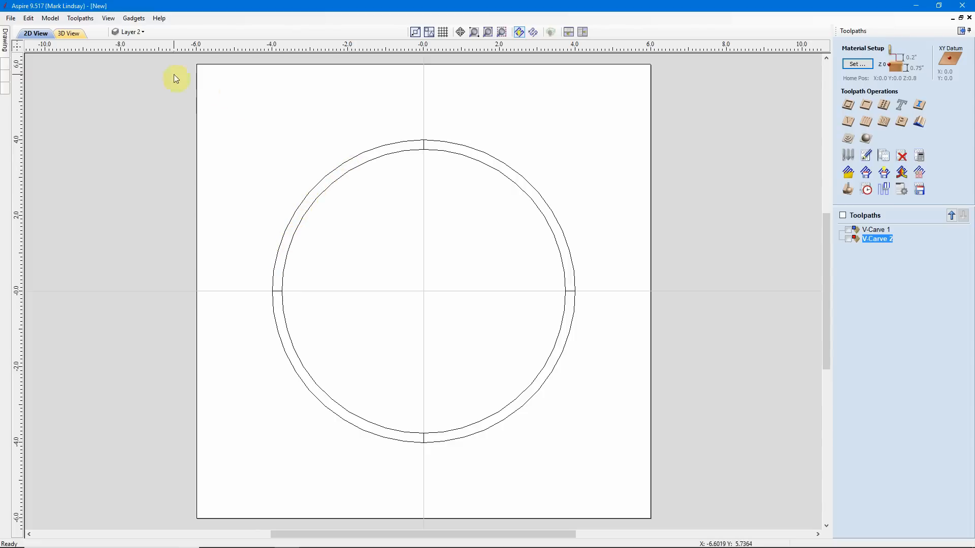
# Step: Toggle between 3D and 2D views of the carved ring, then close the job without saving
pyautogui.click(67, 33)
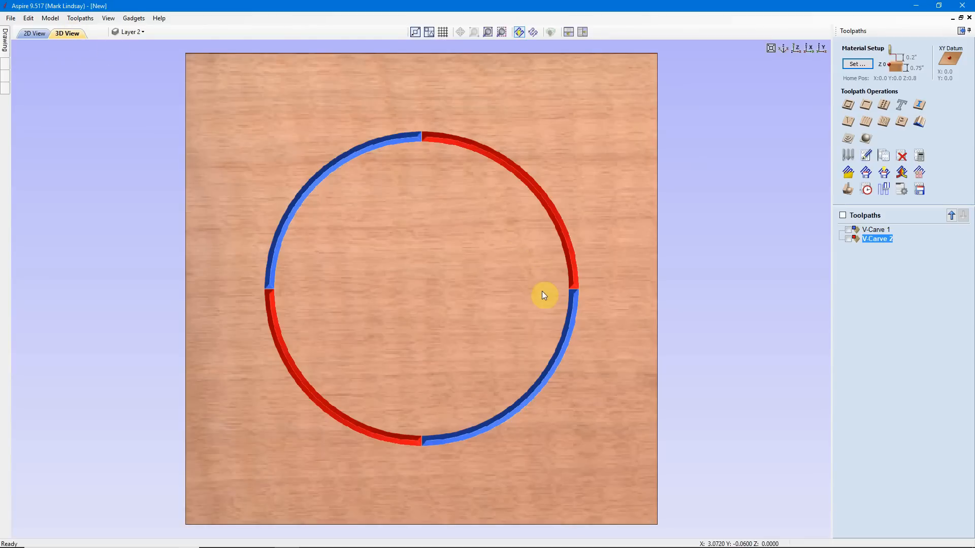
pyautogui.moveTo(488, 160)
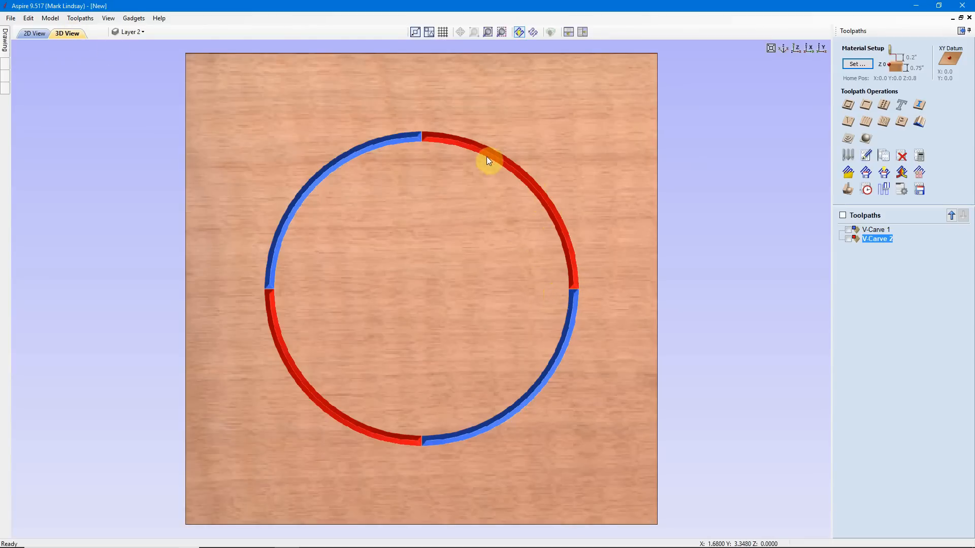
pyautogui.moveTo(416, 276)
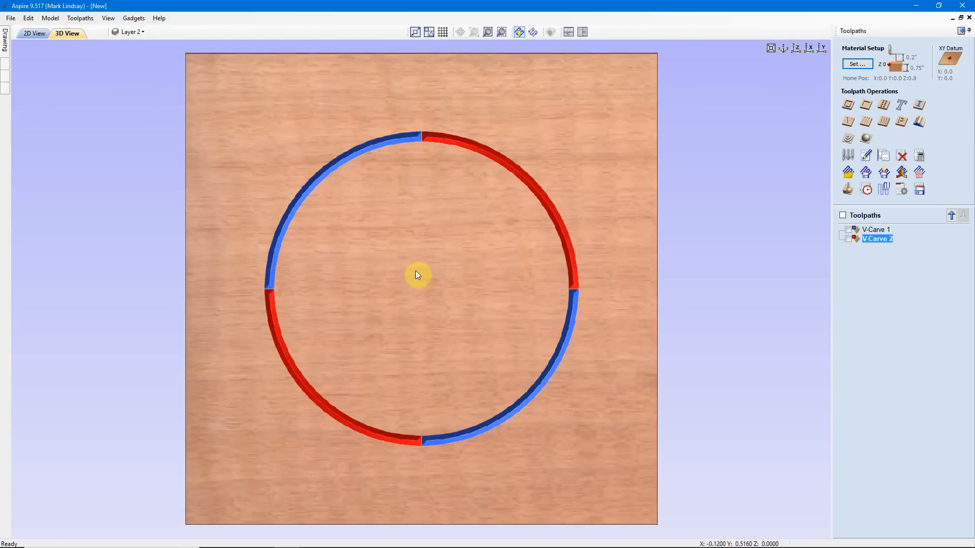
pyautogui.moveTo(423, 302)
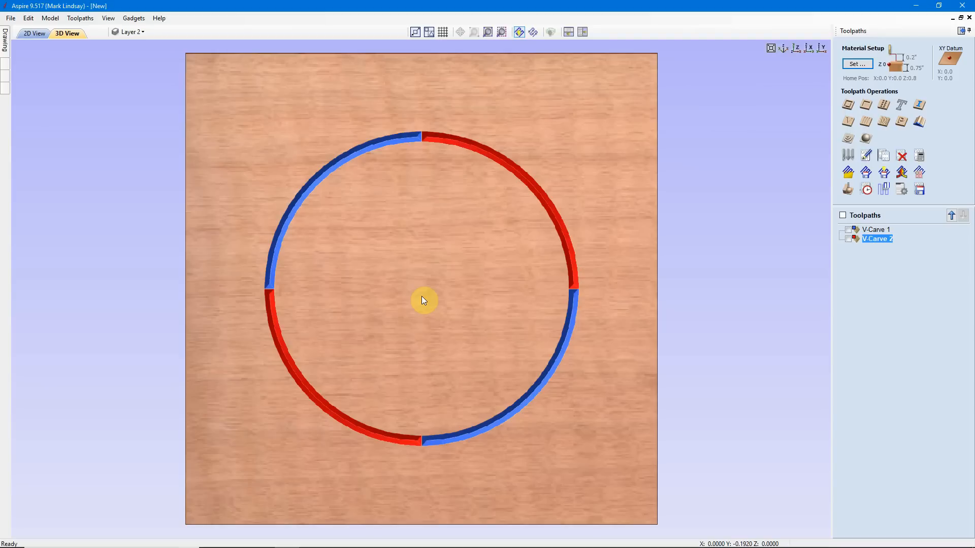
pyautogui.moveTo(423, 296)
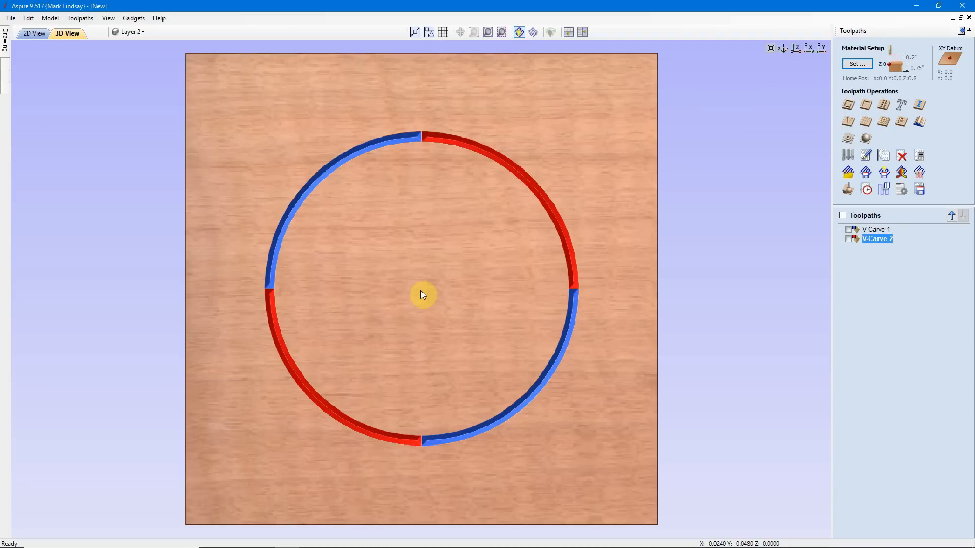
pyautogui.moveTo(437, 222)
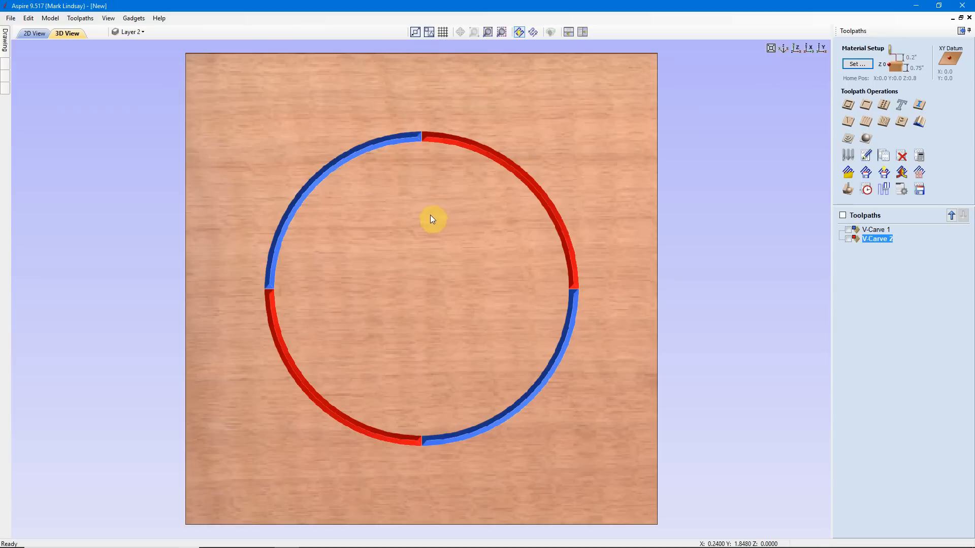
pyautogui.moveTo(410, 198)
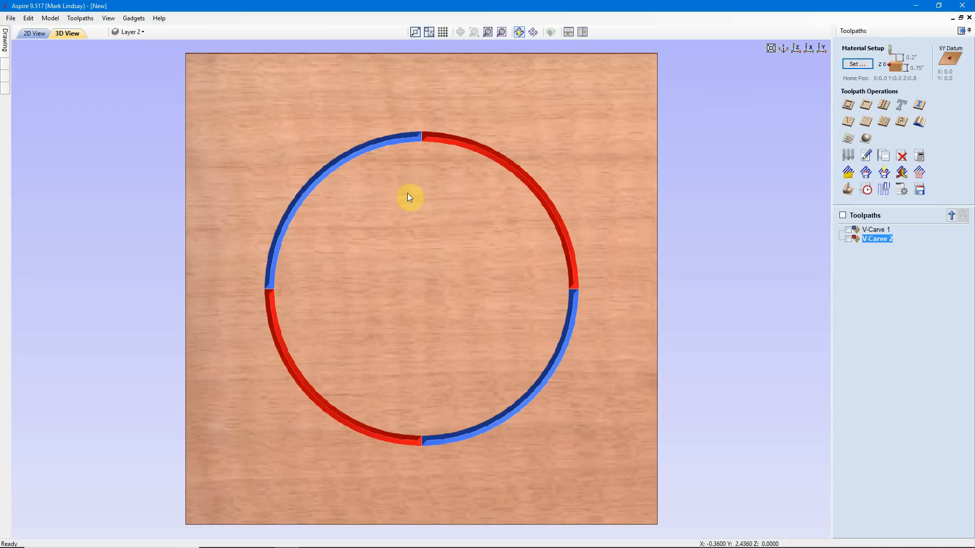
pyautogui.moveTo(413, 140)
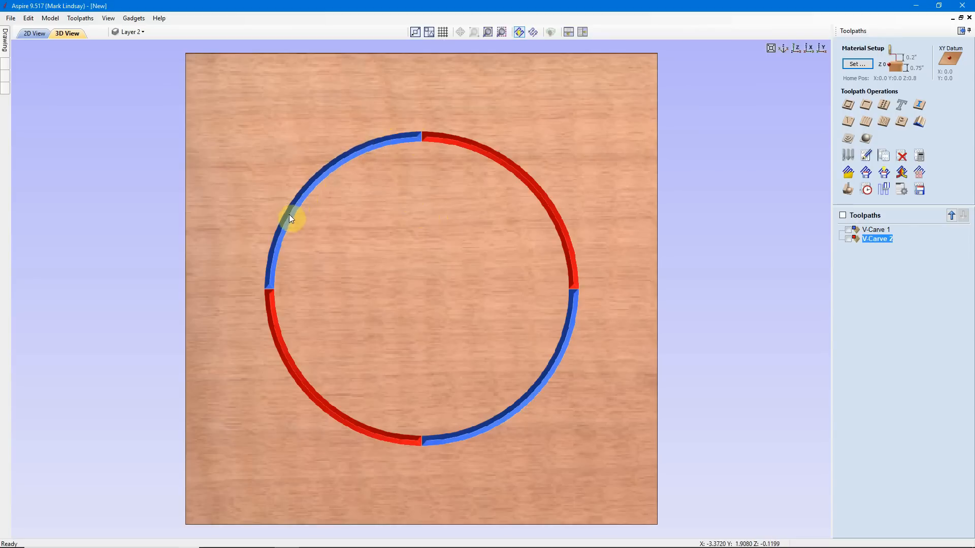
pyautogui.moveTo(271, 281)
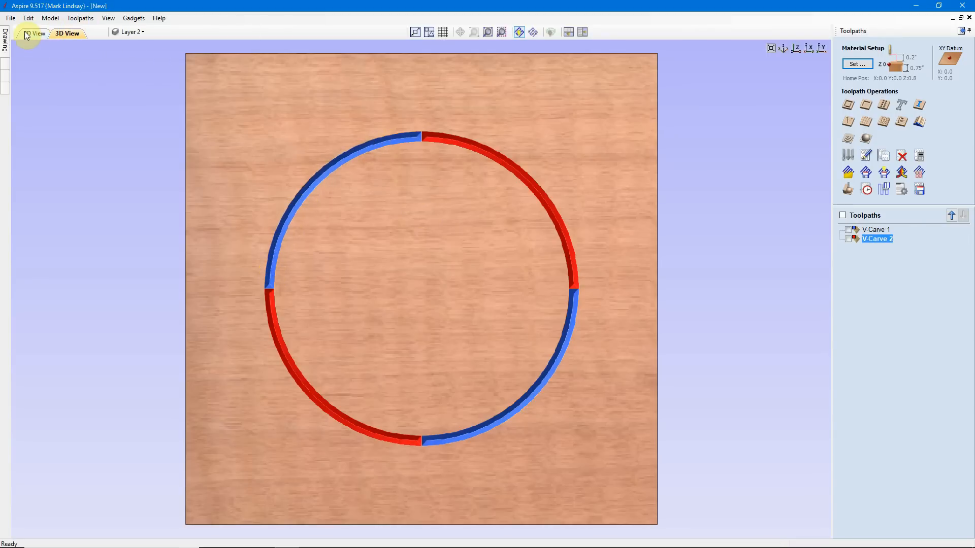
pyautogui.click(37, 33)
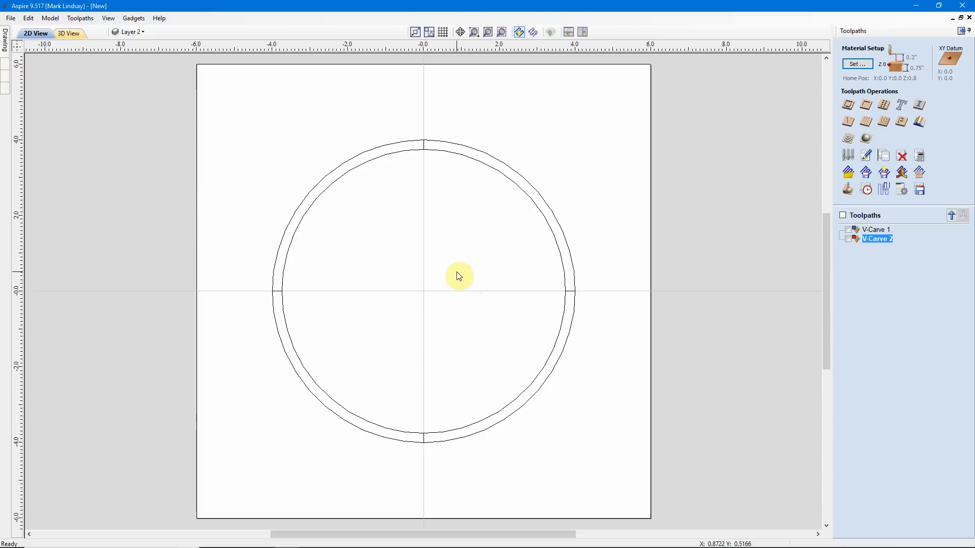
pyautogui.click(67, 33)
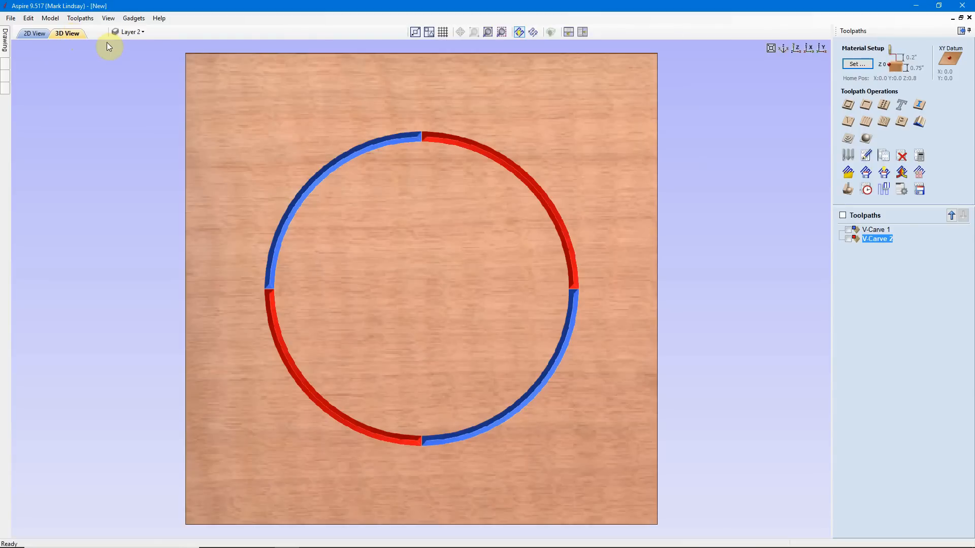
pyautogui.moveTo(424, 293)
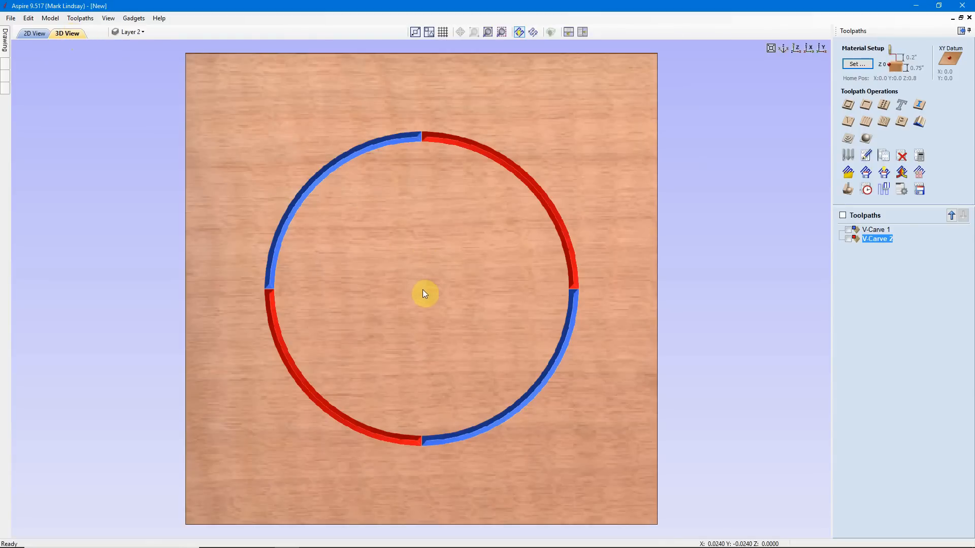
pyautogui.moveTo(805, 330)
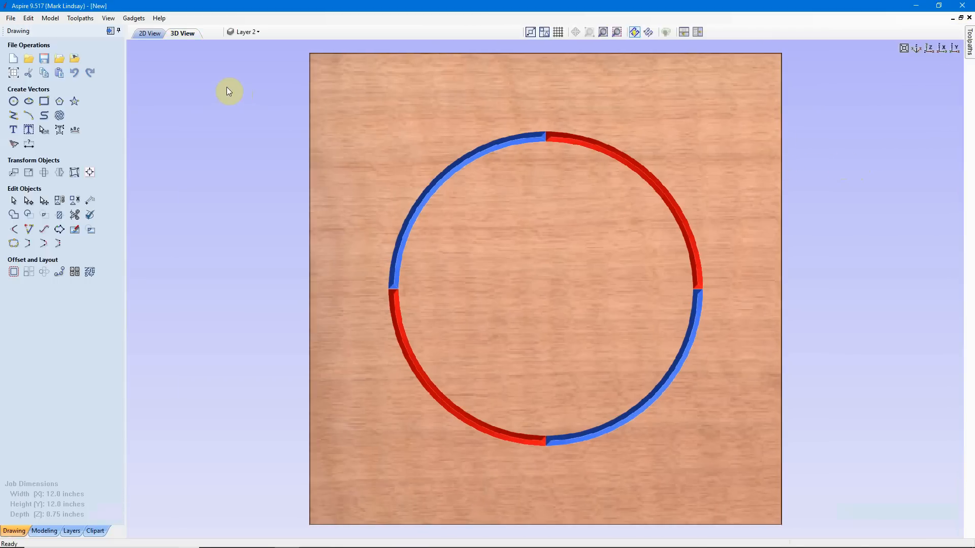
pyautogui.click(150, 33)
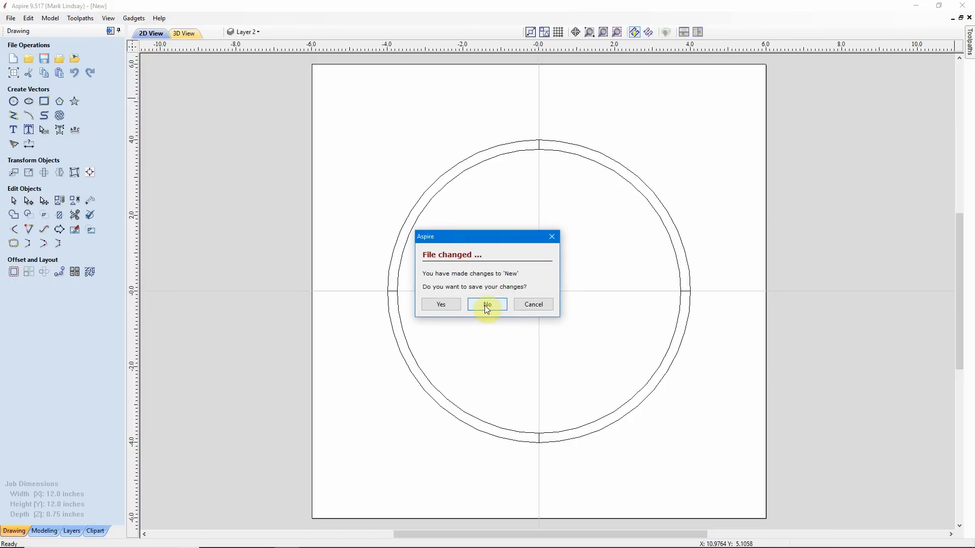
pyautogui.click(487, 305)
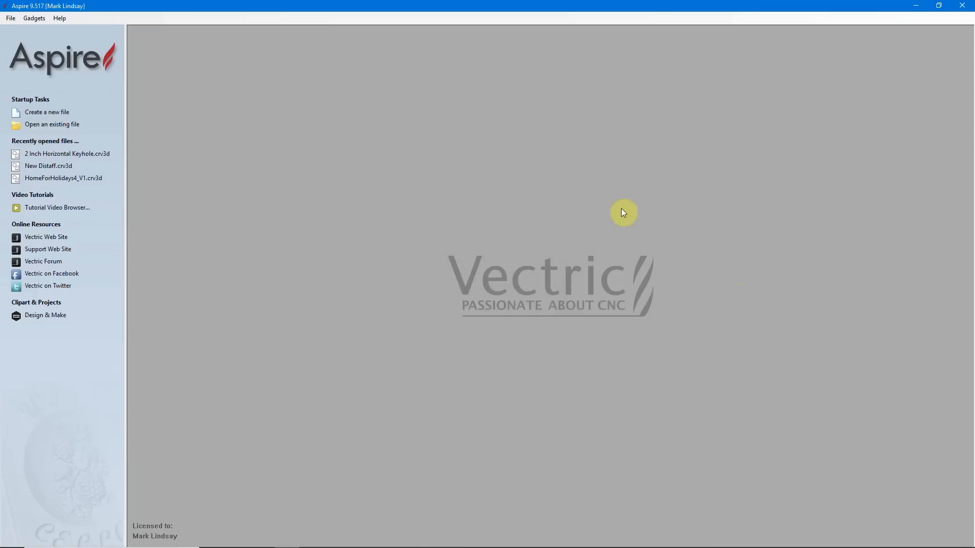
pyautogui.moveTo(105, 86)
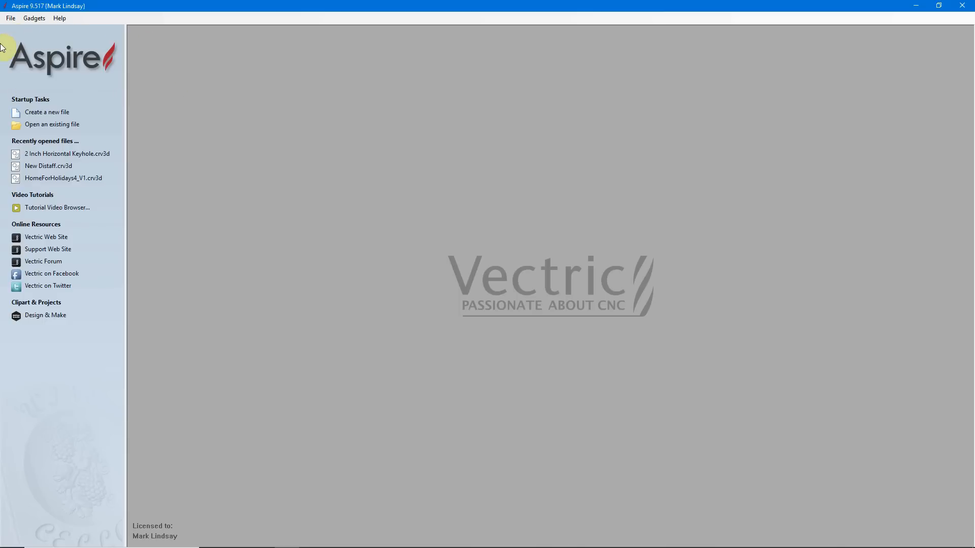
pyautogui.moveTo(750, 254)
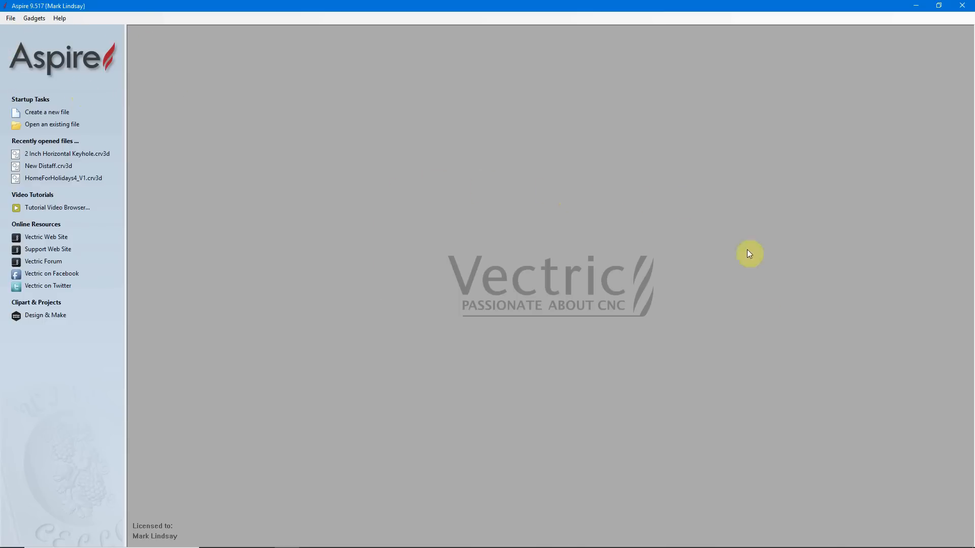
pyautogui.moveTo(566, 188)
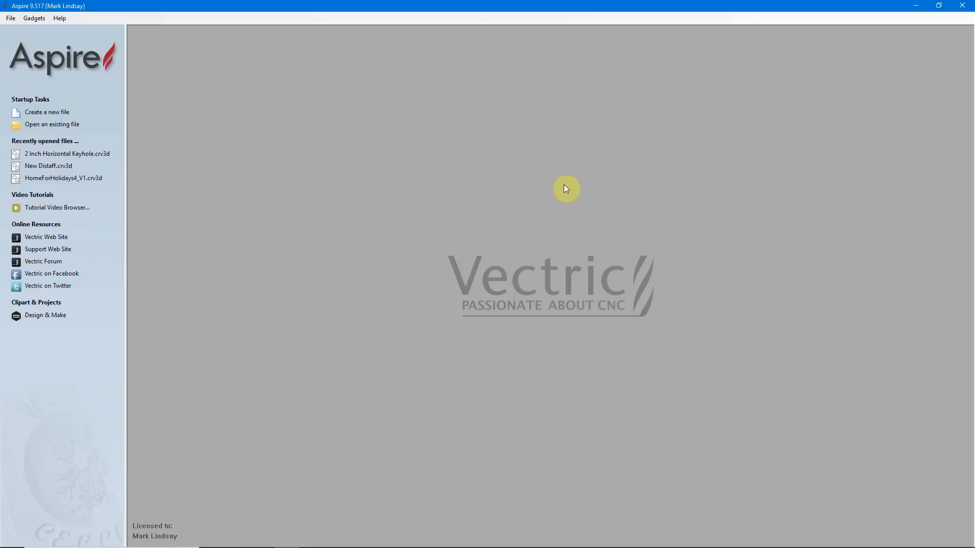
pyautogui.moveTo(552, 192)
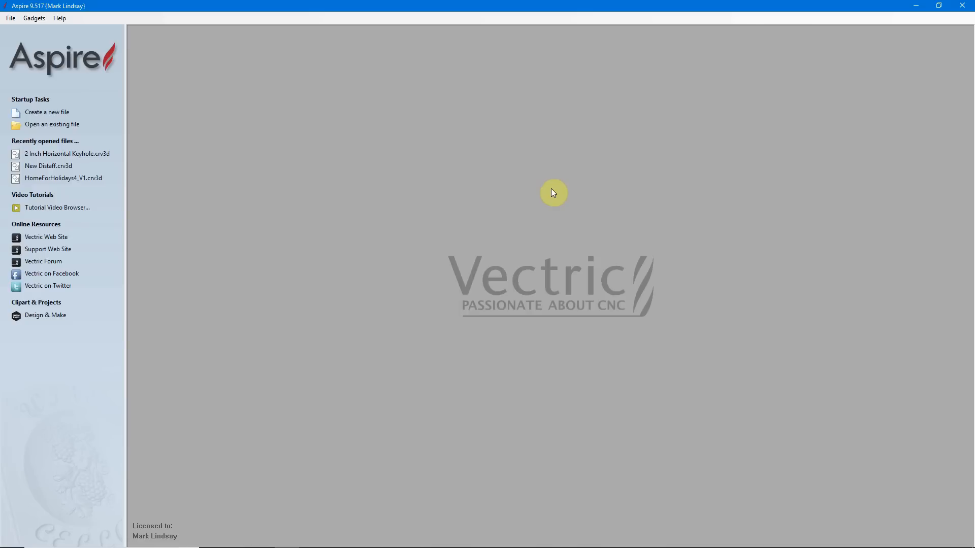
pyautogui.moveTo(549, 189)
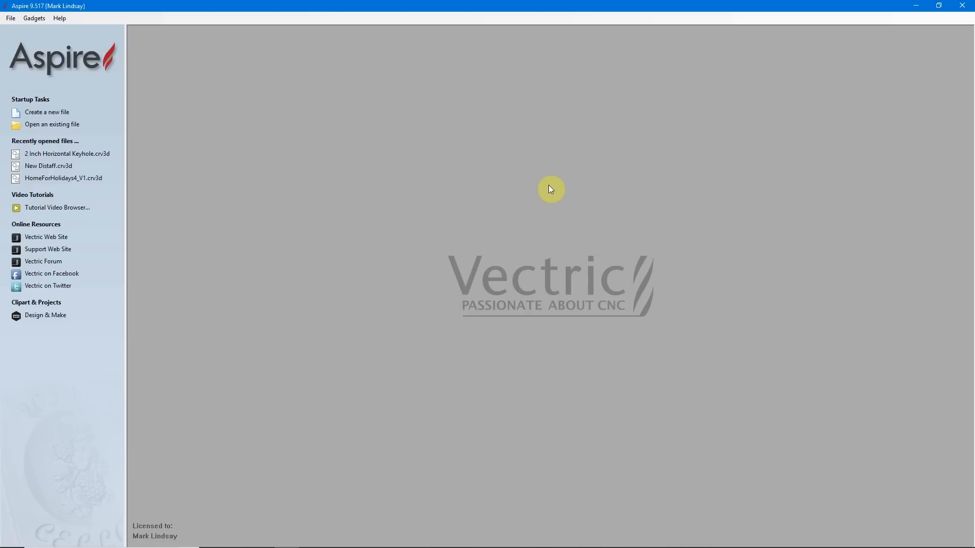